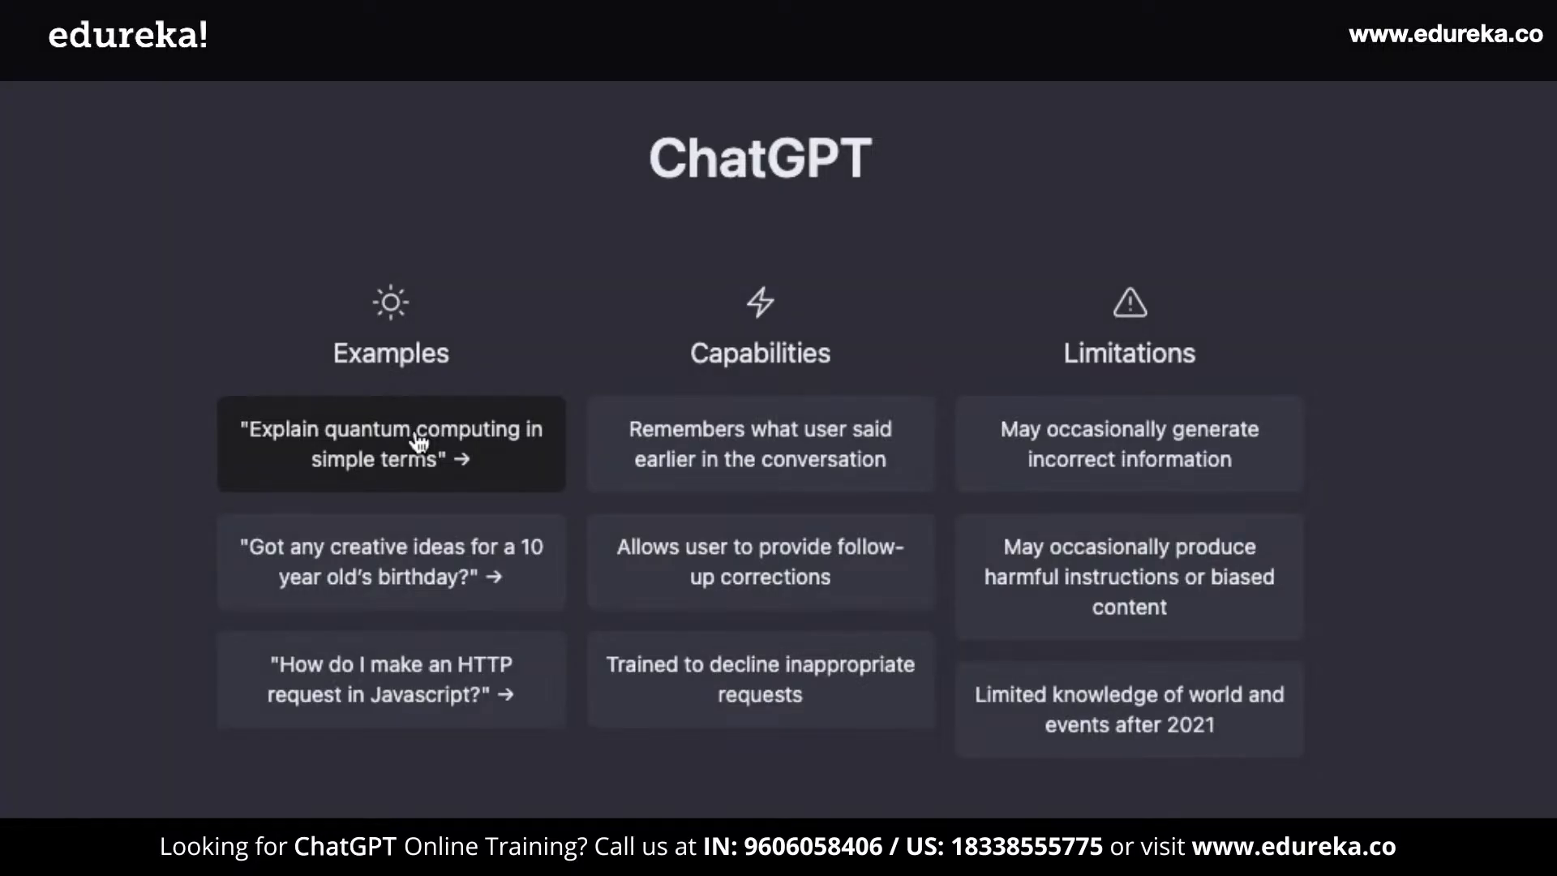
Scroll the OpenAI API page down to the Codex natural-language-to-code example
left_click(390, 443)
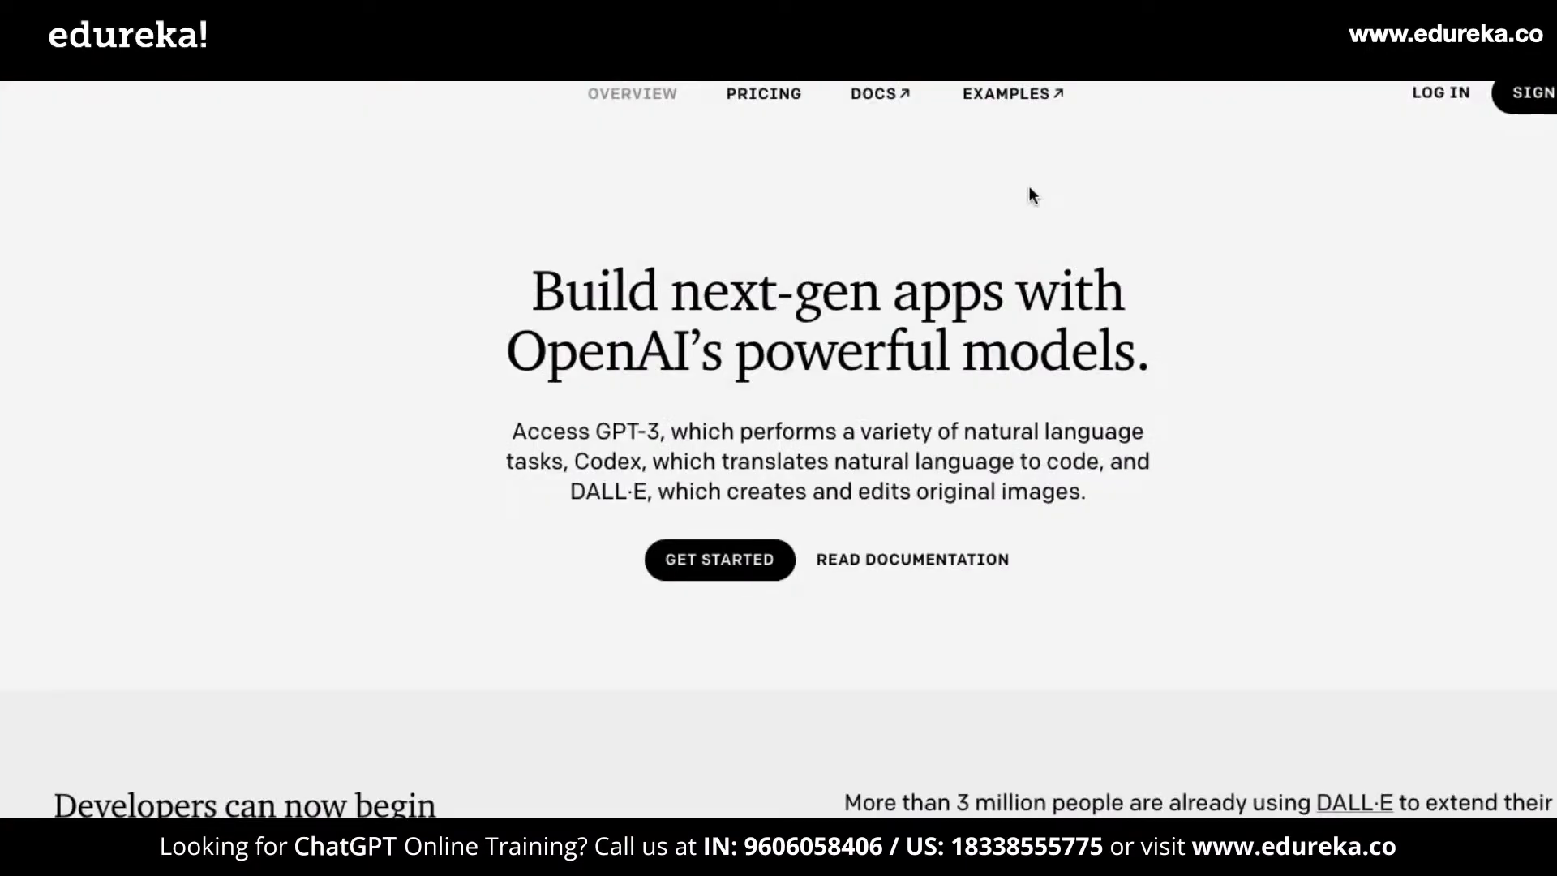
left_click_drag(591, 431, 645, 461)
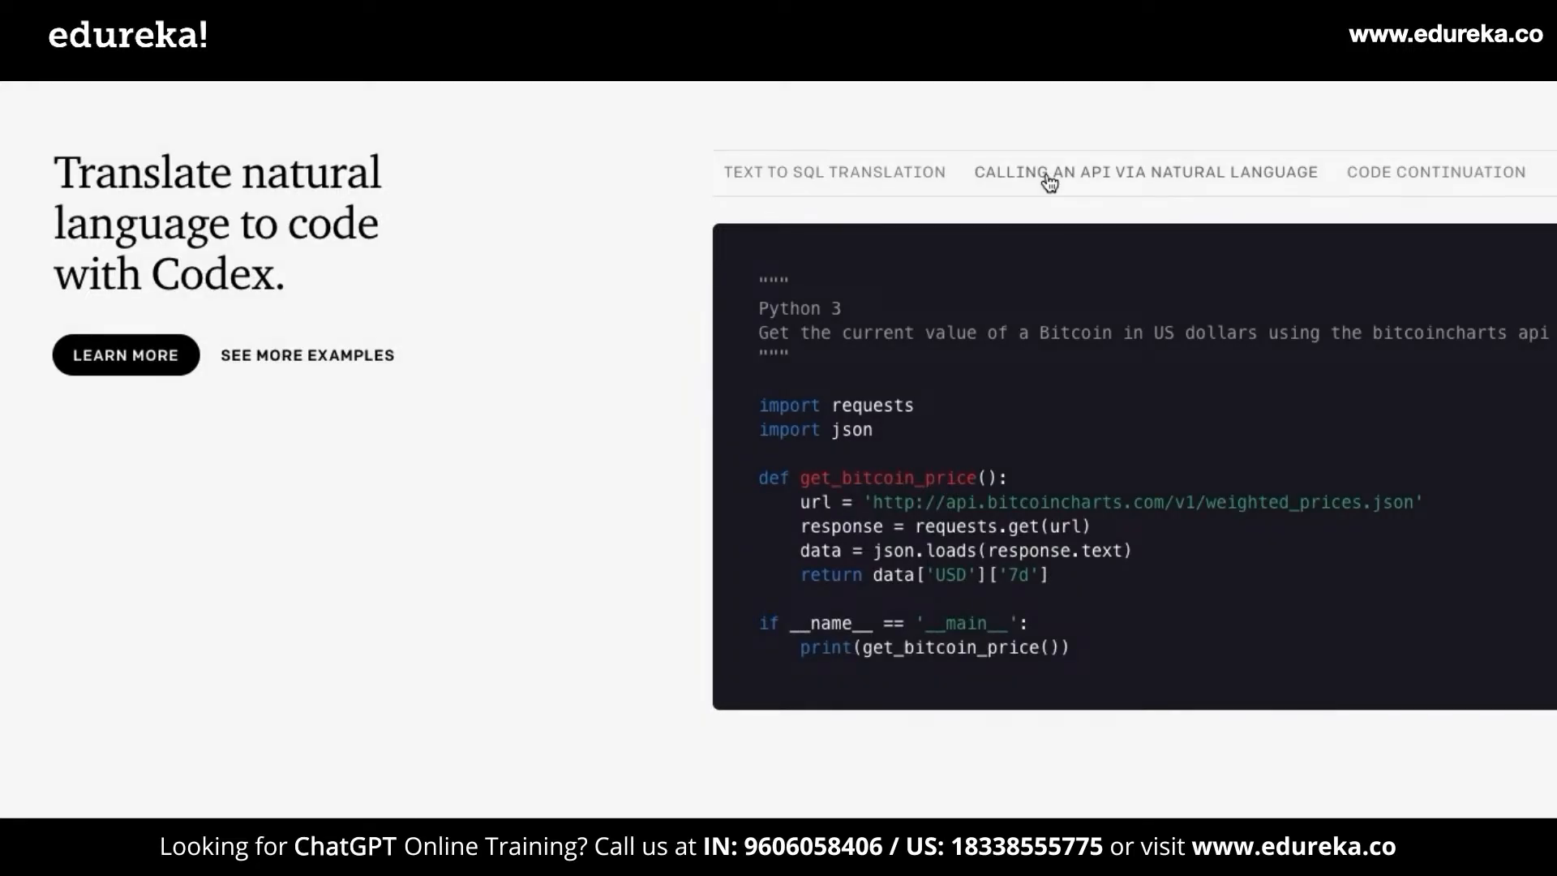
scroll("down", 3)
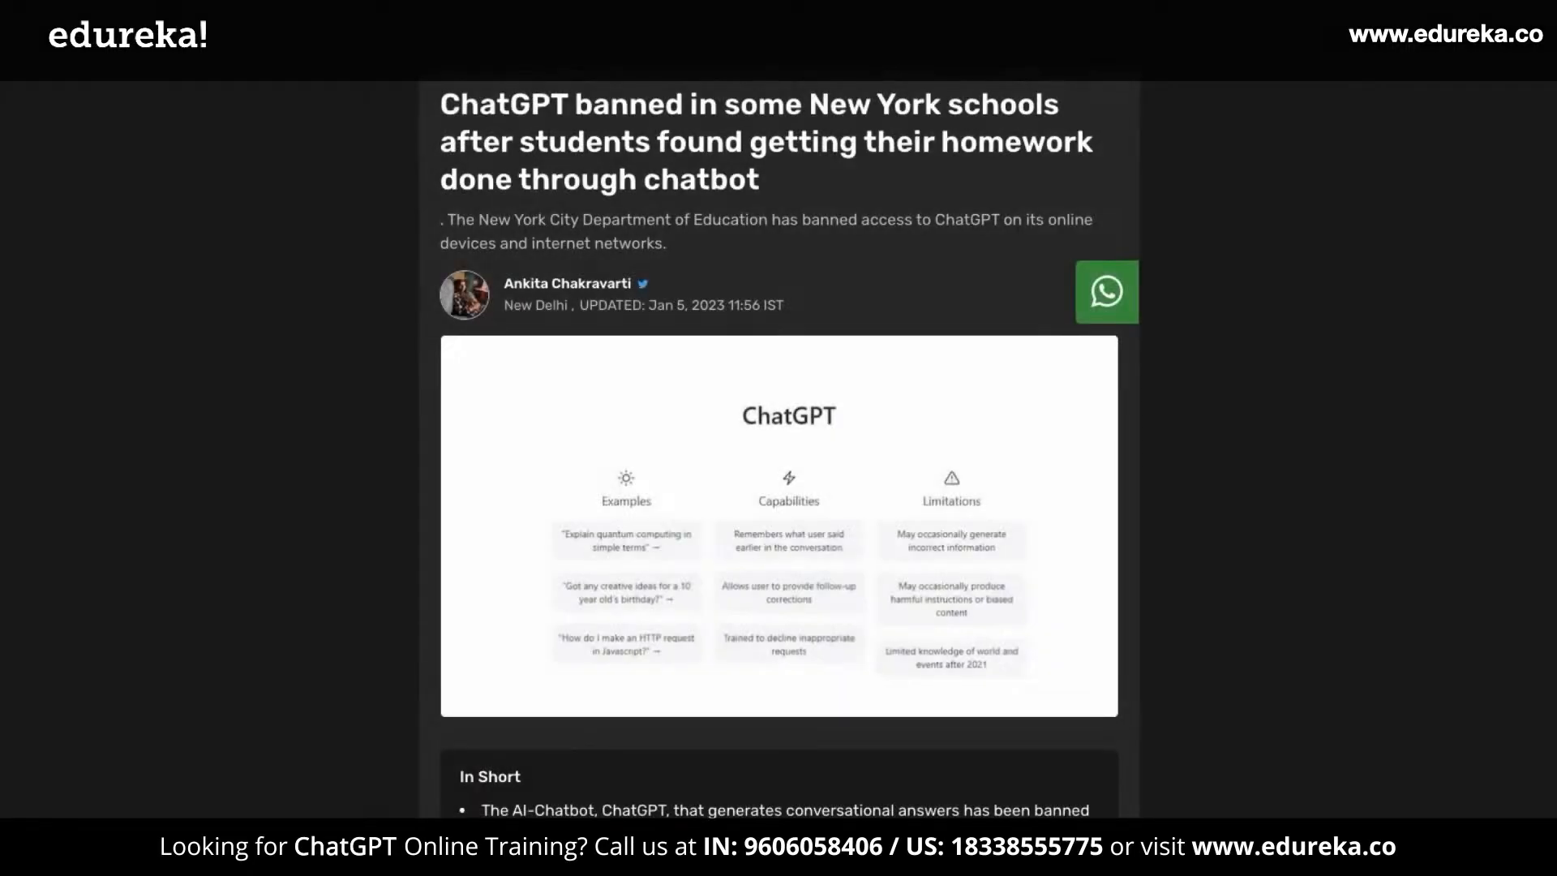
Scroll through the article on ChatGPT being banned in New York schools
scroll("down", 3)
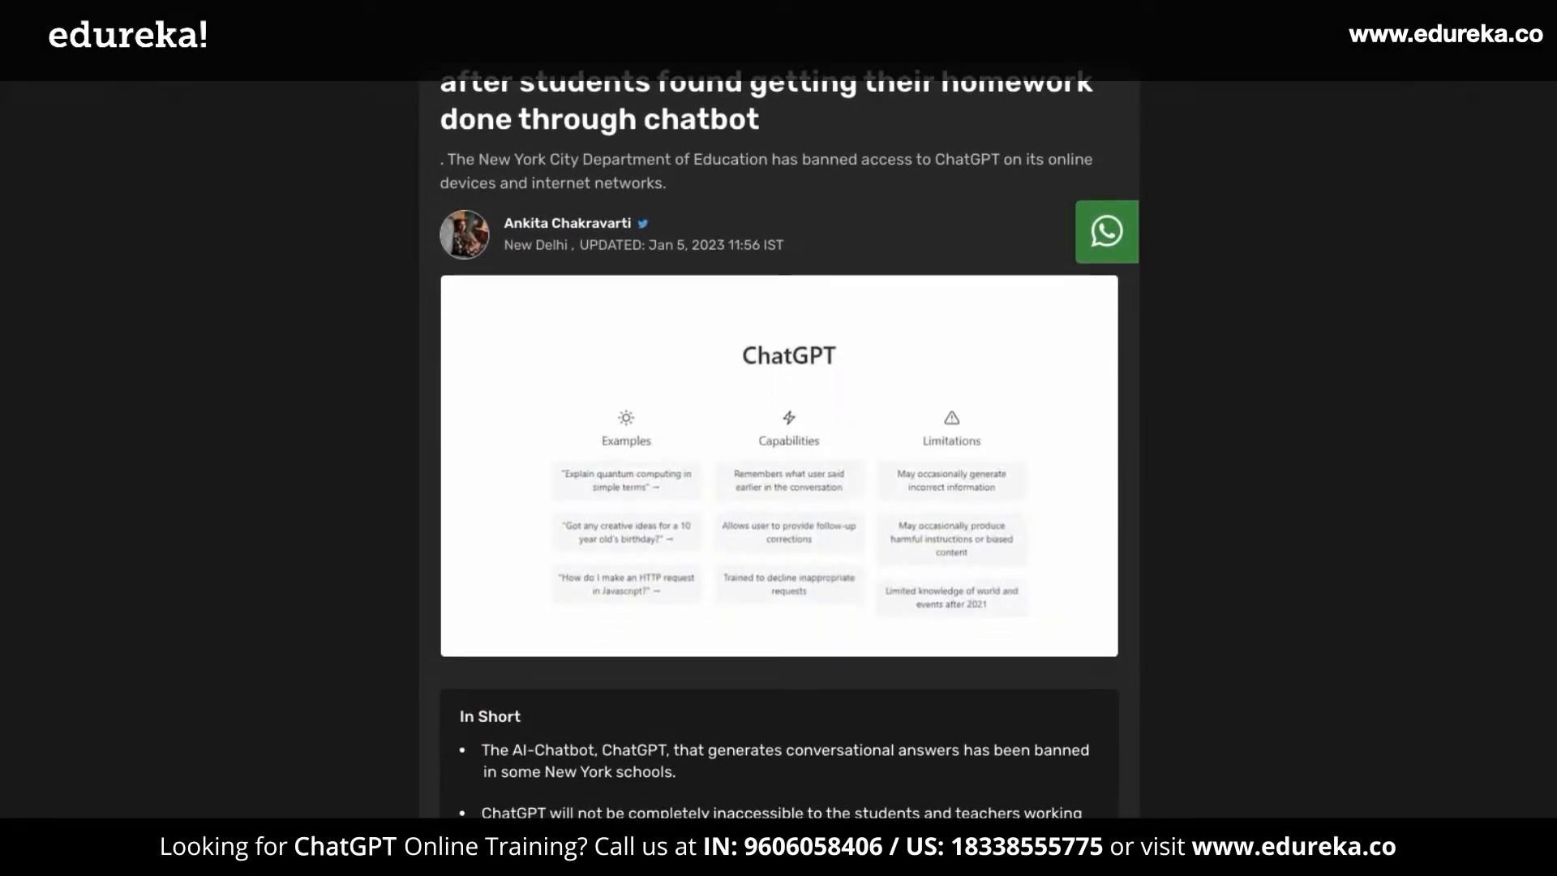
scroll("down", 3)
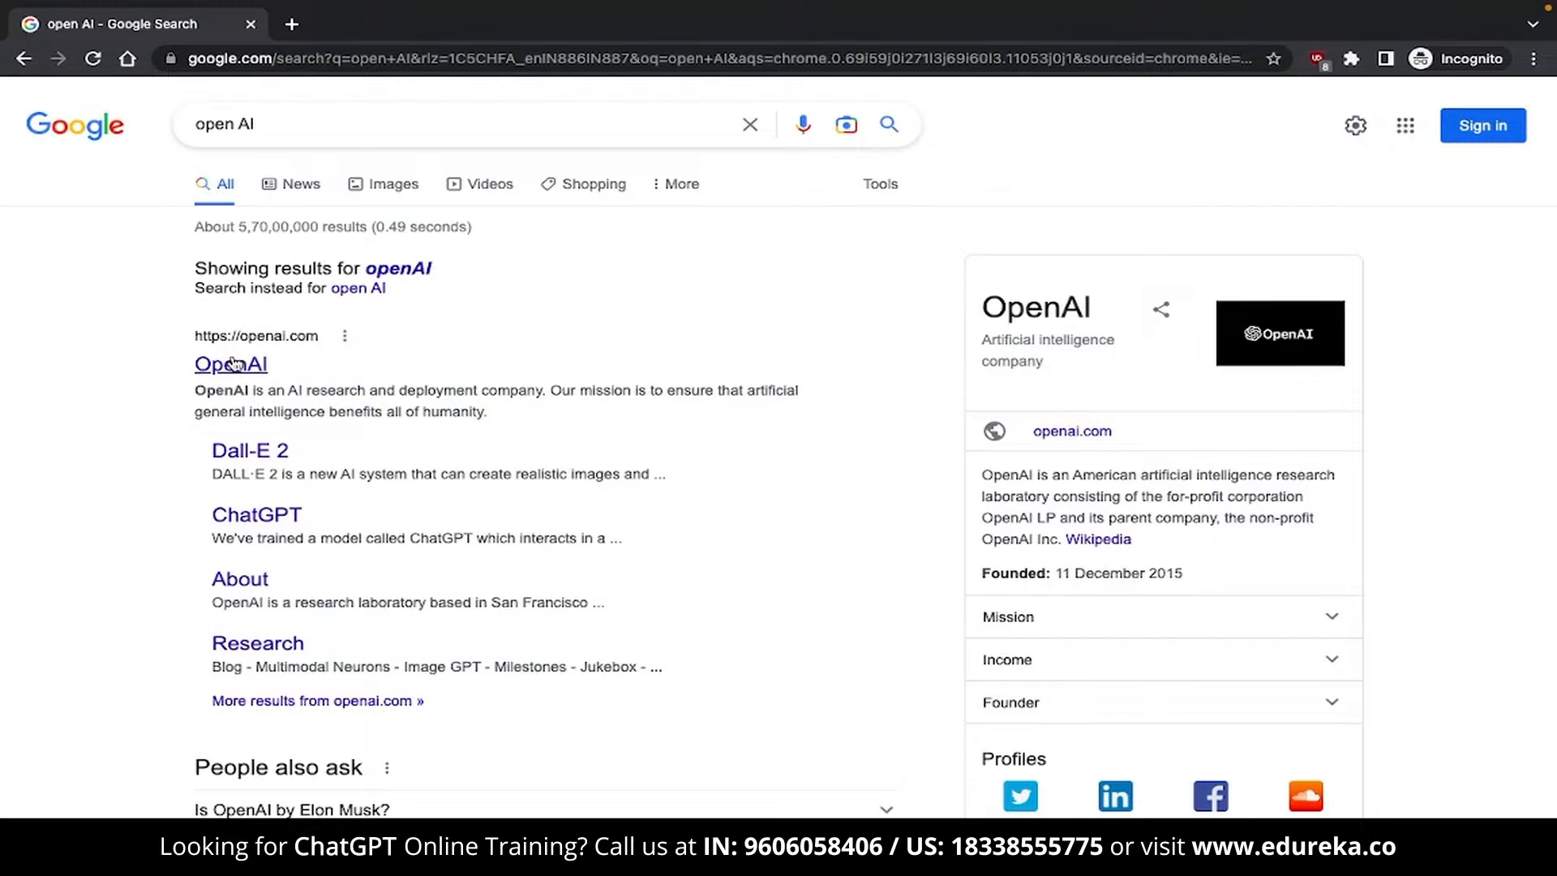
Open OpenAI's official site from the top Google result for 'open AI'
left_click(231, 363)
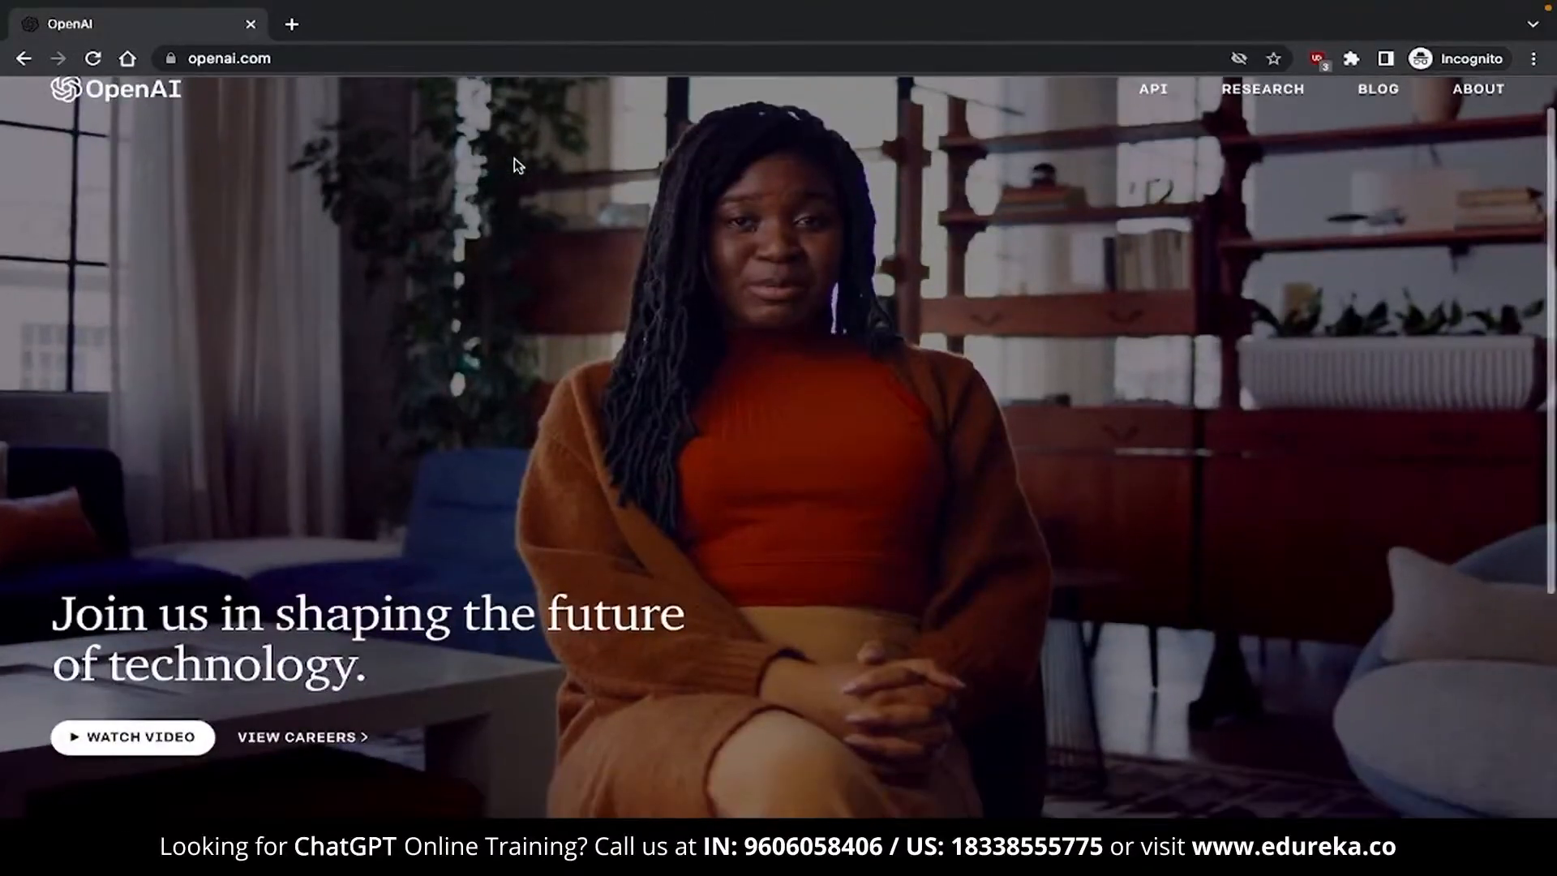
Browse the announcement post's sample dialogues, then return to the top and launch ChatGPT
scroll("down", 3)
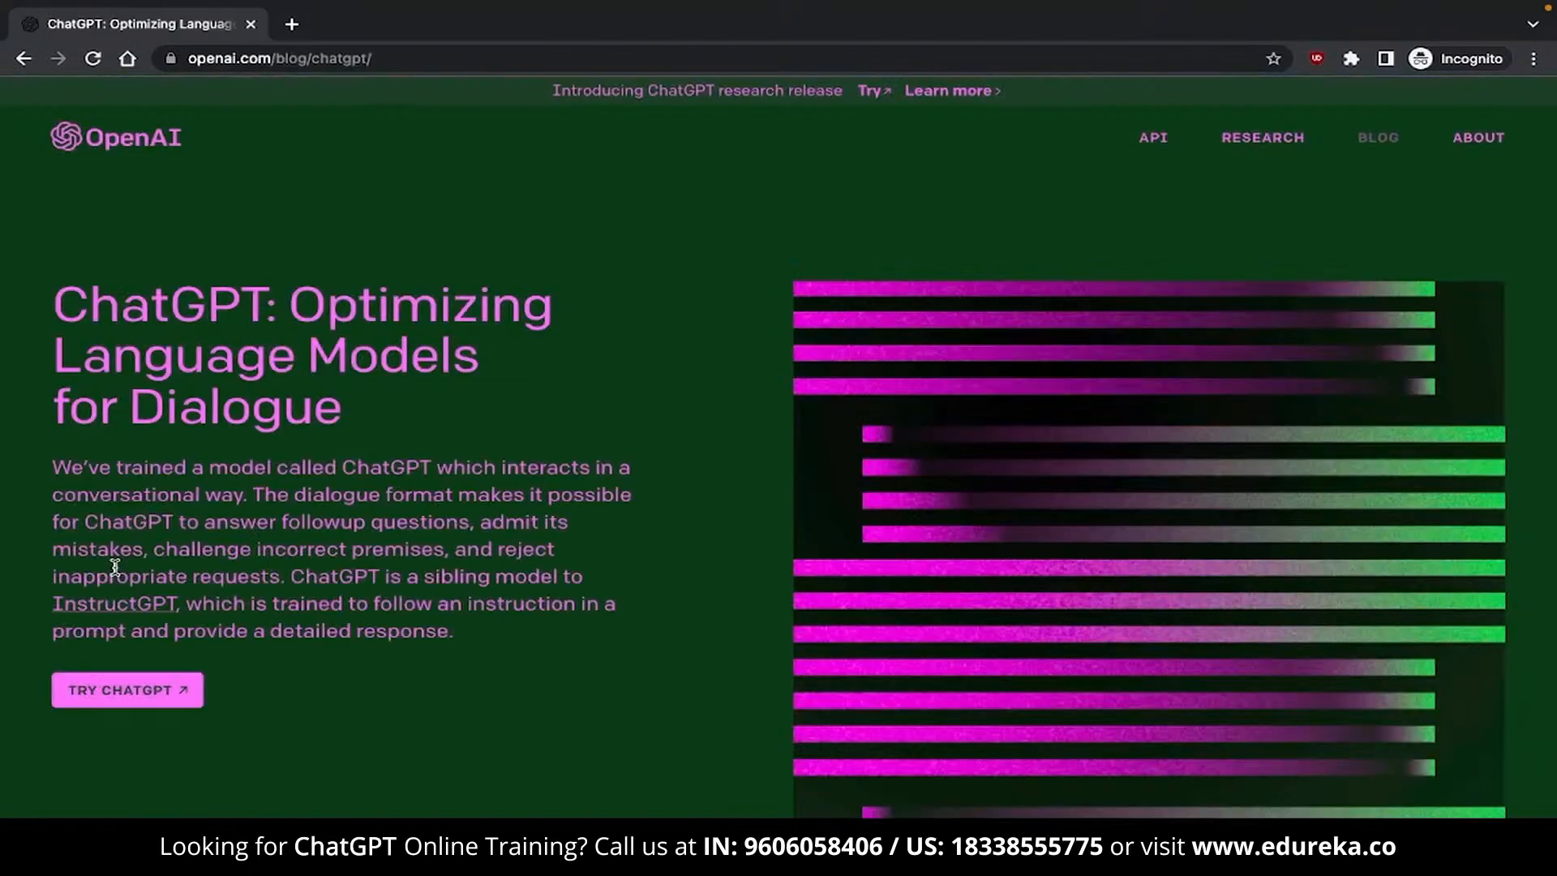
scroll("down", 3)
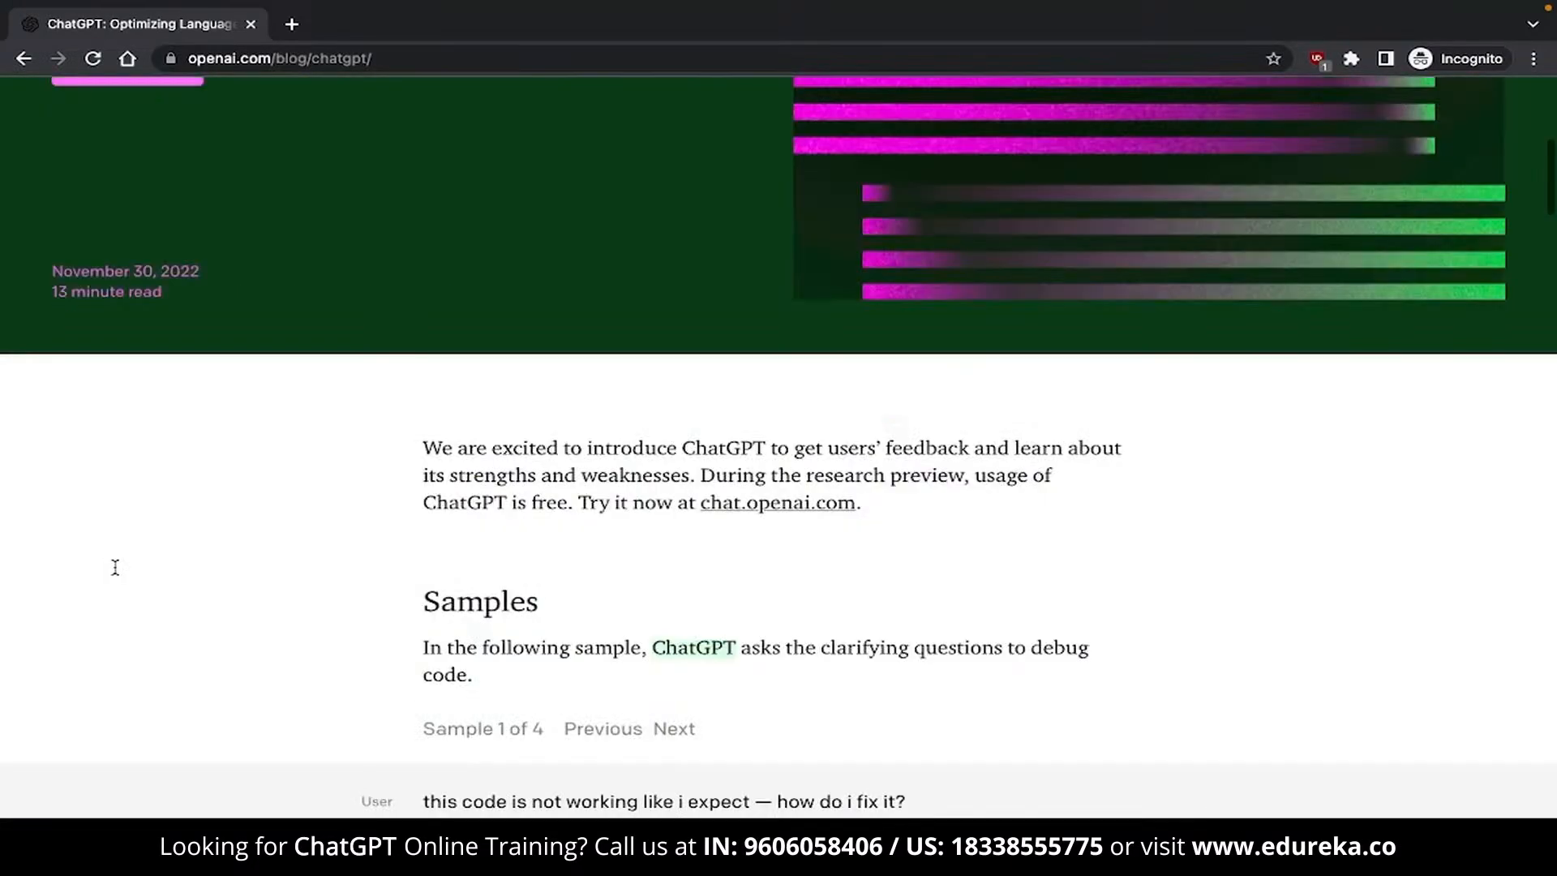
scroll("down", 3)
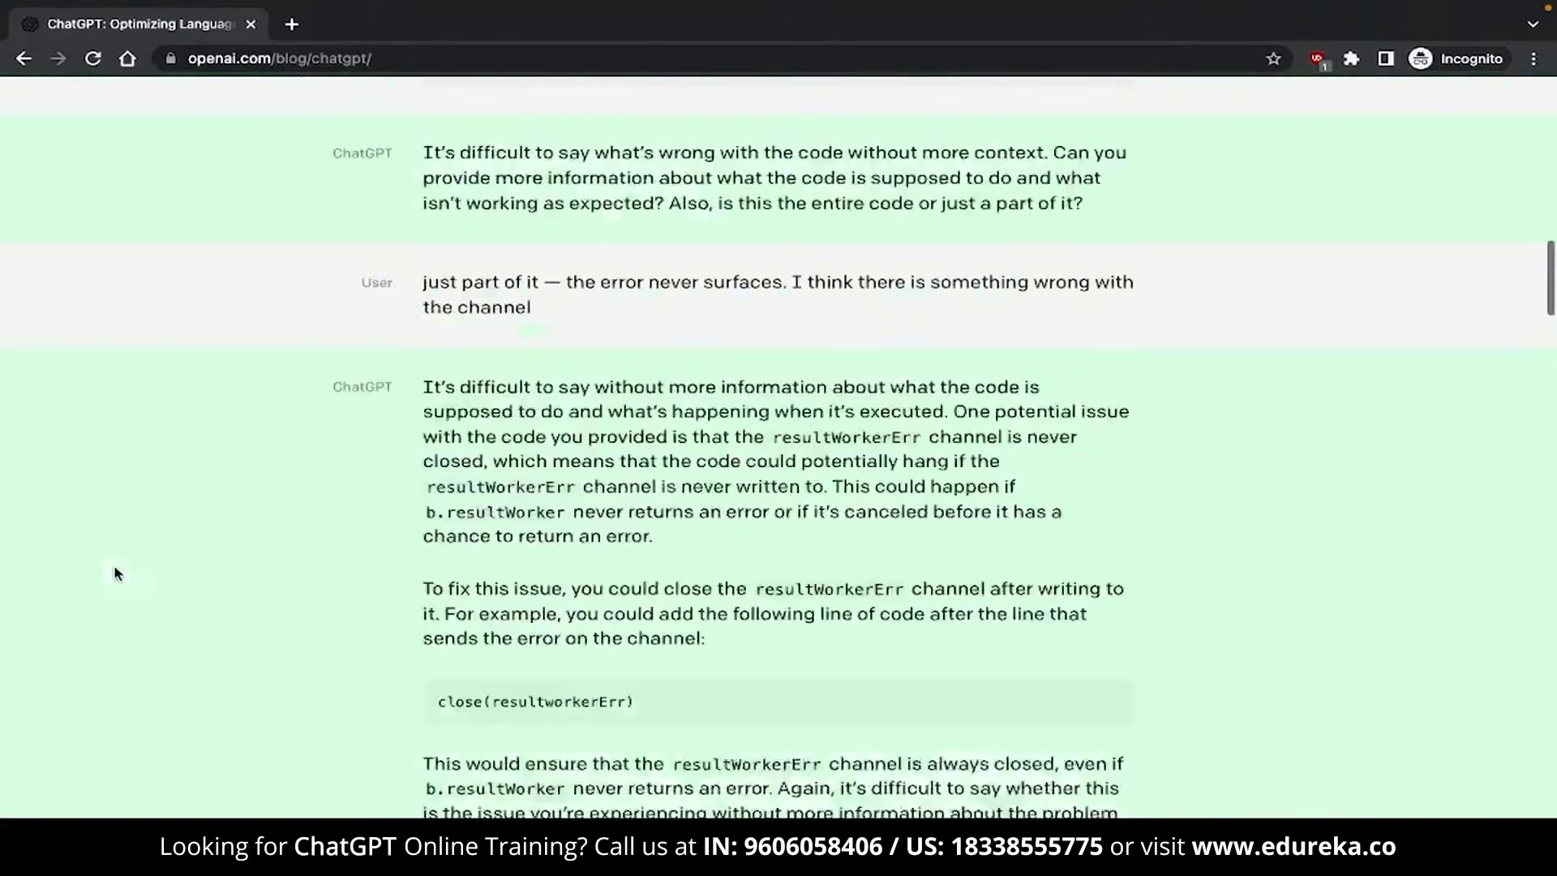
scroll("up", 3)
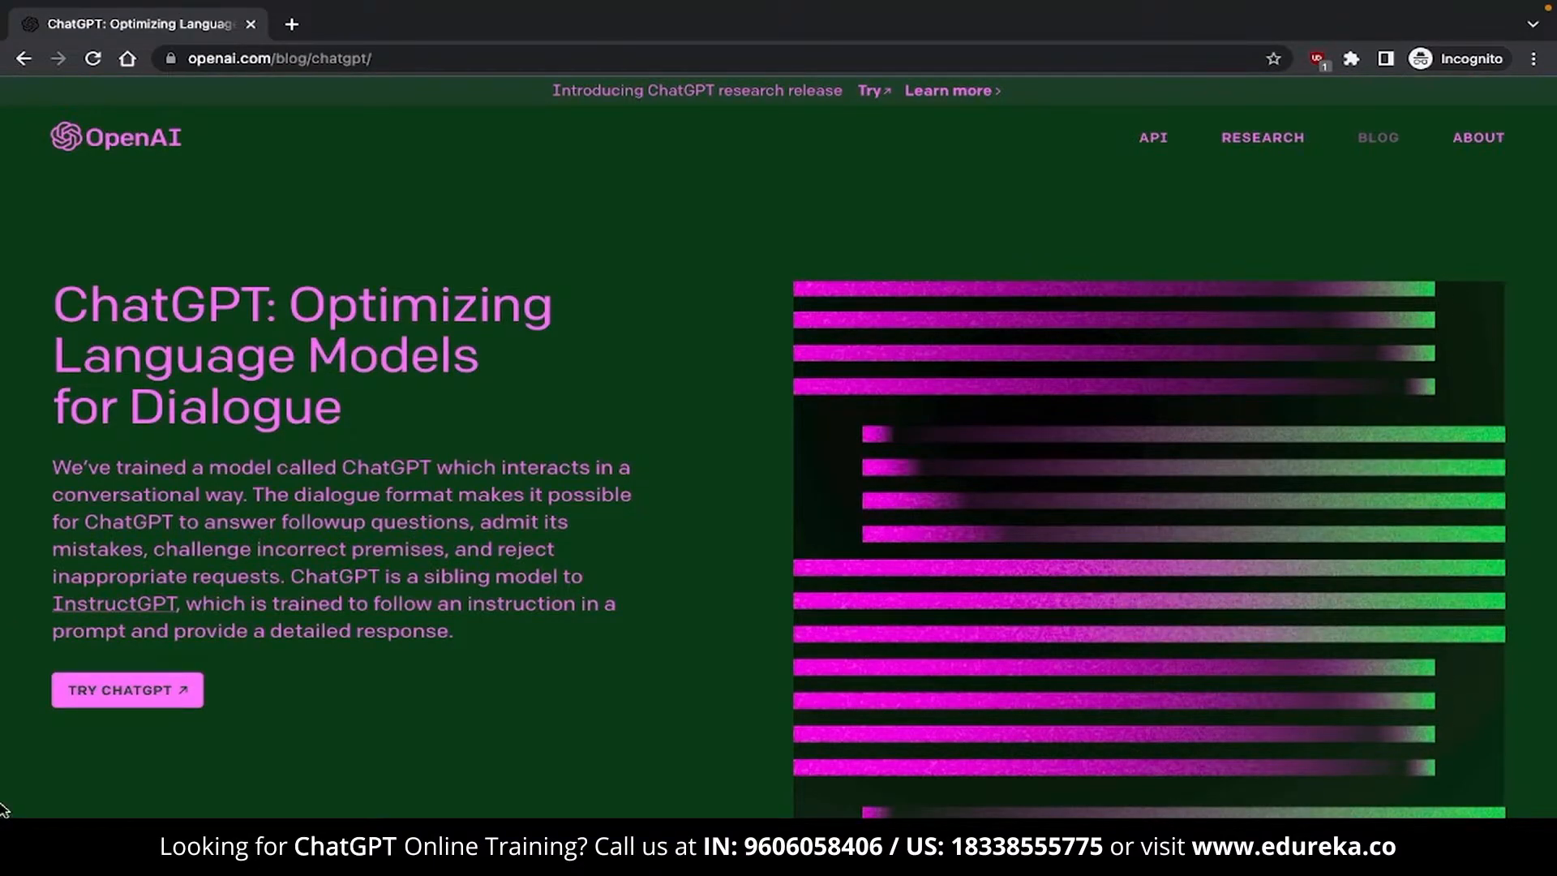
left_click(126, 690)
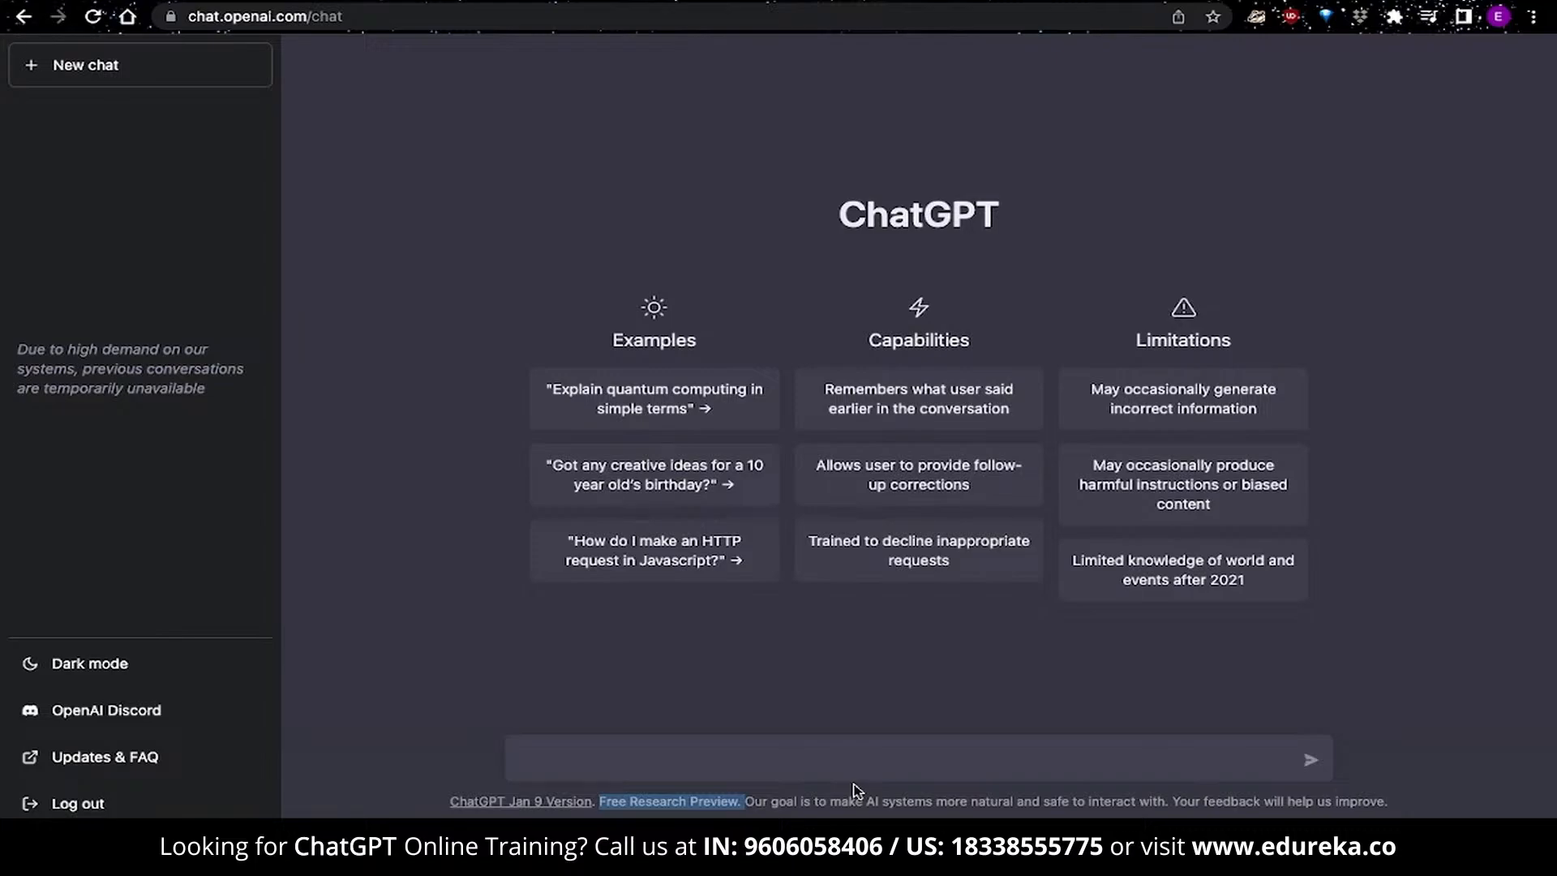
mouse_move(1202, 796)
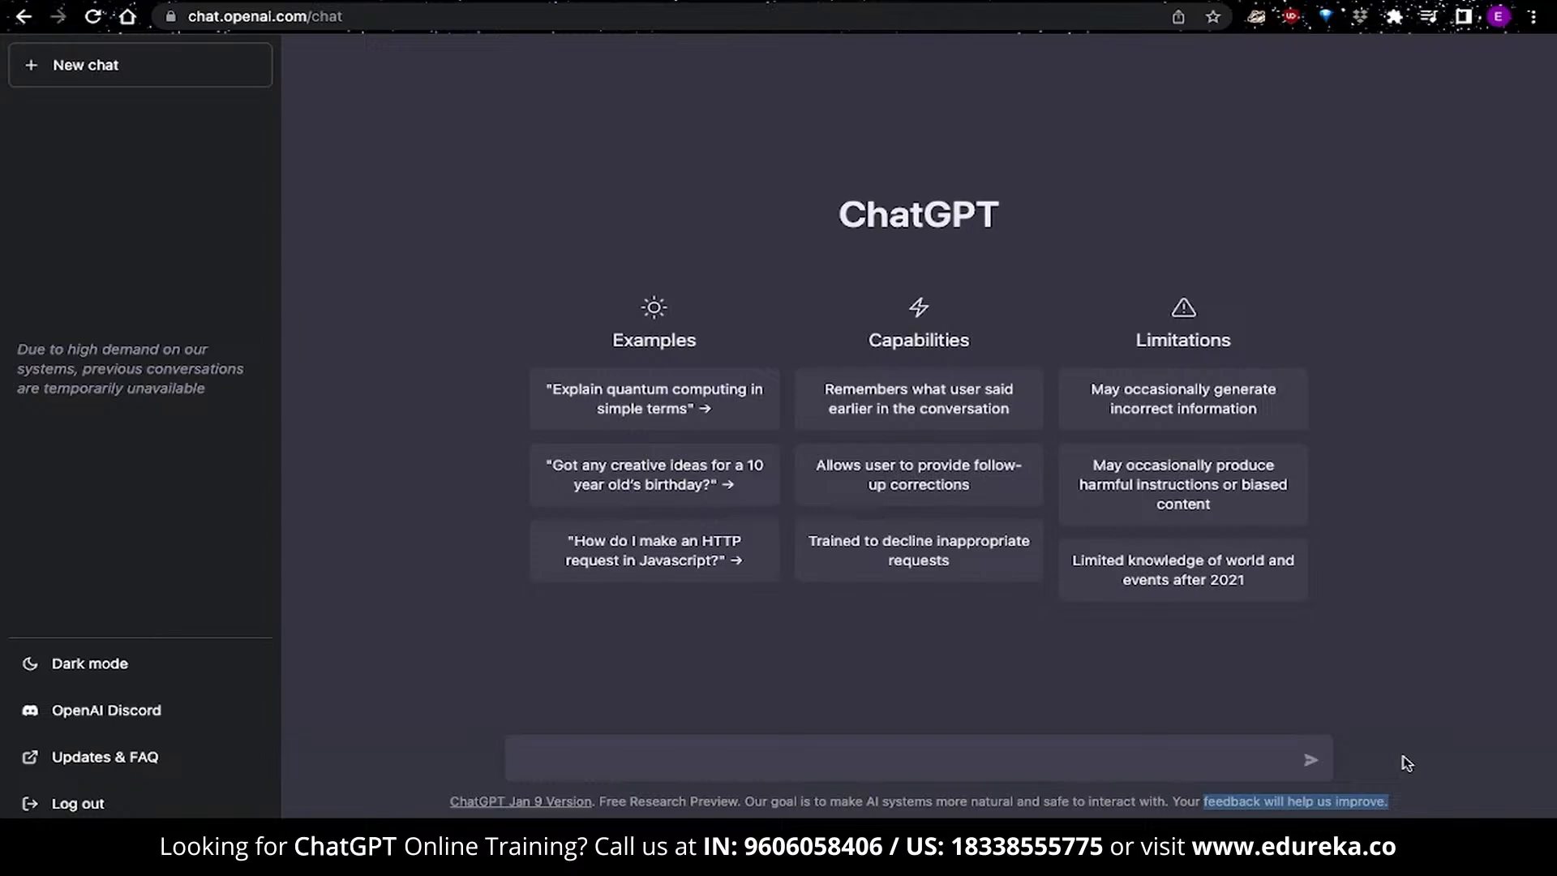
mouse_move(1102, 261)
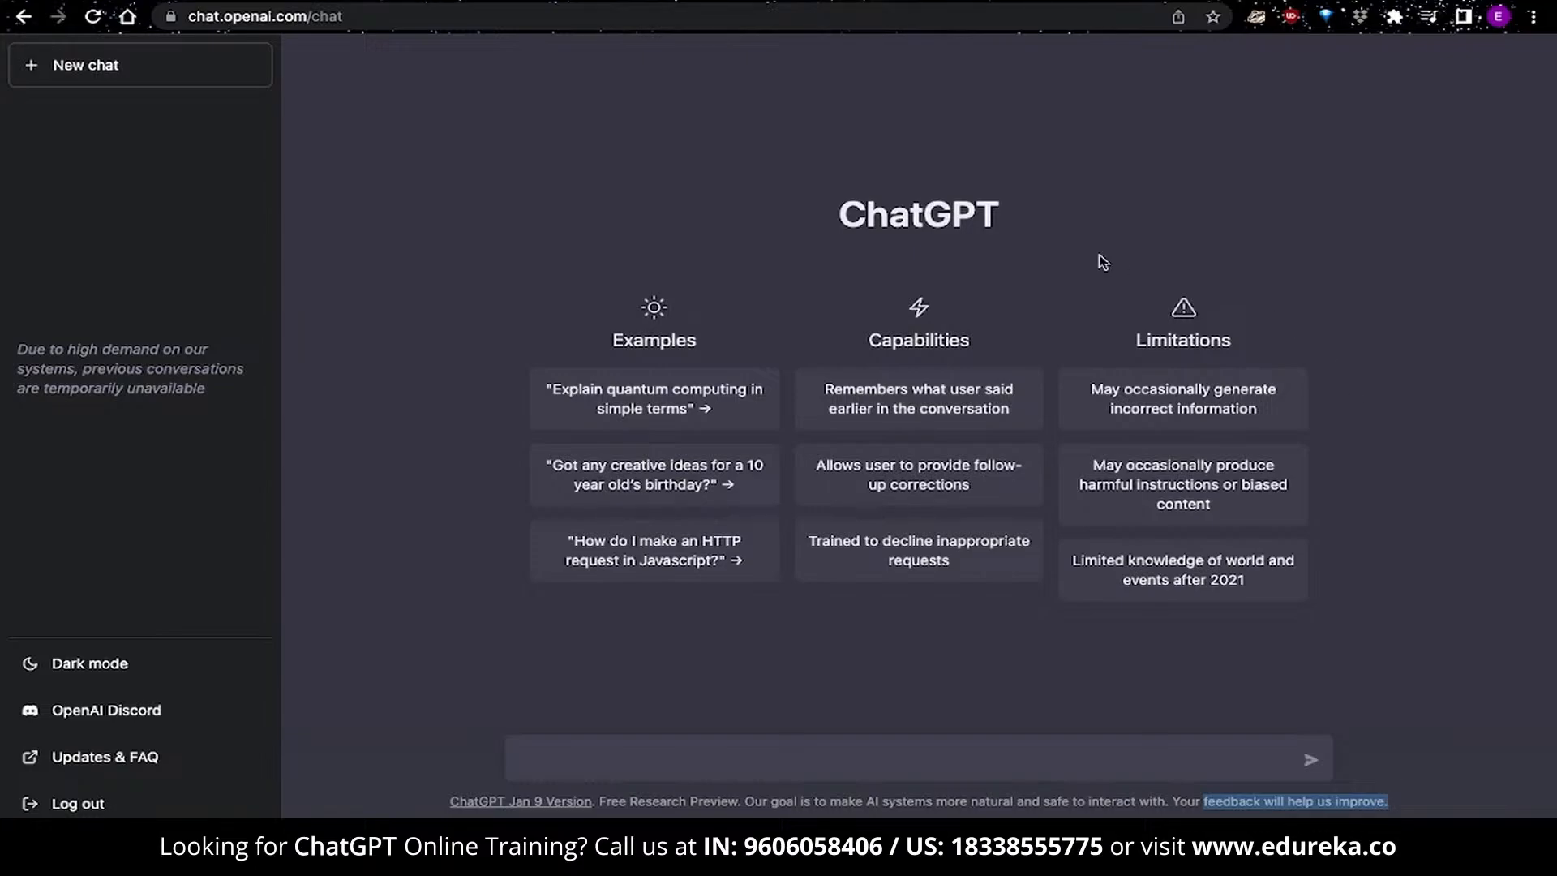
mouse_move(1203, 288)
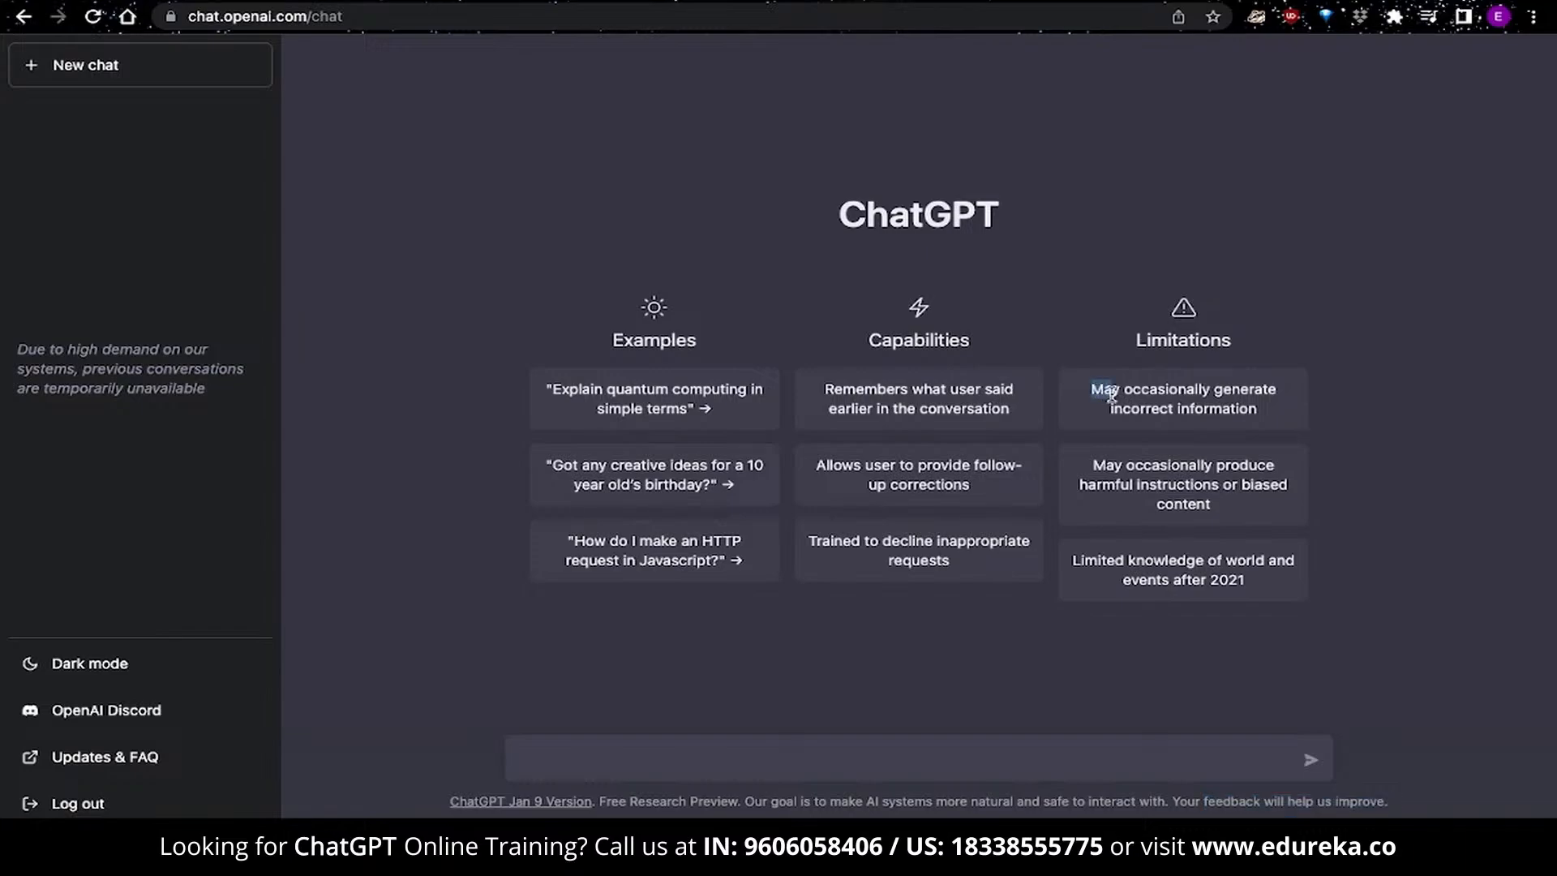
left_click_drag(1092, 390, 1256, 408)
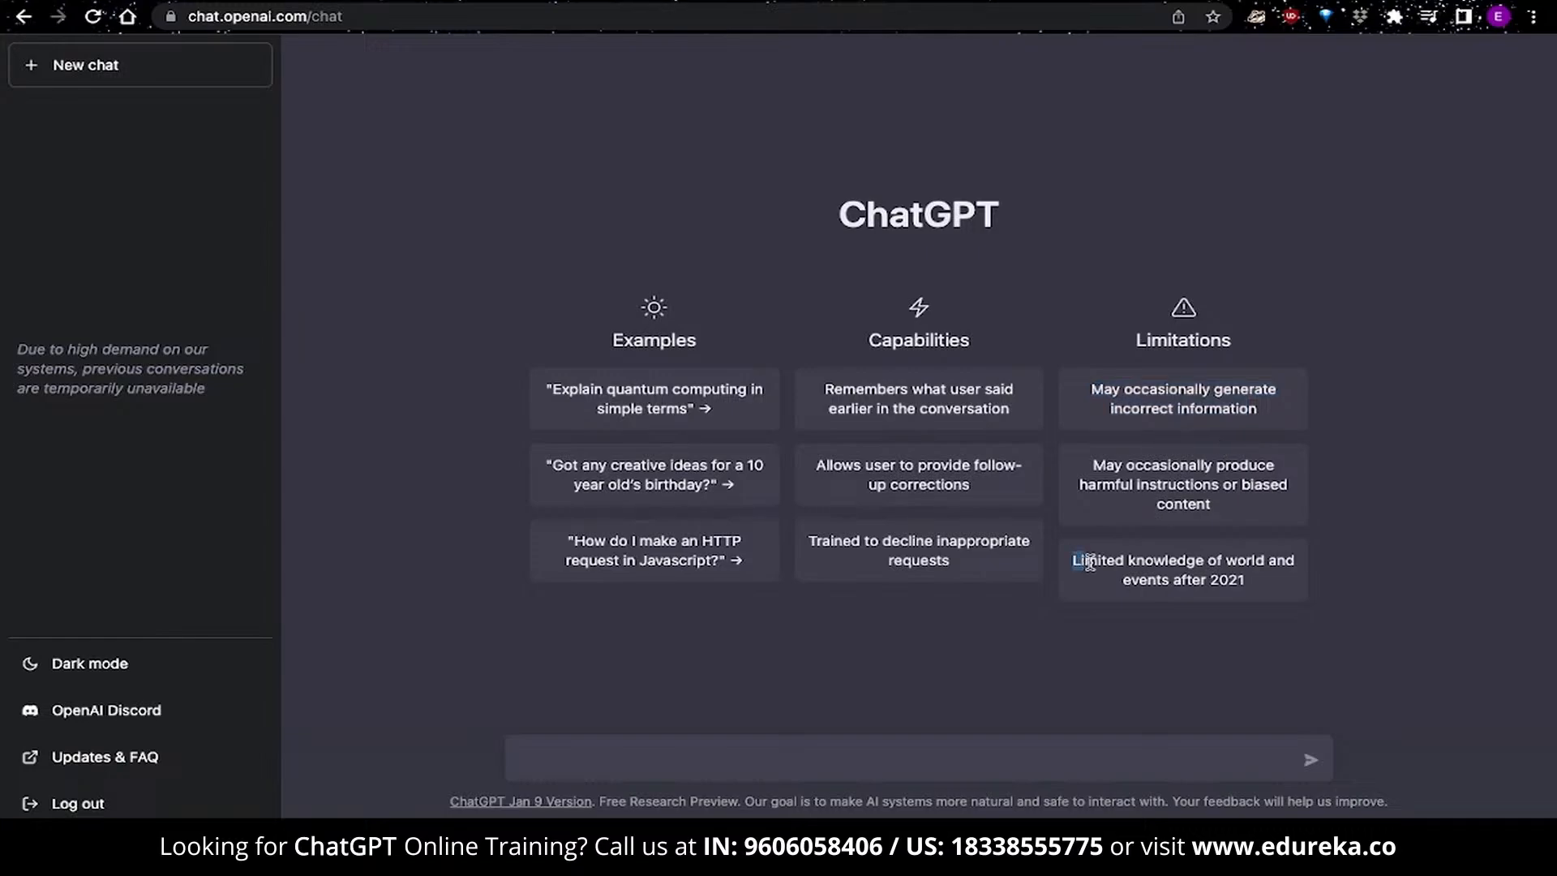
left_click_drag(1078, 559, 1248, 580)
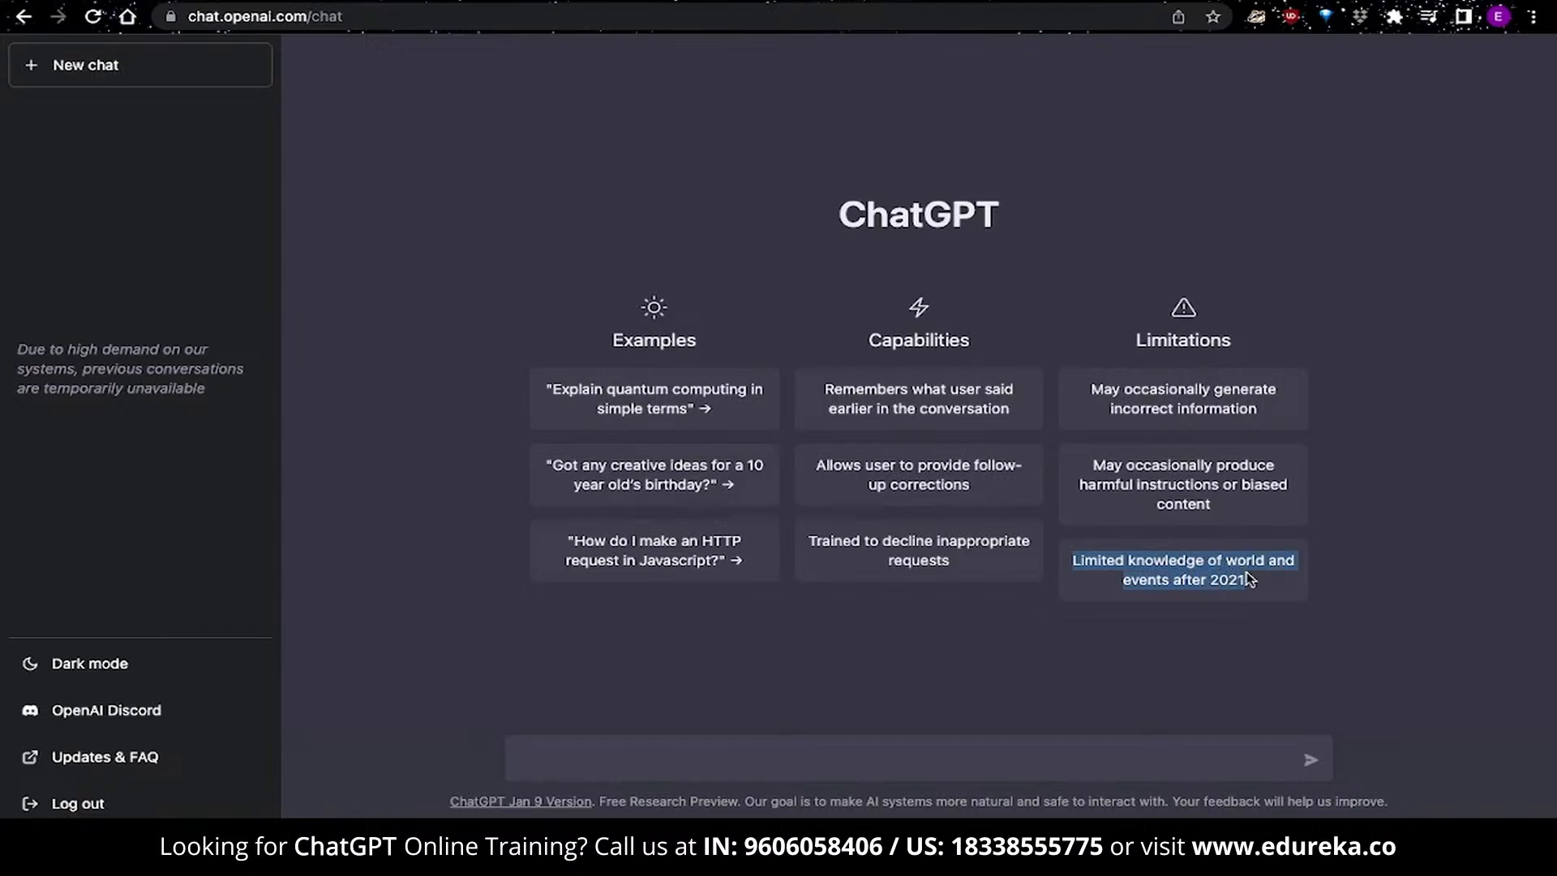
mouse_move(1253, 584)
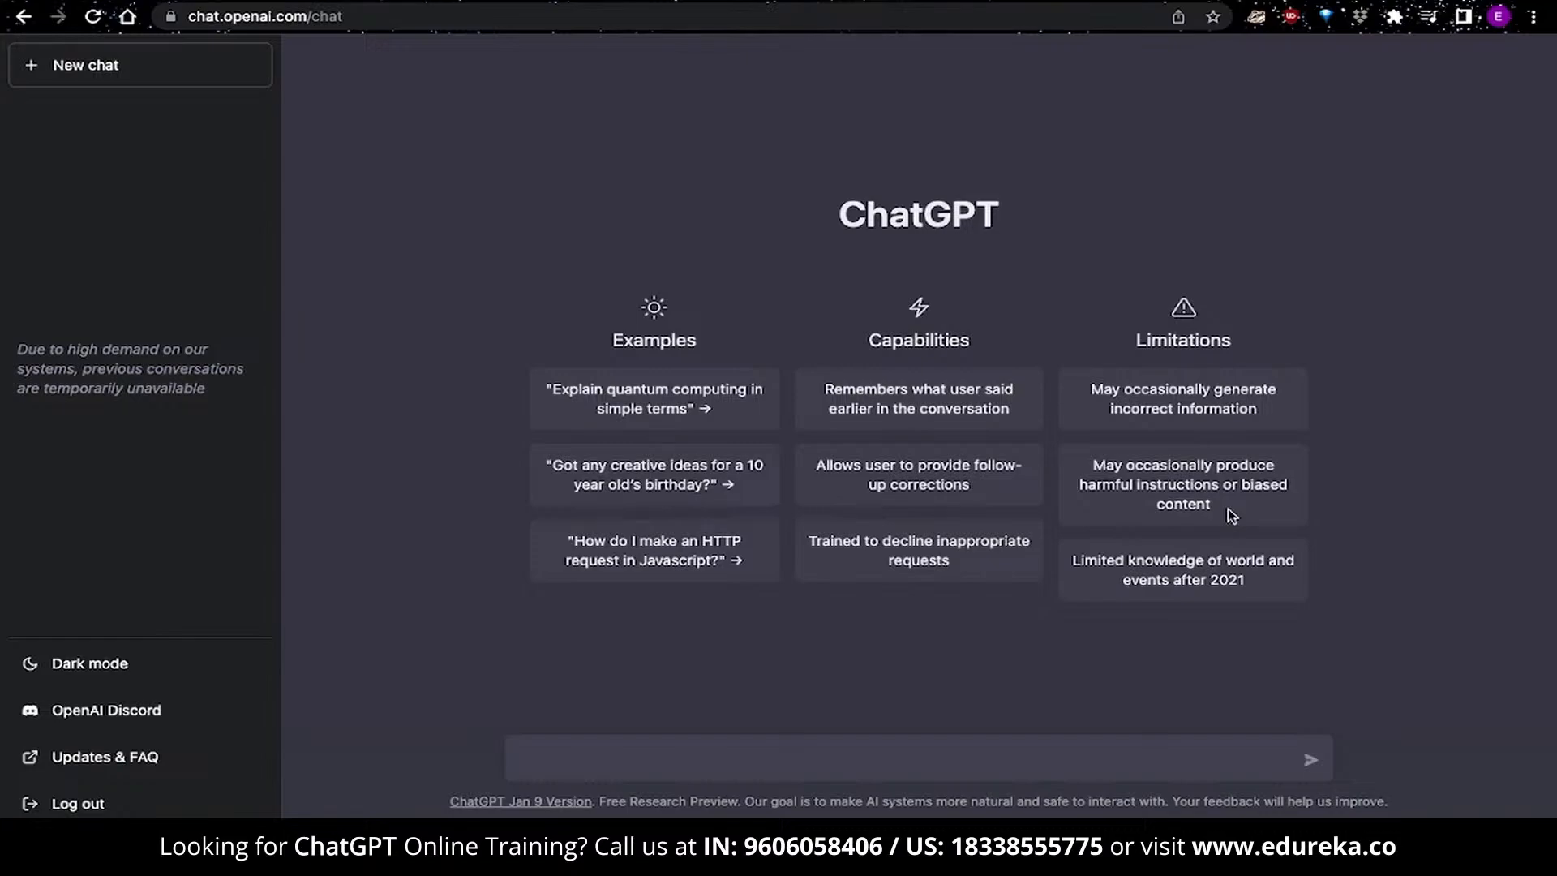
mouse_move(394, 136)
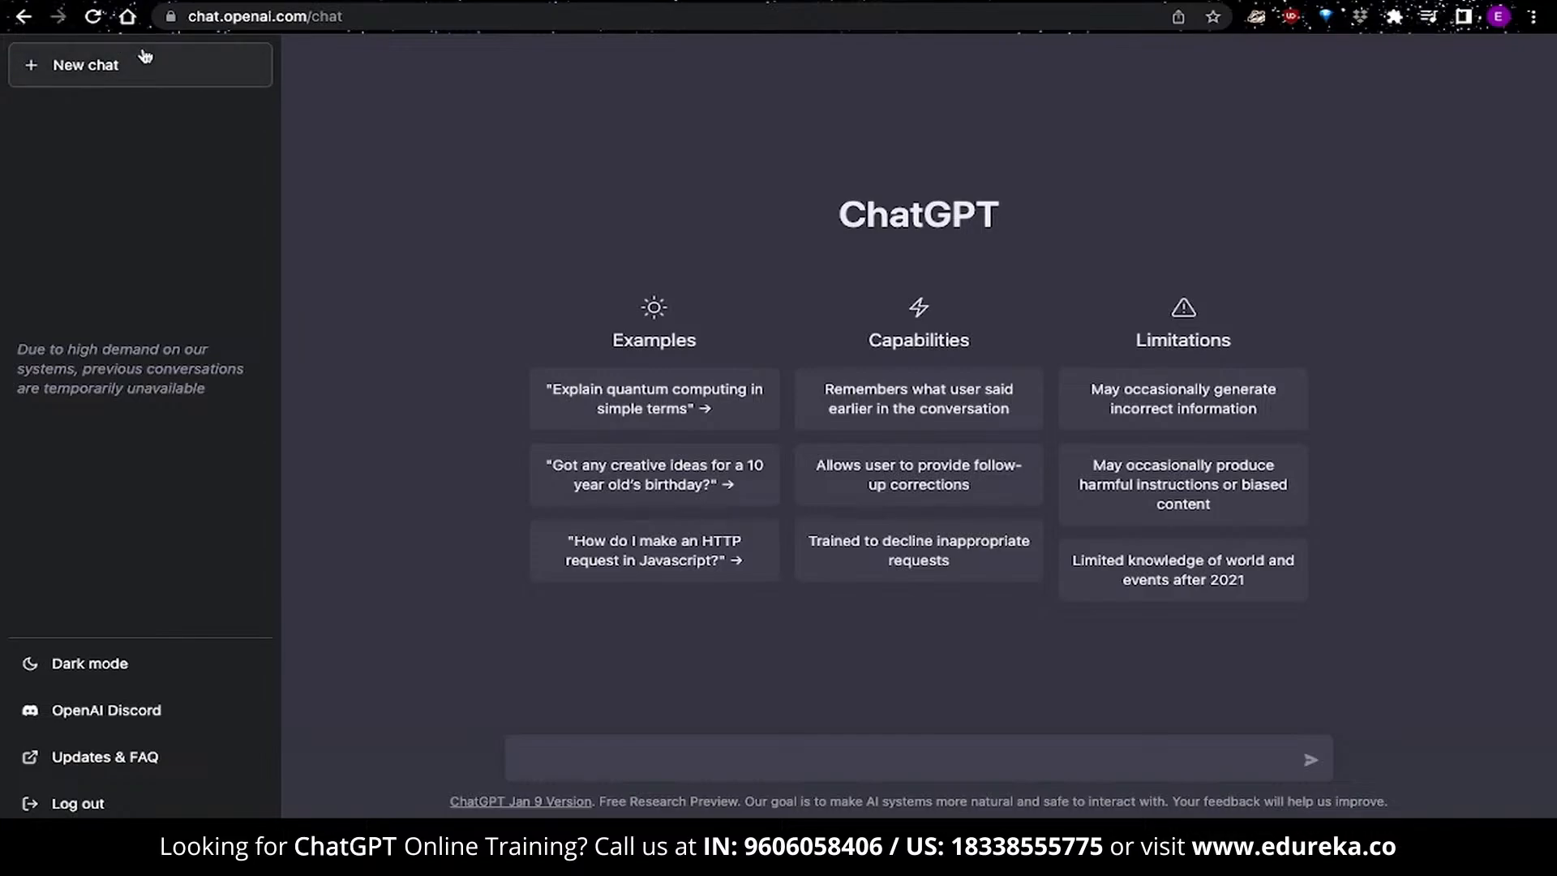
mouse_move(142, 74)
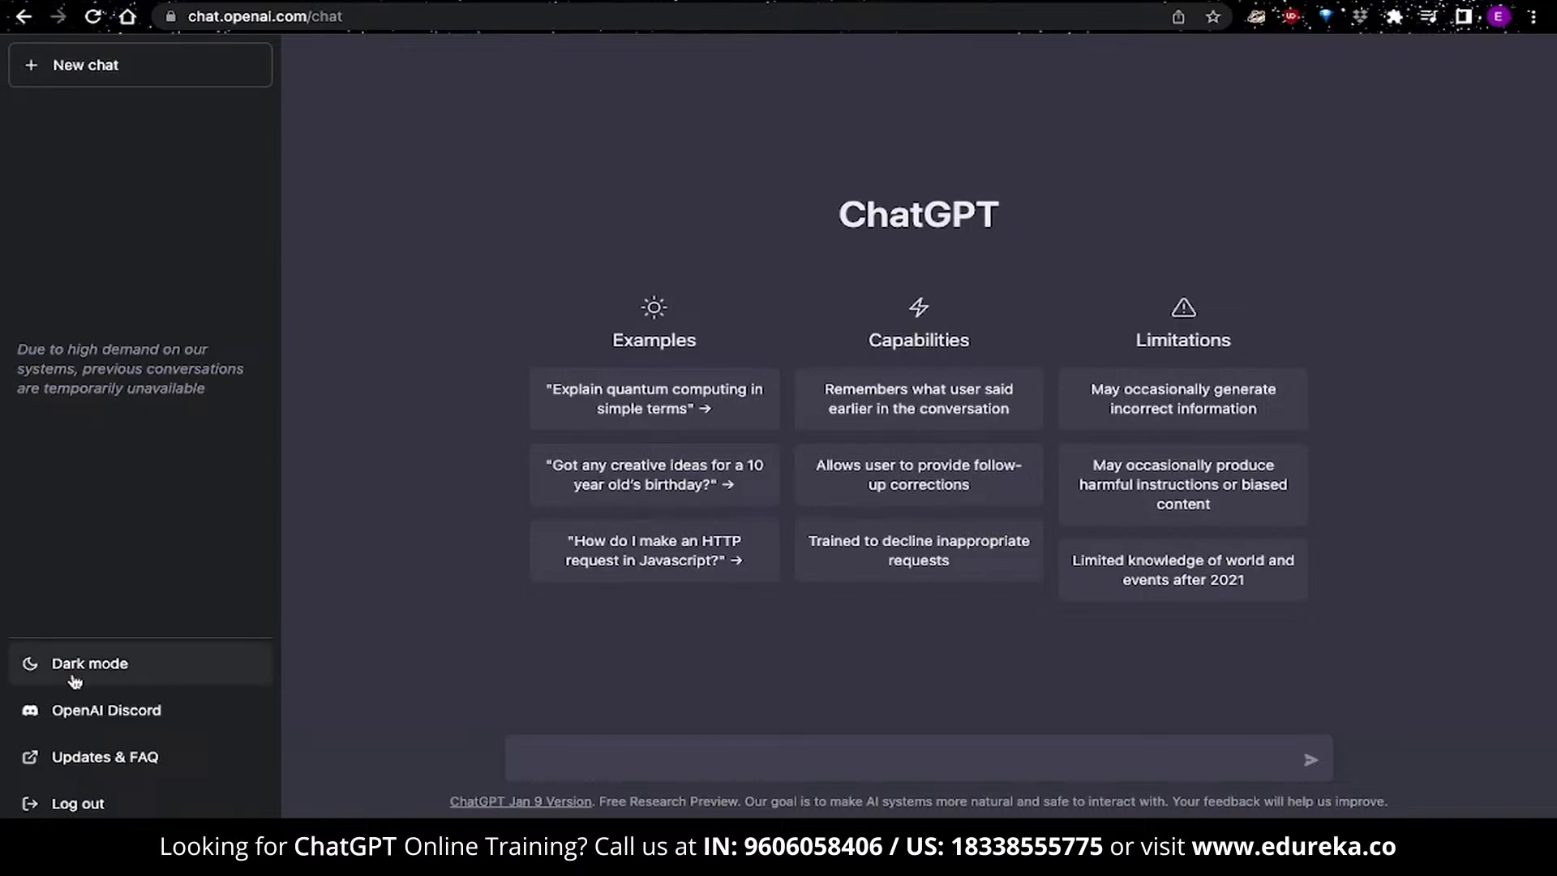
left_click(88, 663)
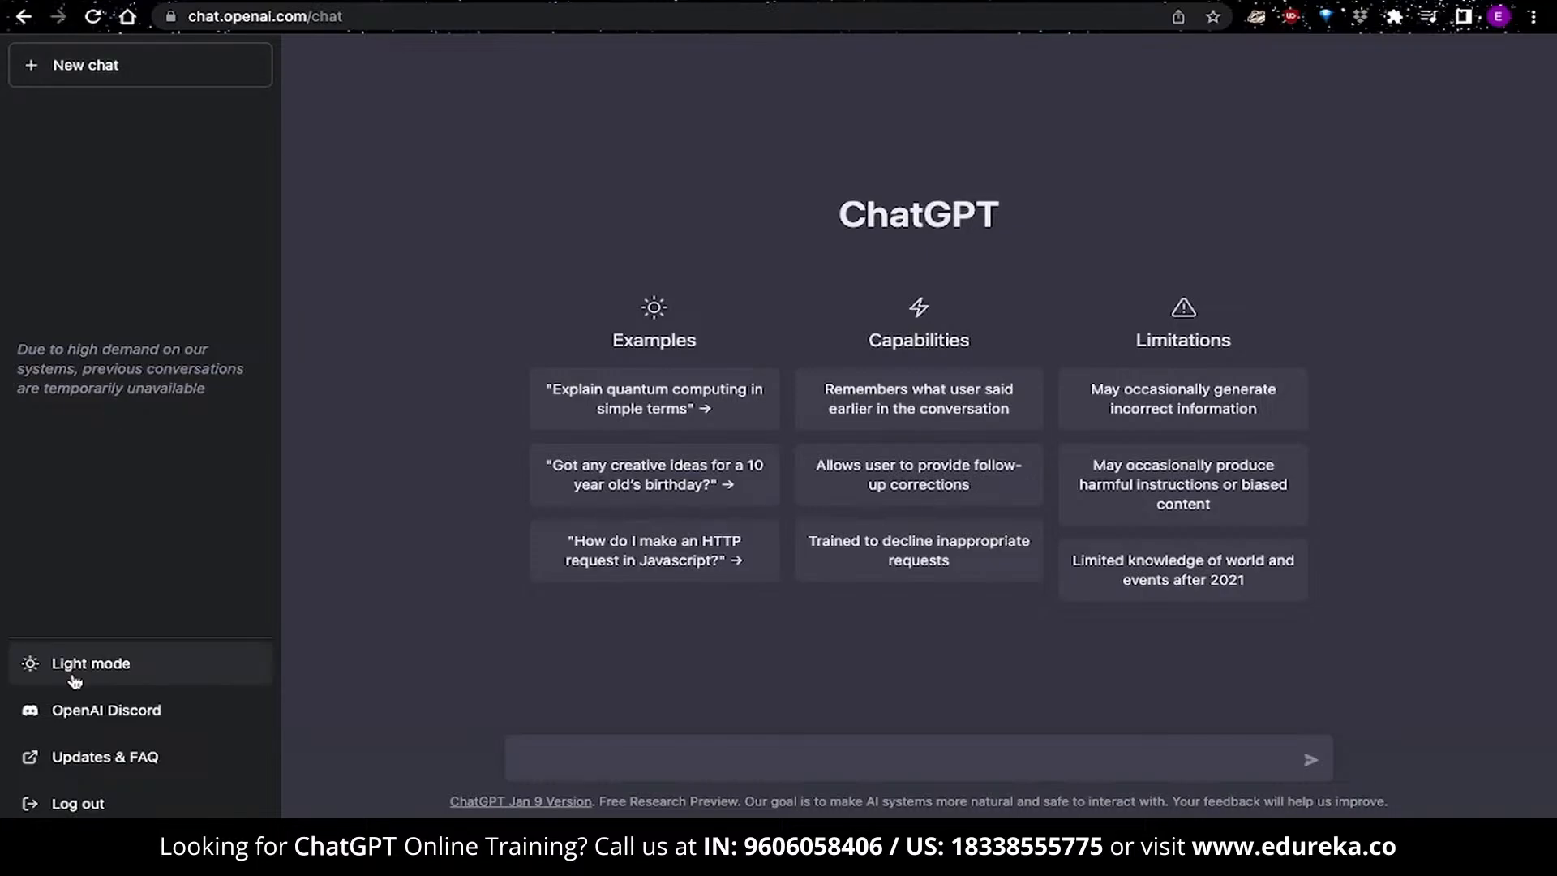
left_click(89, 663)
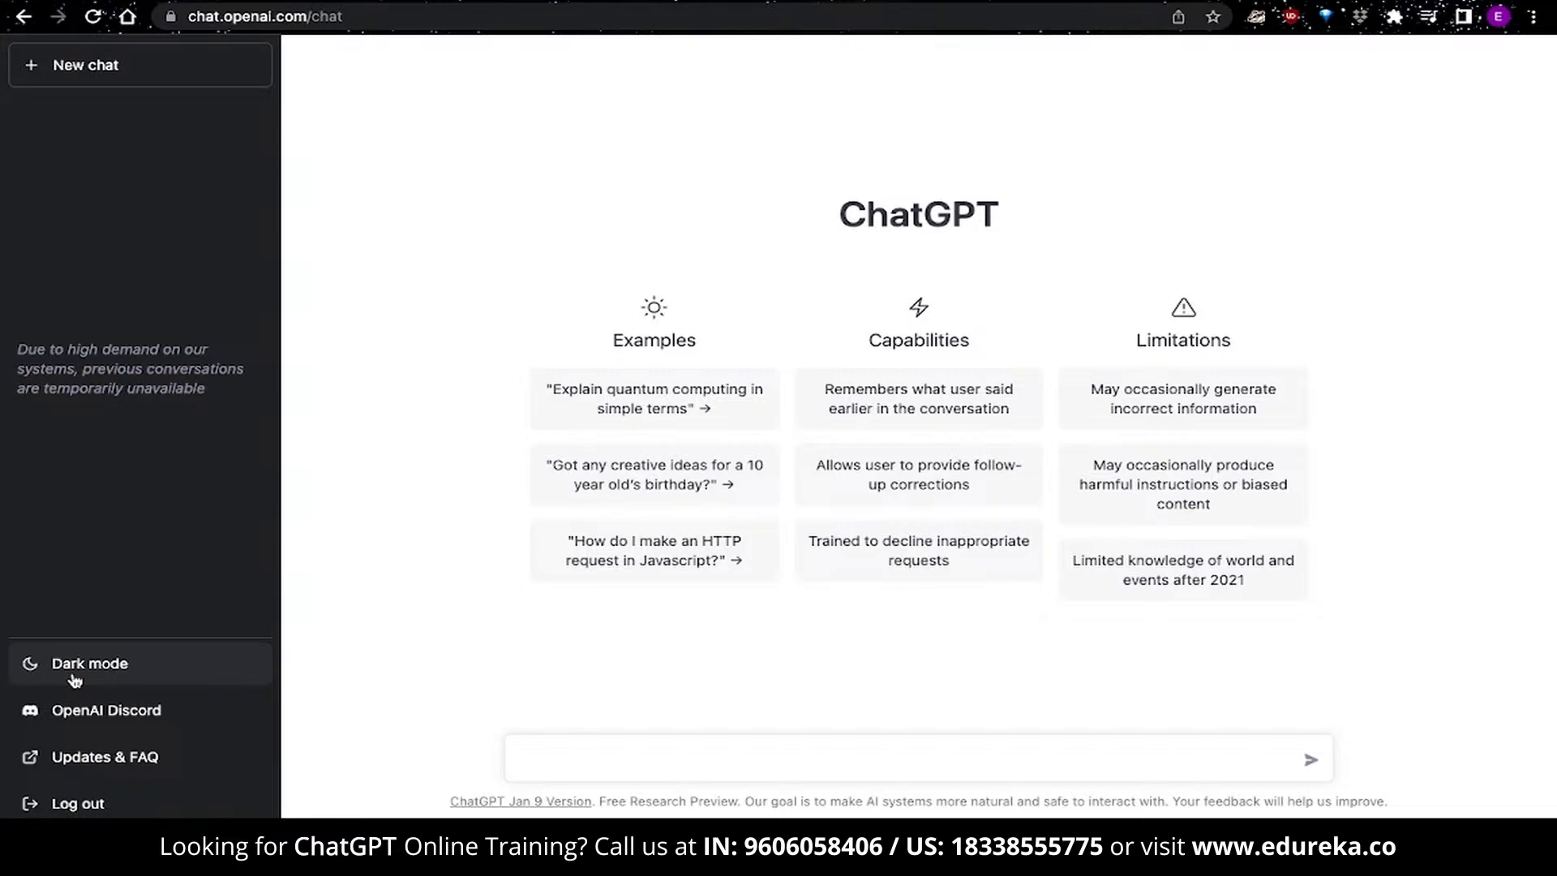
left_click(88, 664)
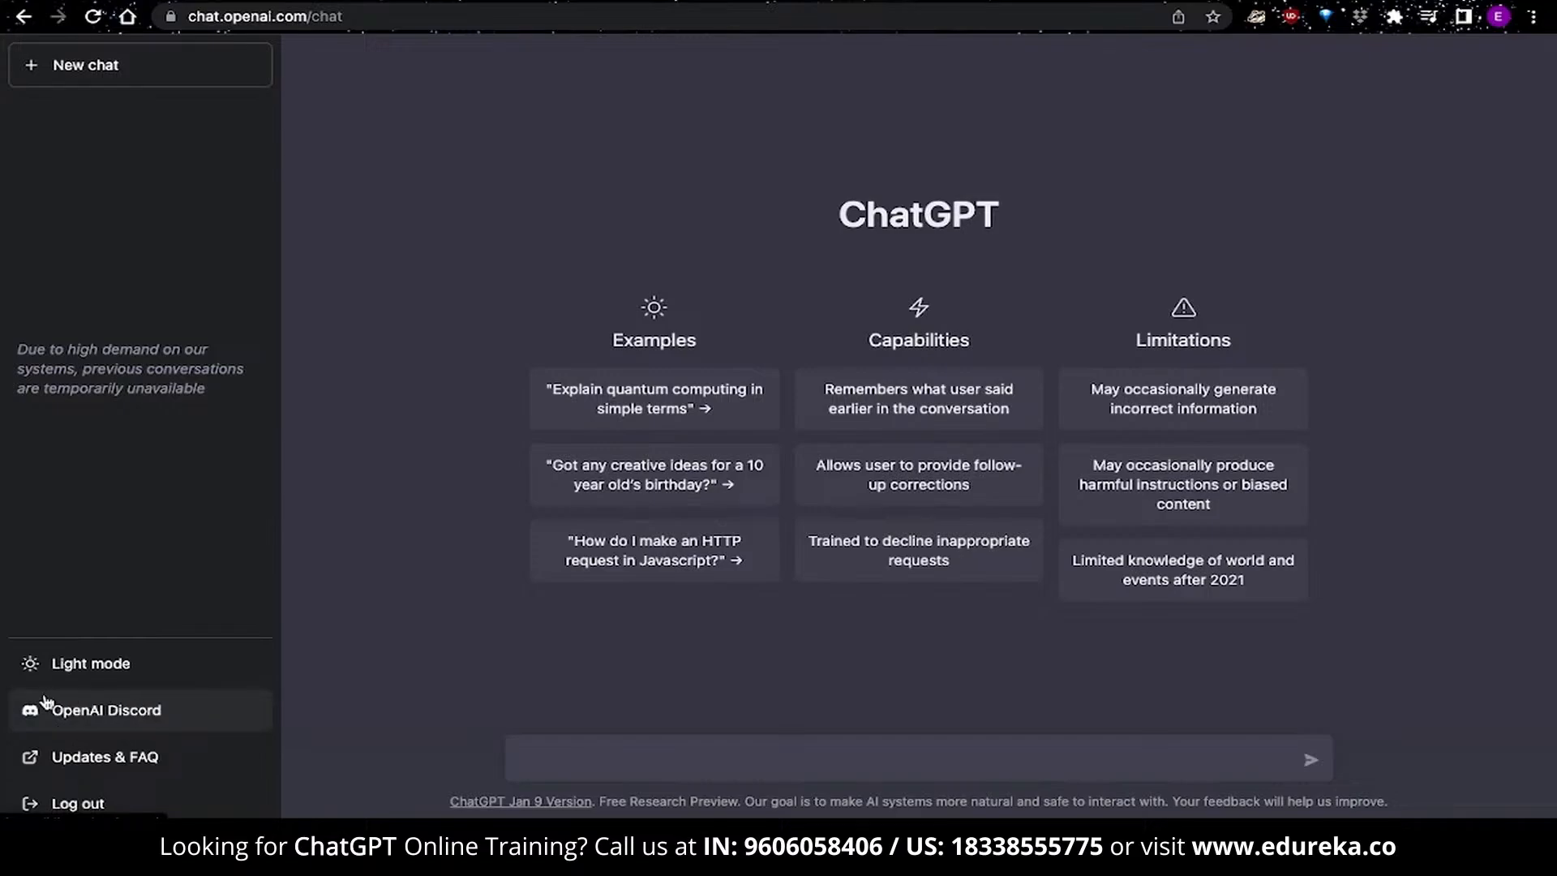
mouse_move(122, 779)
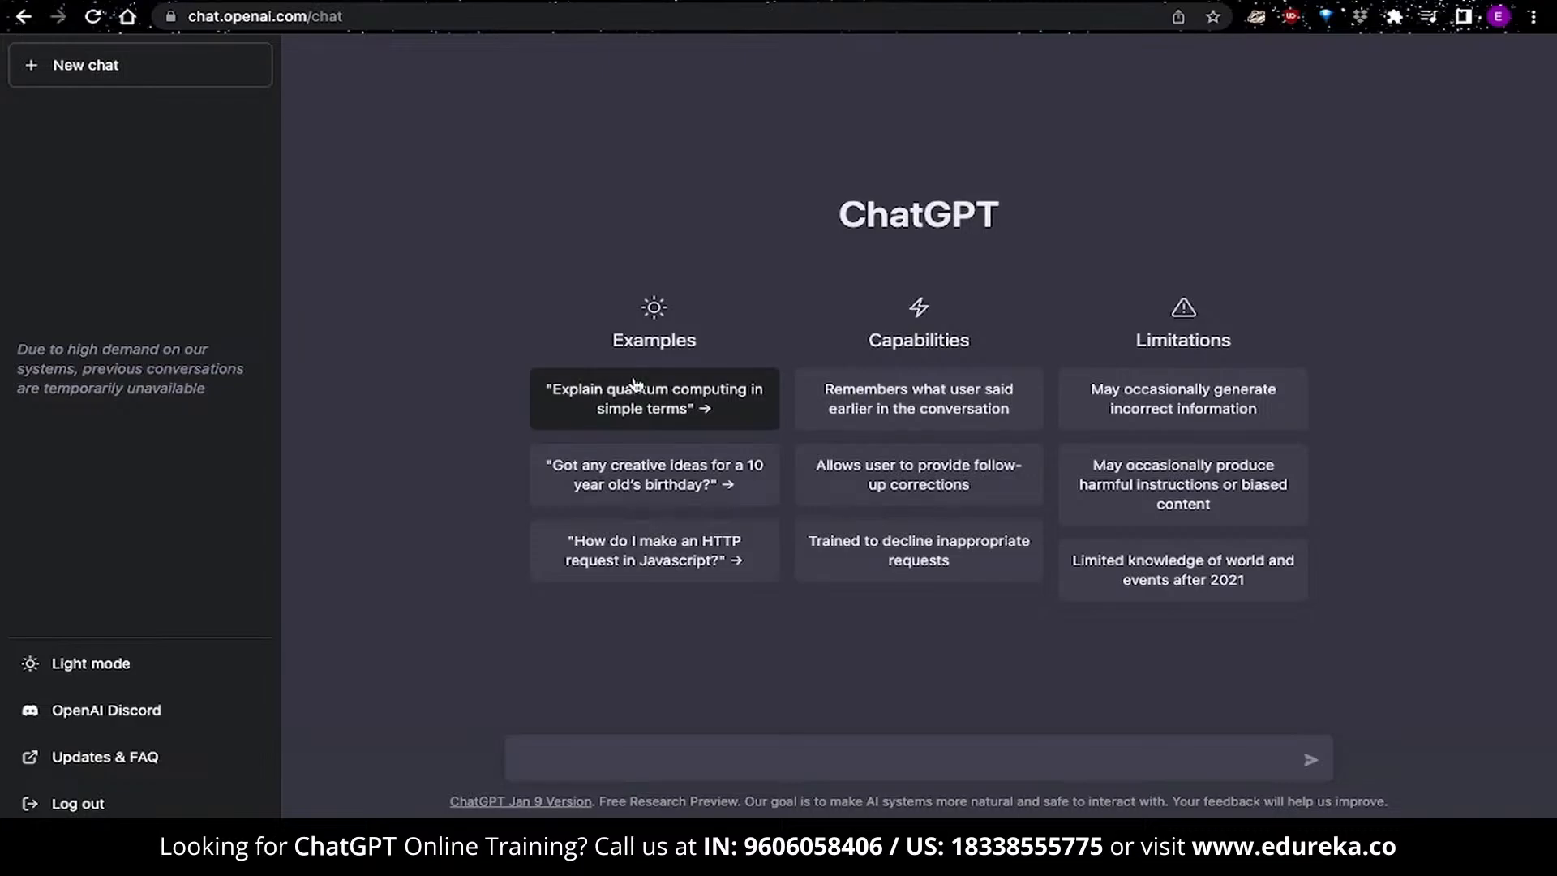
mouse_move(650, 402)
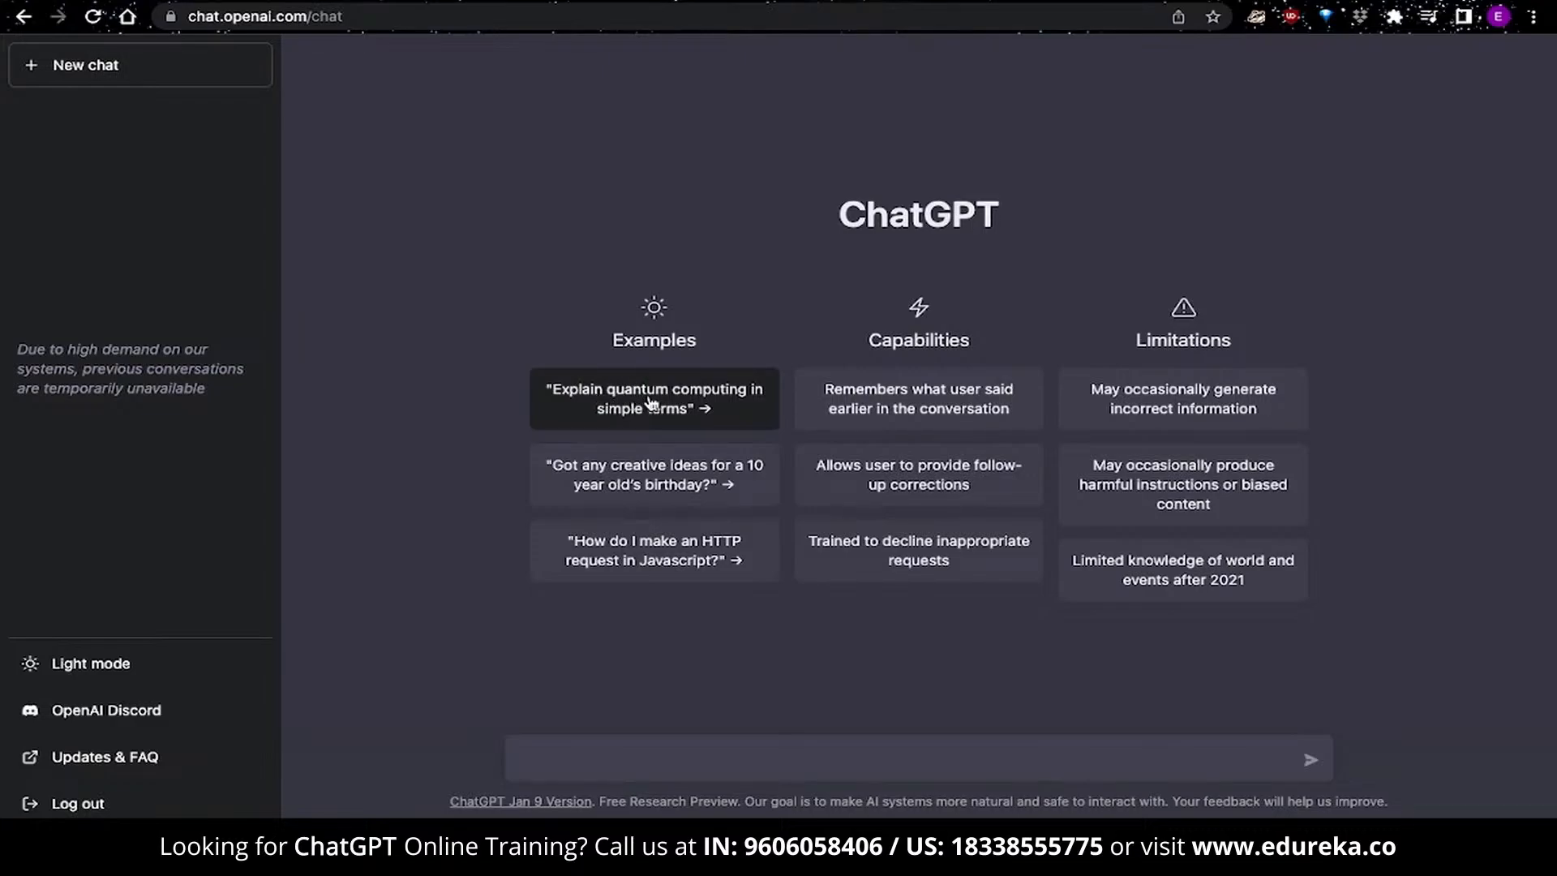
mouse_move(653, 474)
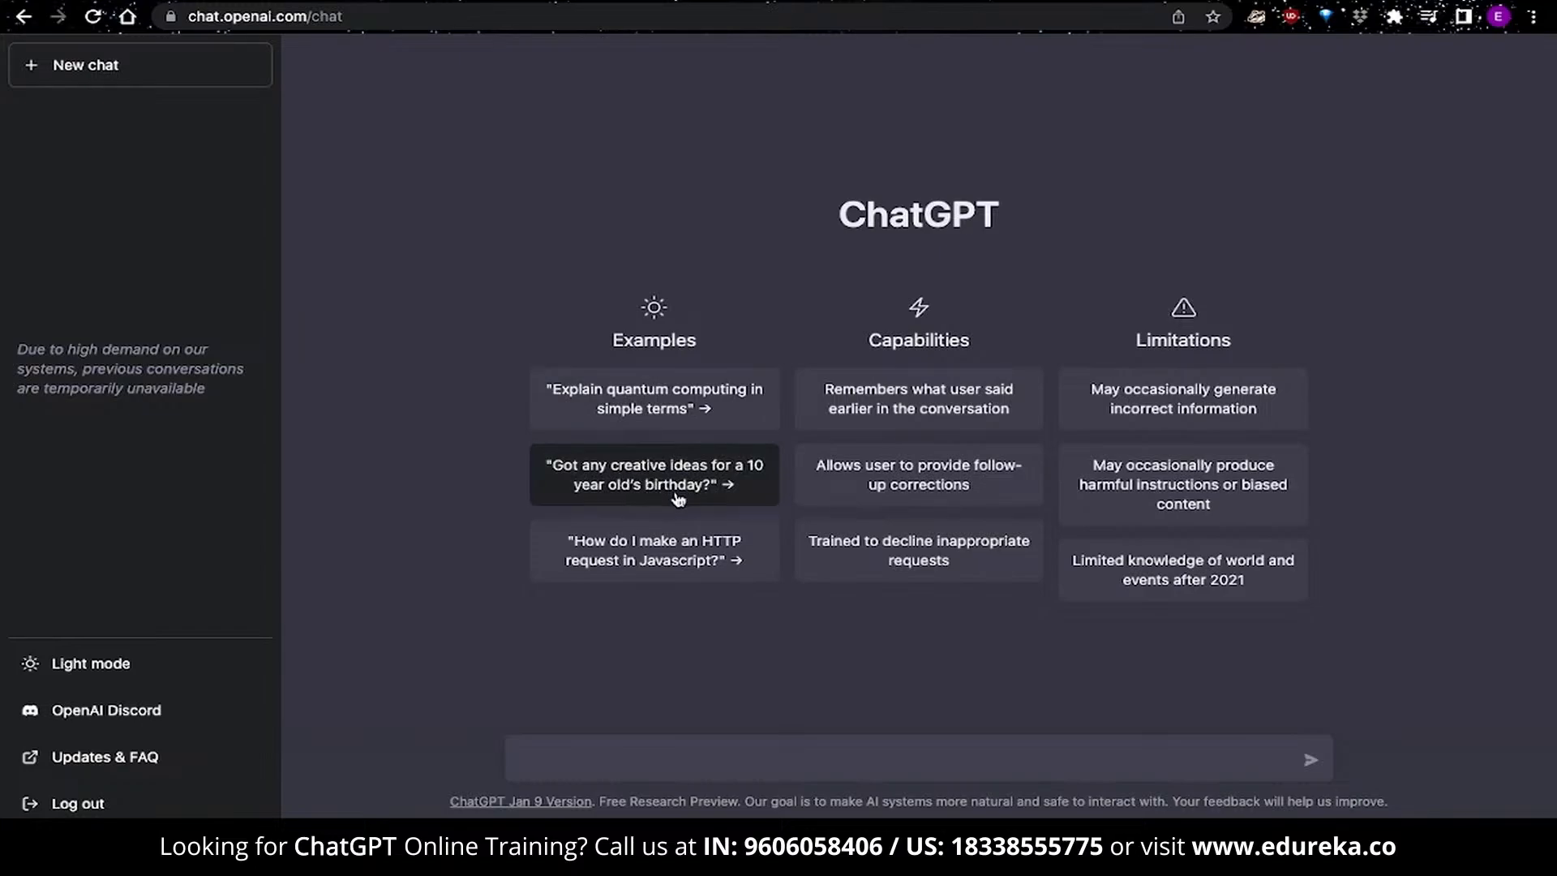
mouse_move(653, 549)
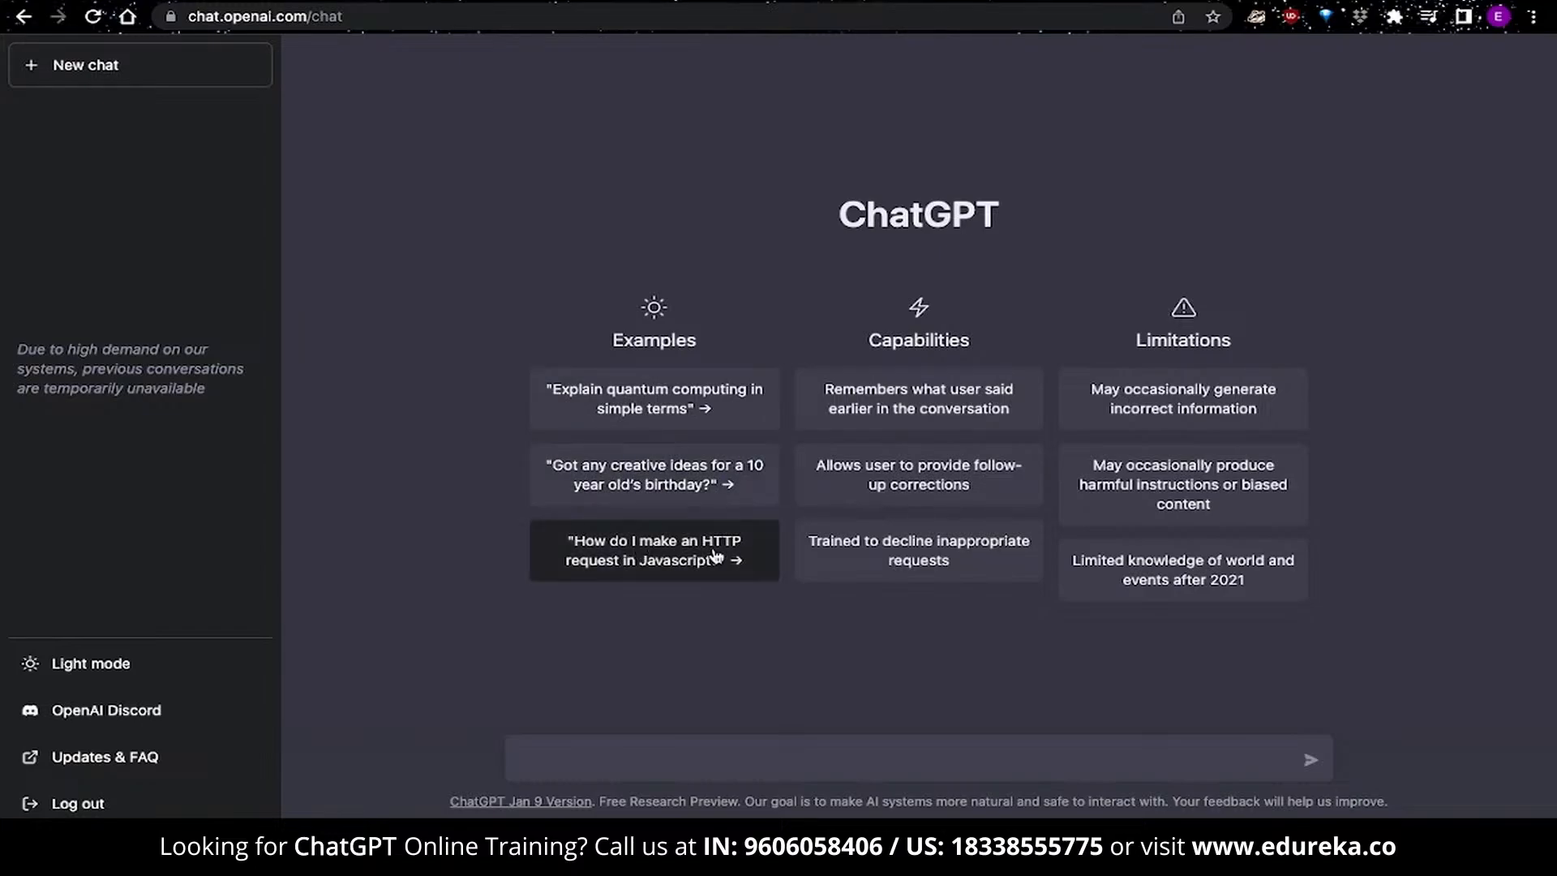
mouse_move(717, 594)
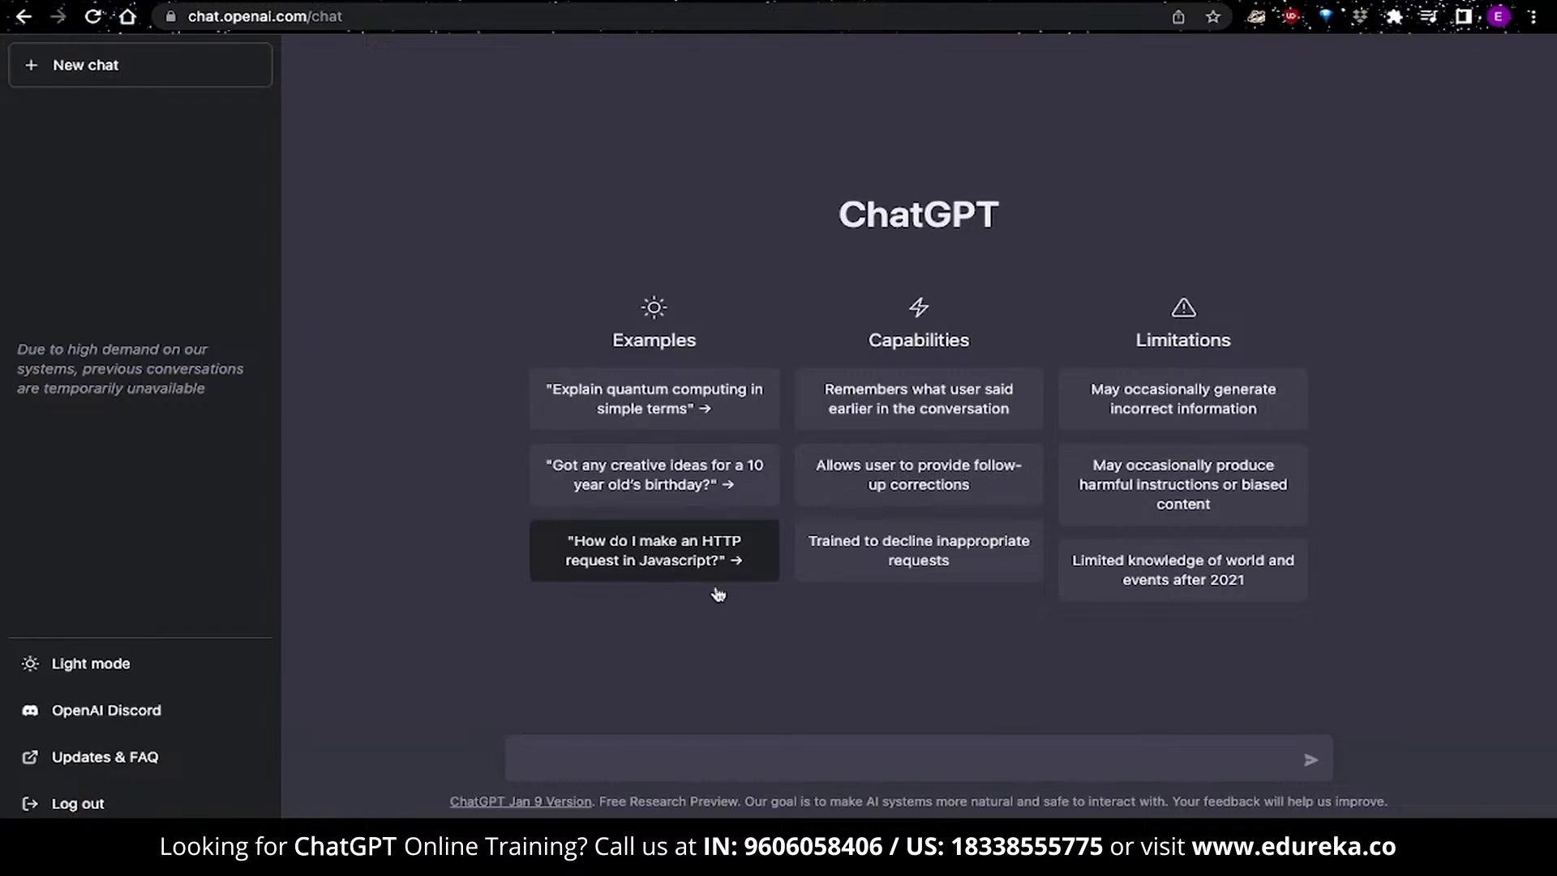
mouse_move(745, 615)
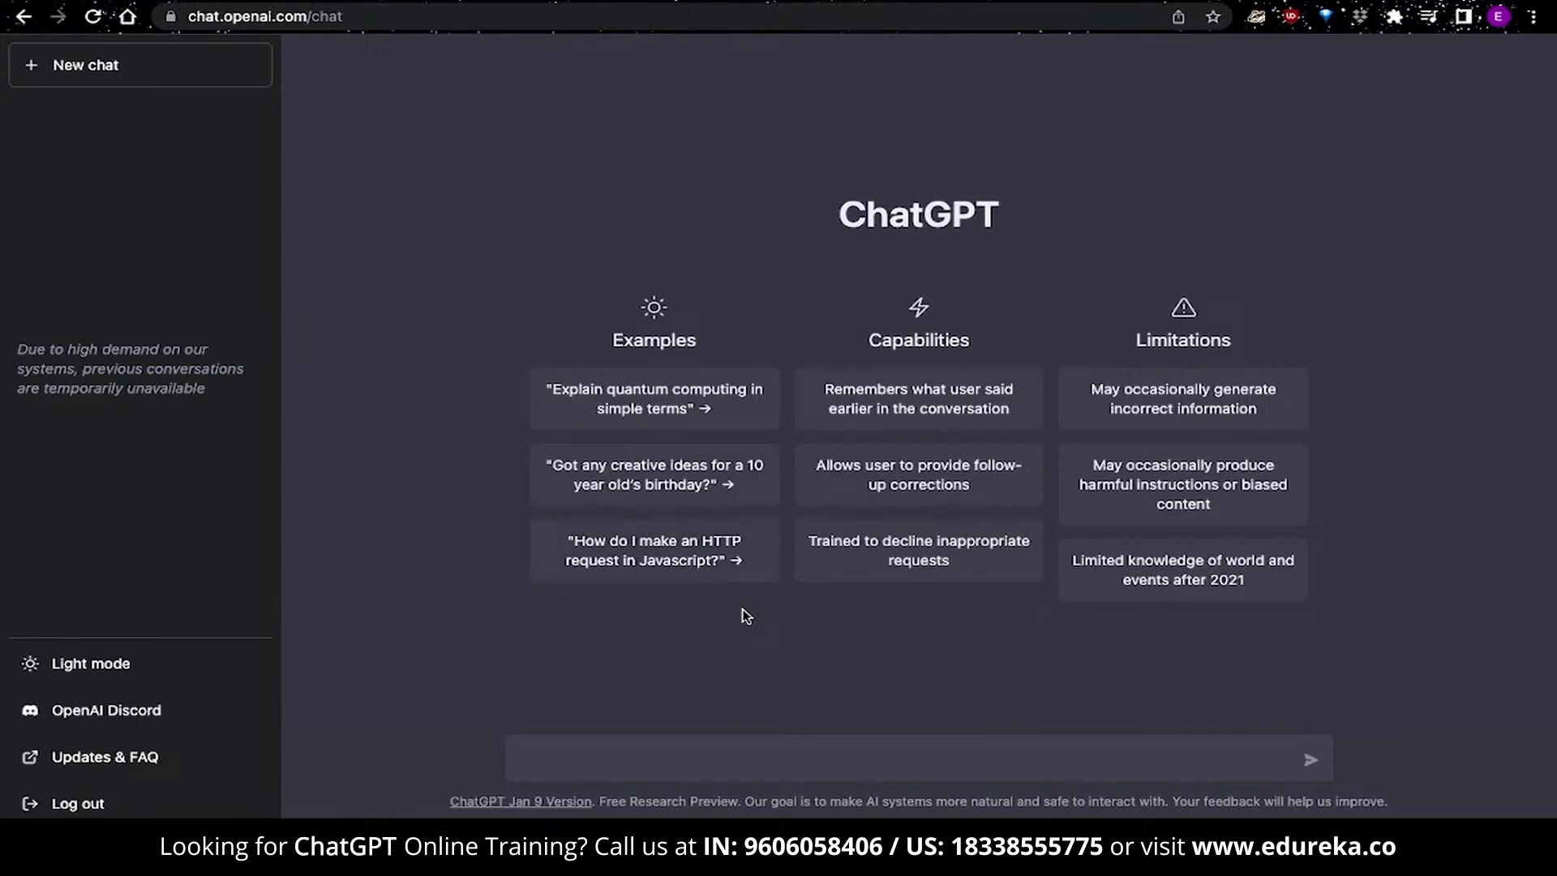
mouse_move(934, 330)
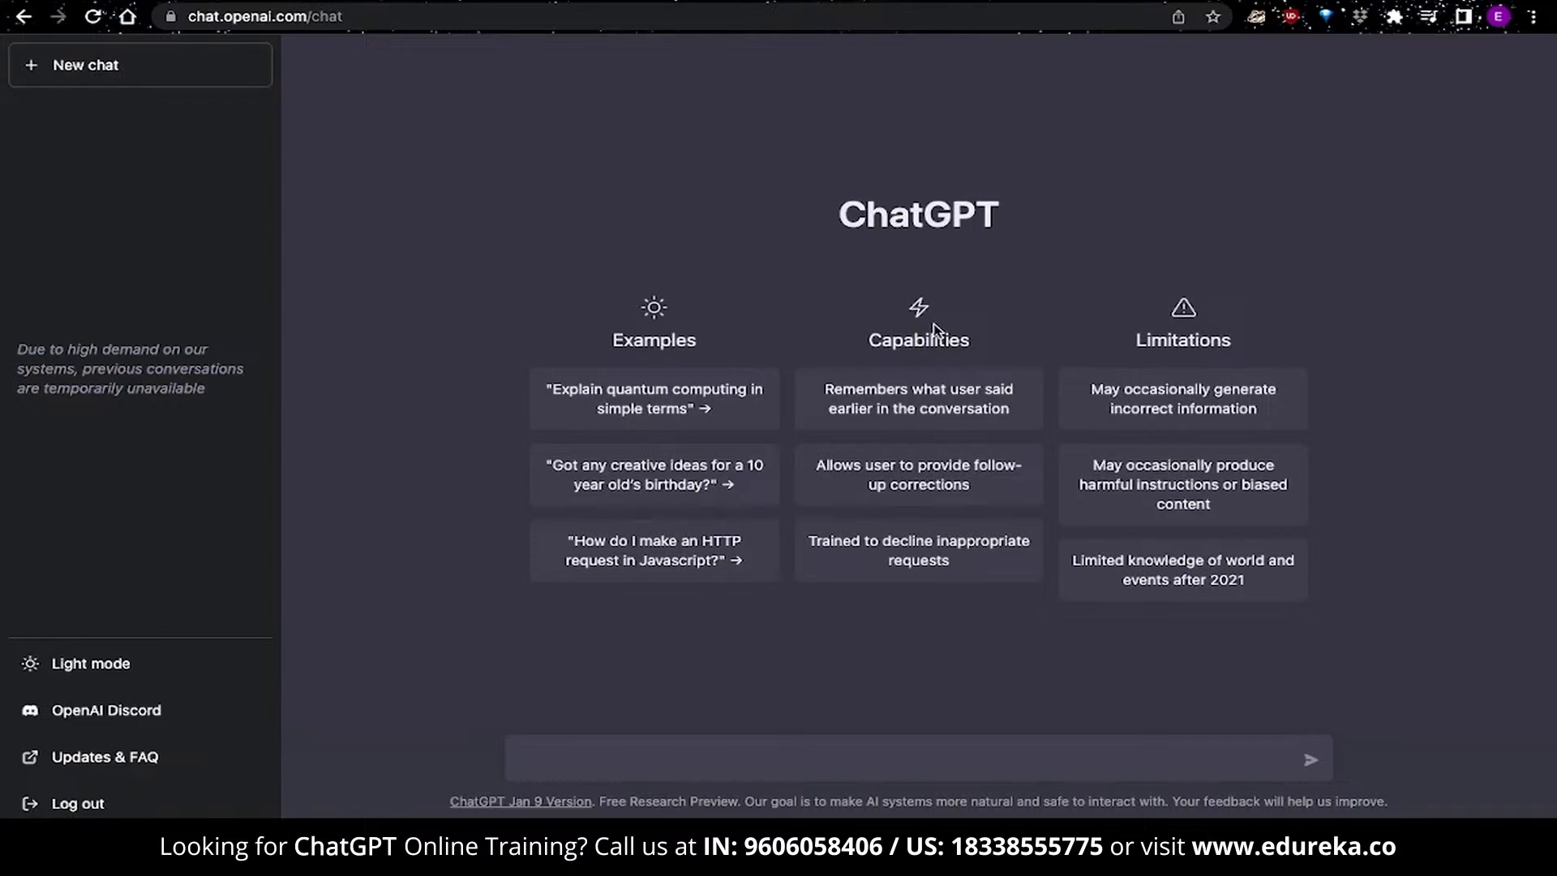
mouse_move(923, 415)
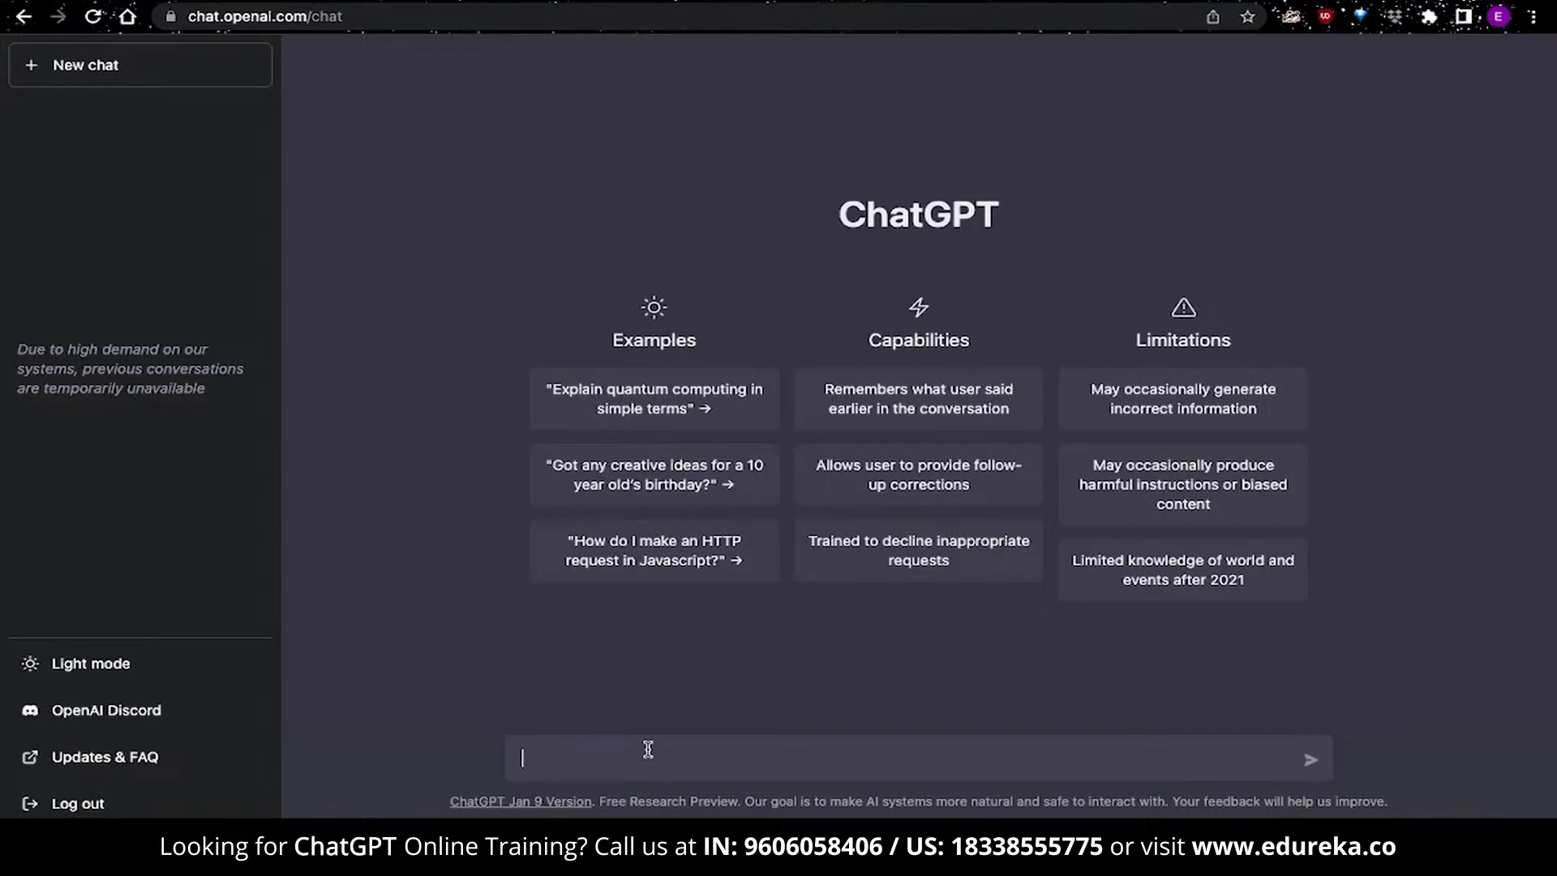
Replace the 'How are you?' draft with 'What is 10 +10?' and send it
type("How are you?")
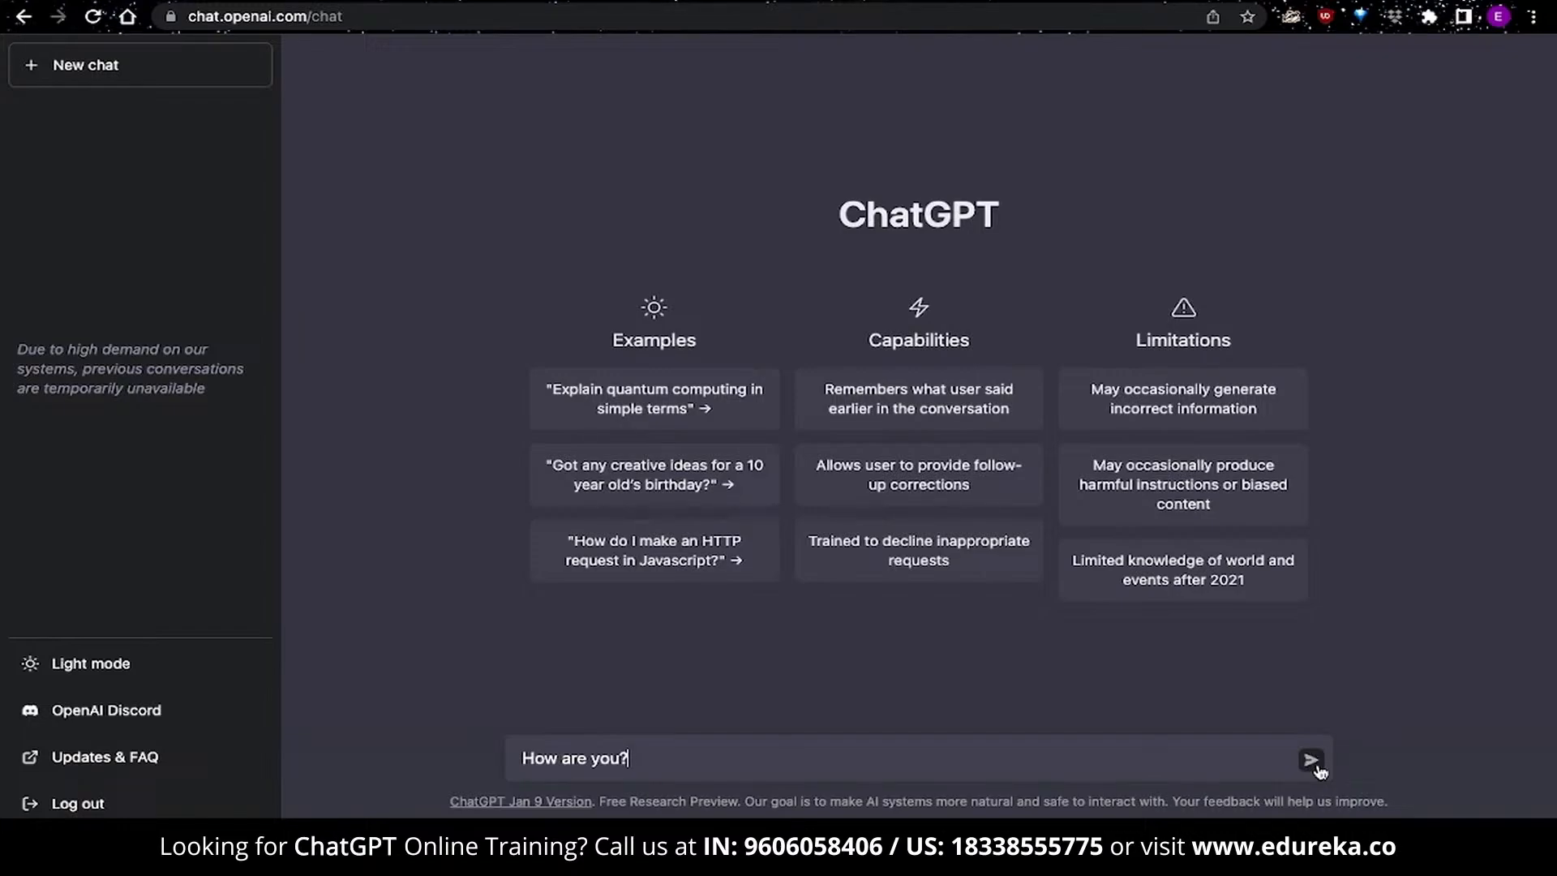
left_click(1310, 760)
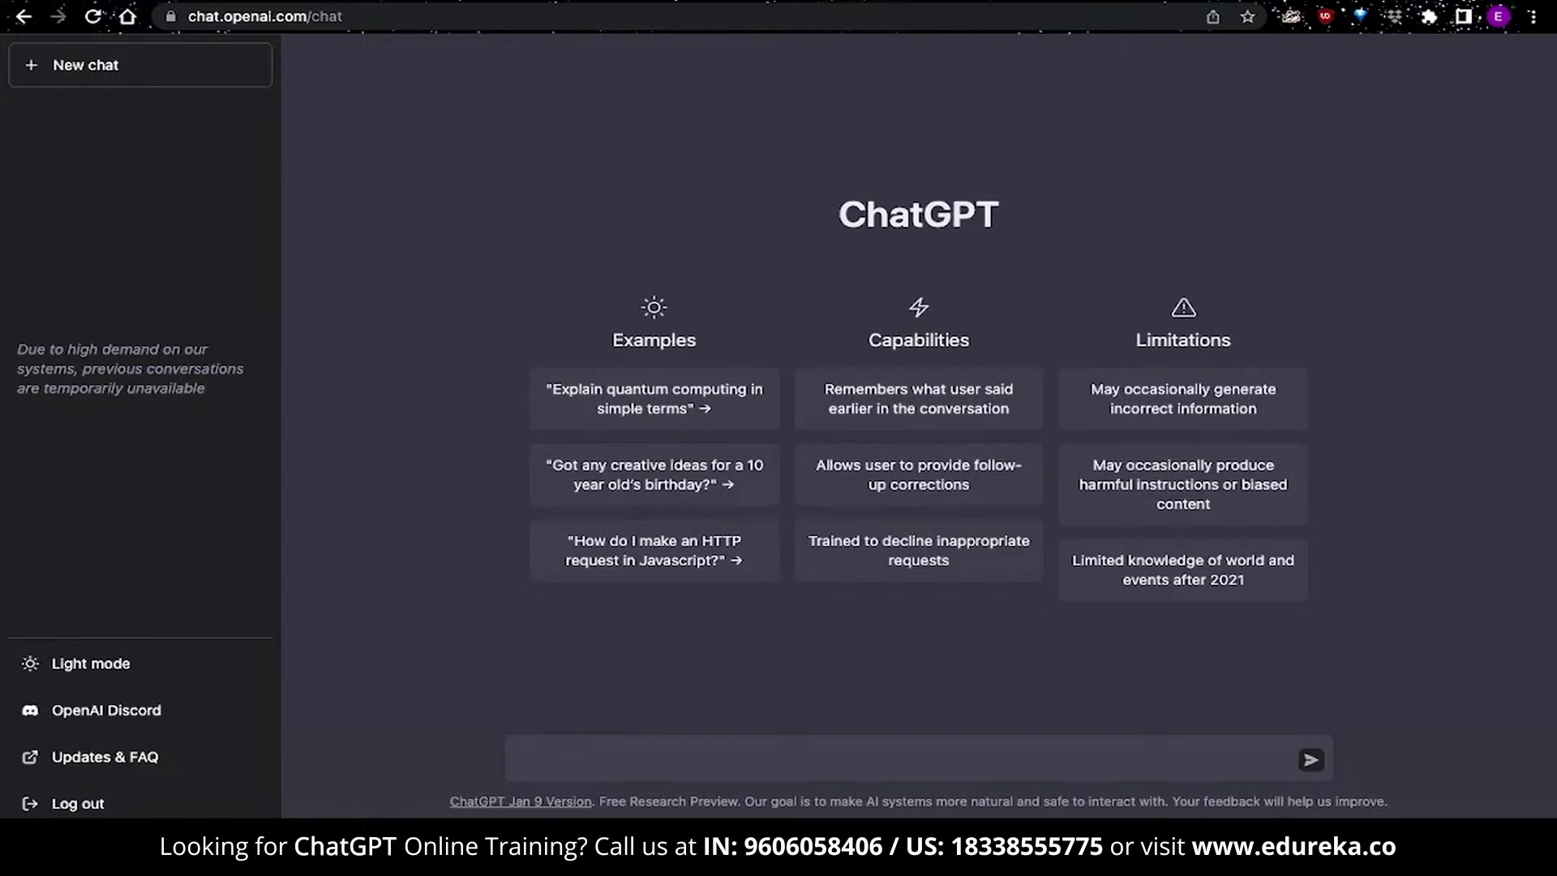
type("What is")
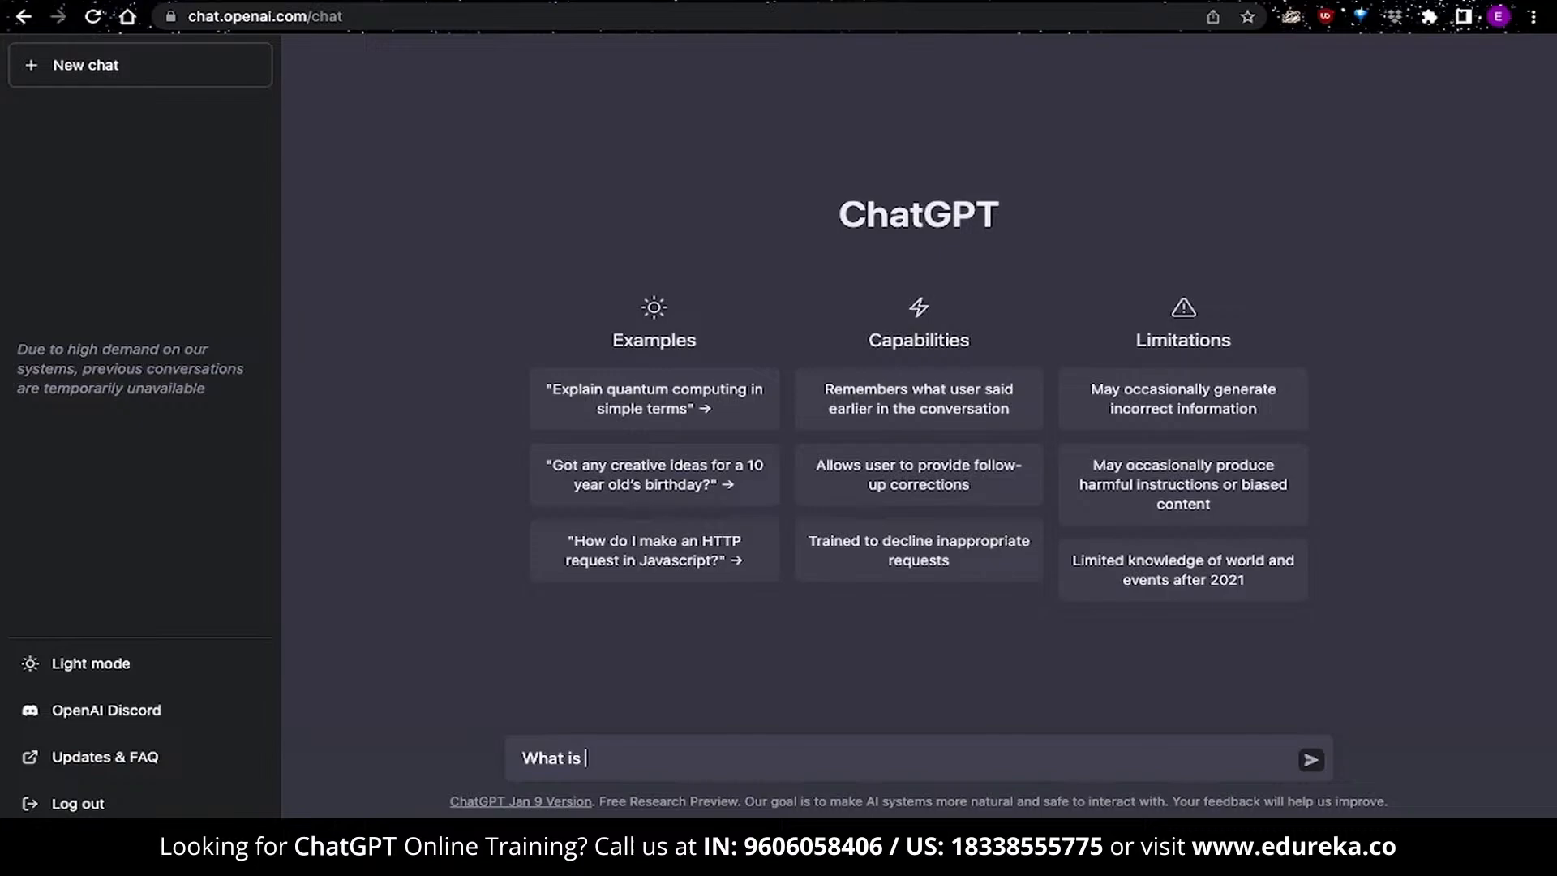
type("10 +1")
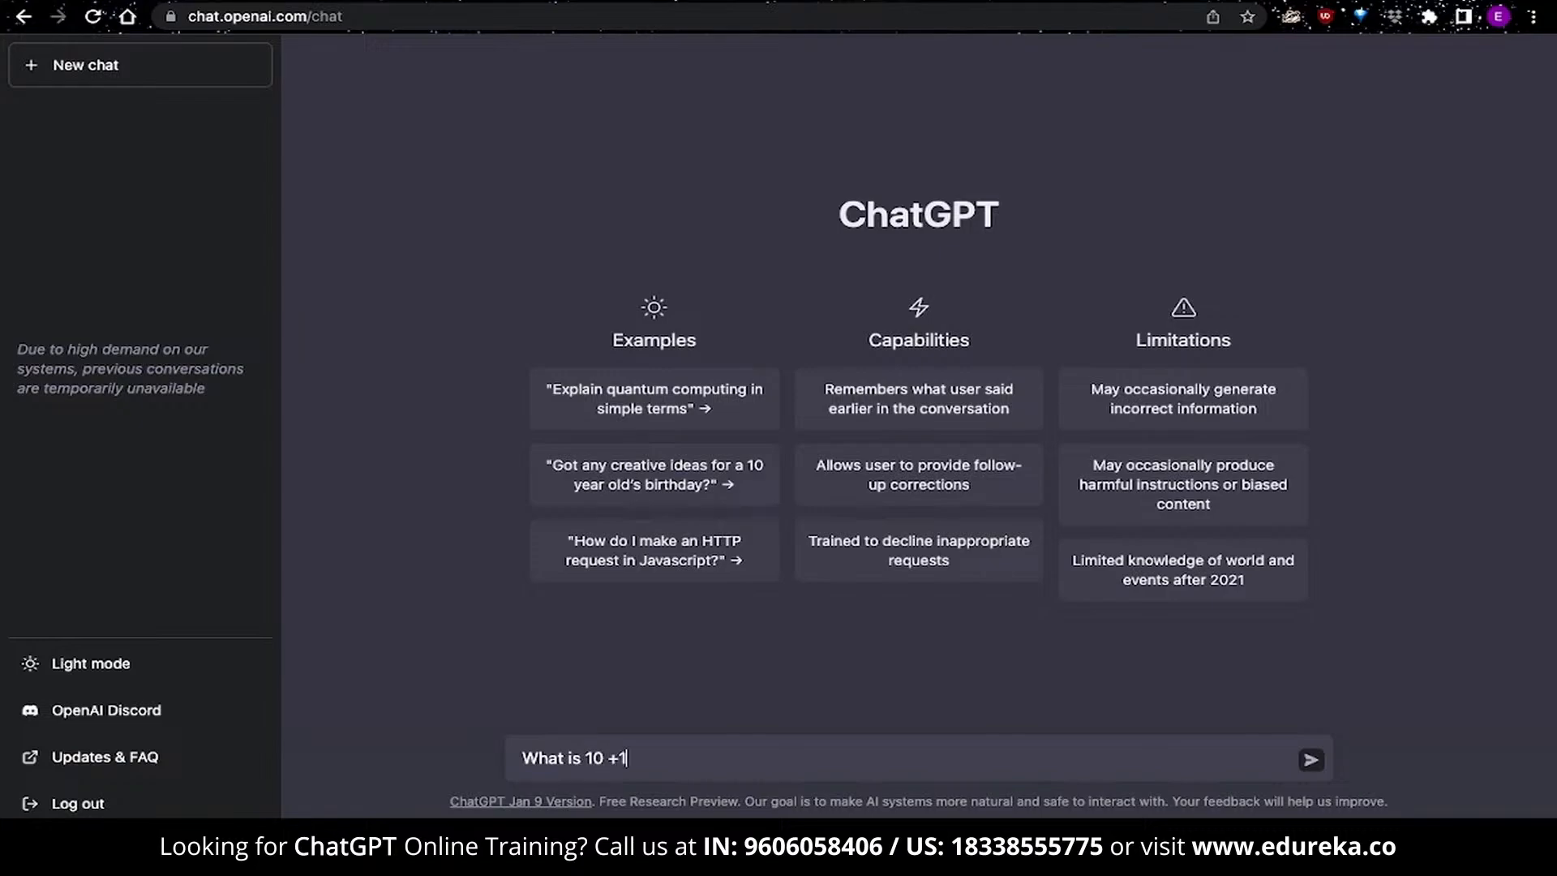
left_click(1310, 760)
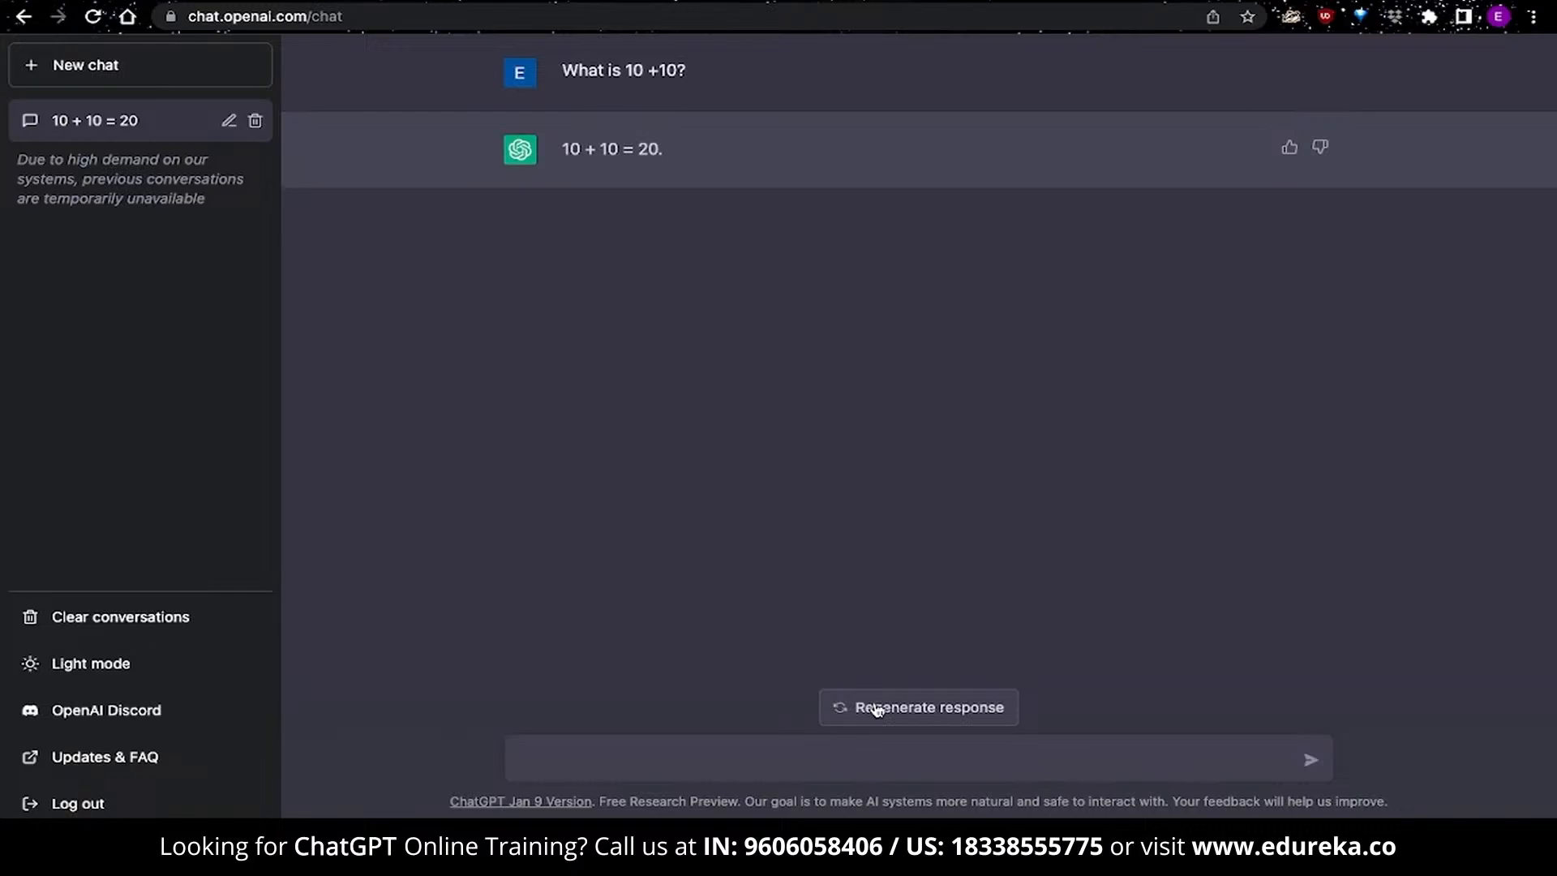
Regenerate the 10 + 10 answer and page back through its versions to 1/5
left_click(917, 708)
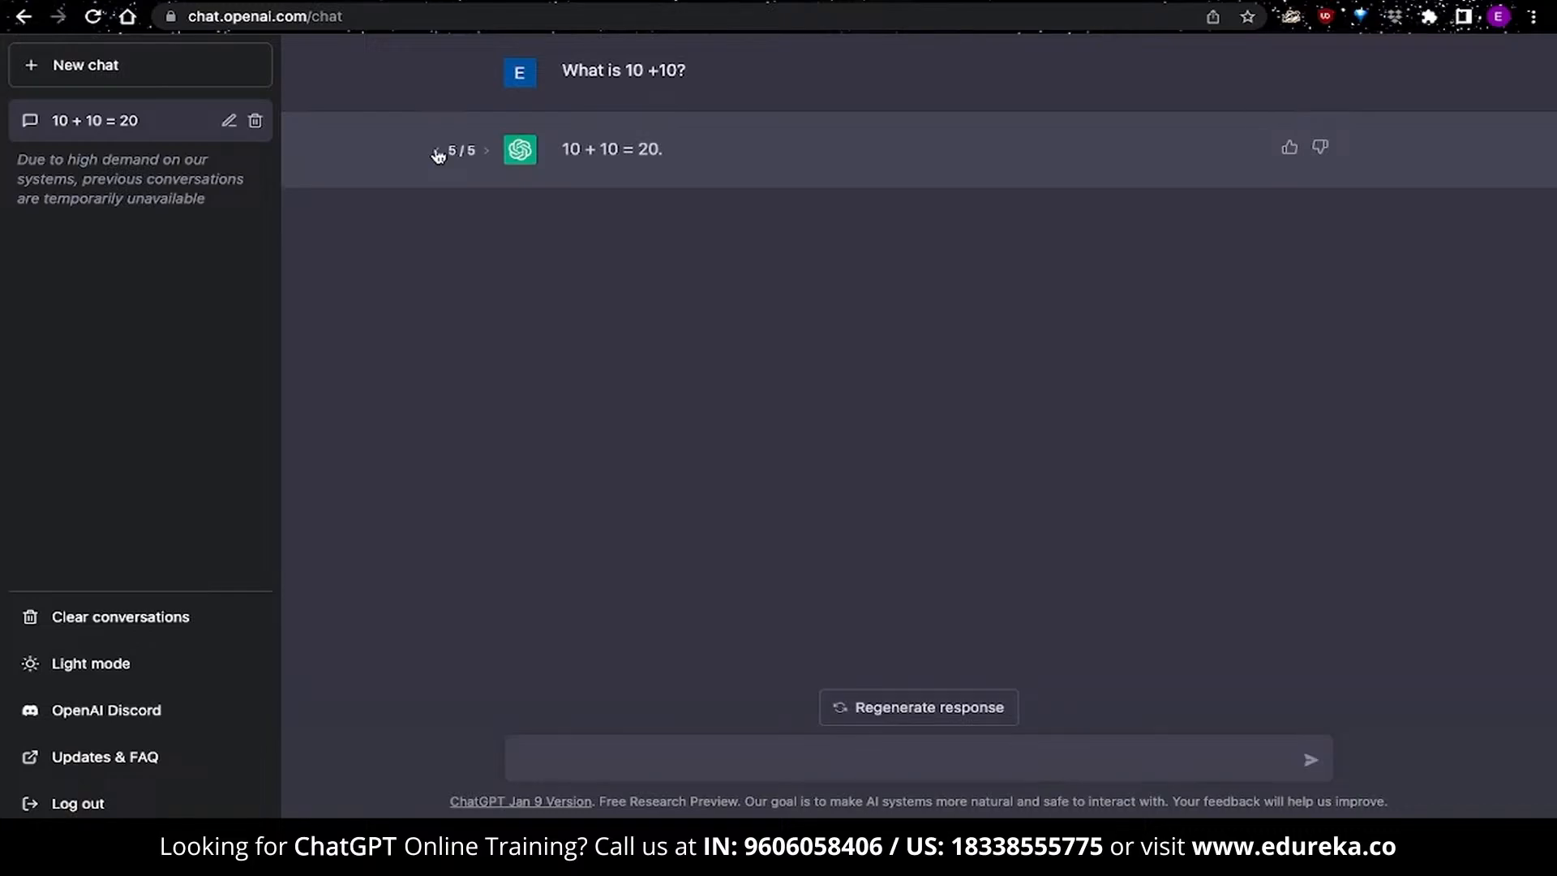
left_click(437, 150)
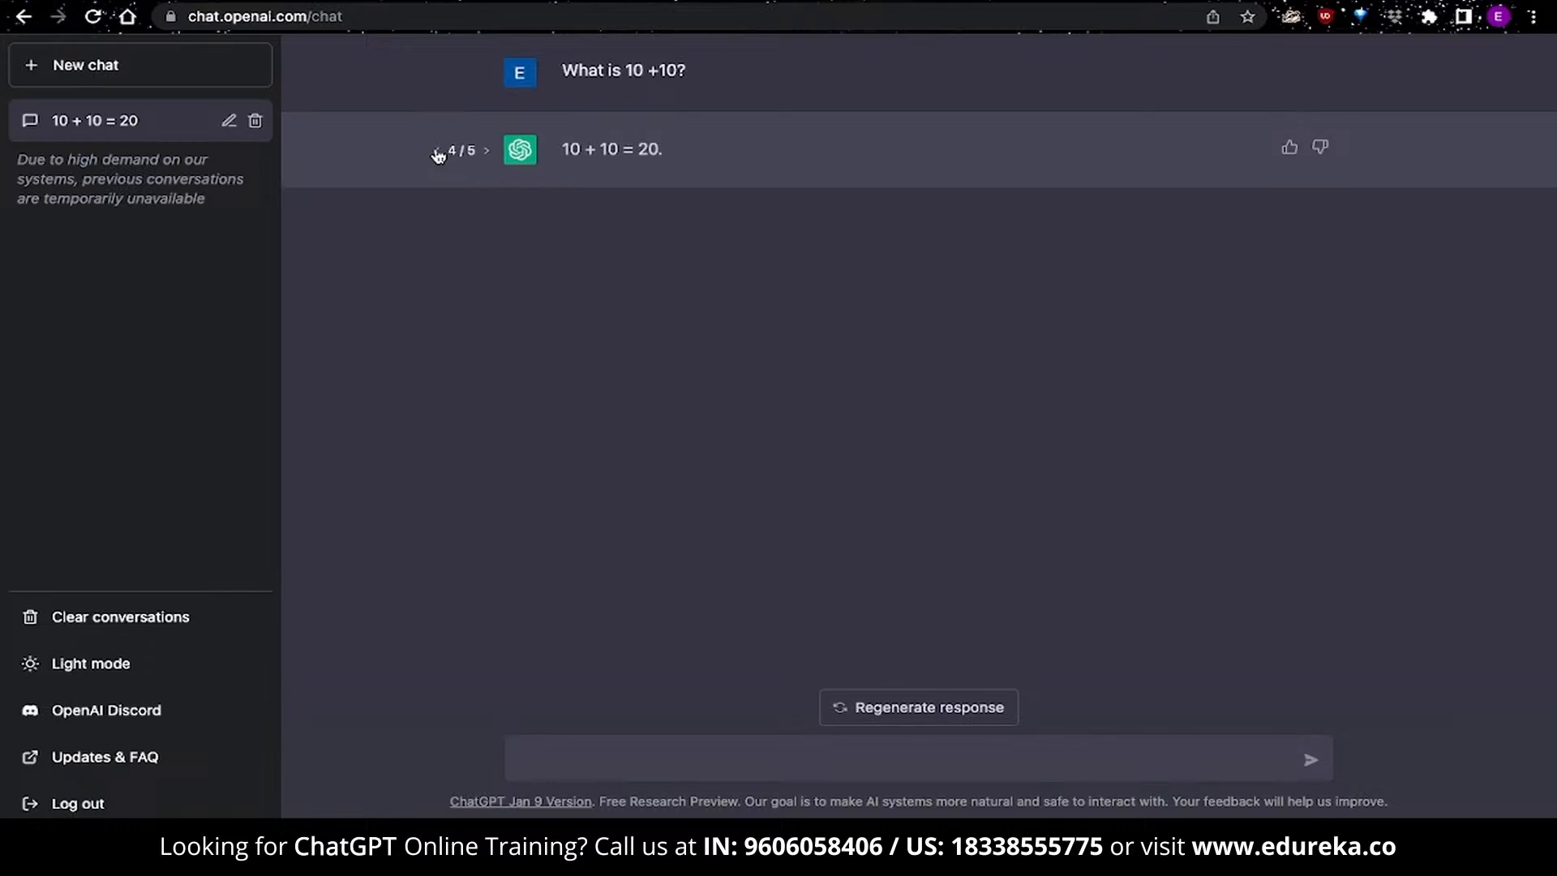
left_click(435, 150)
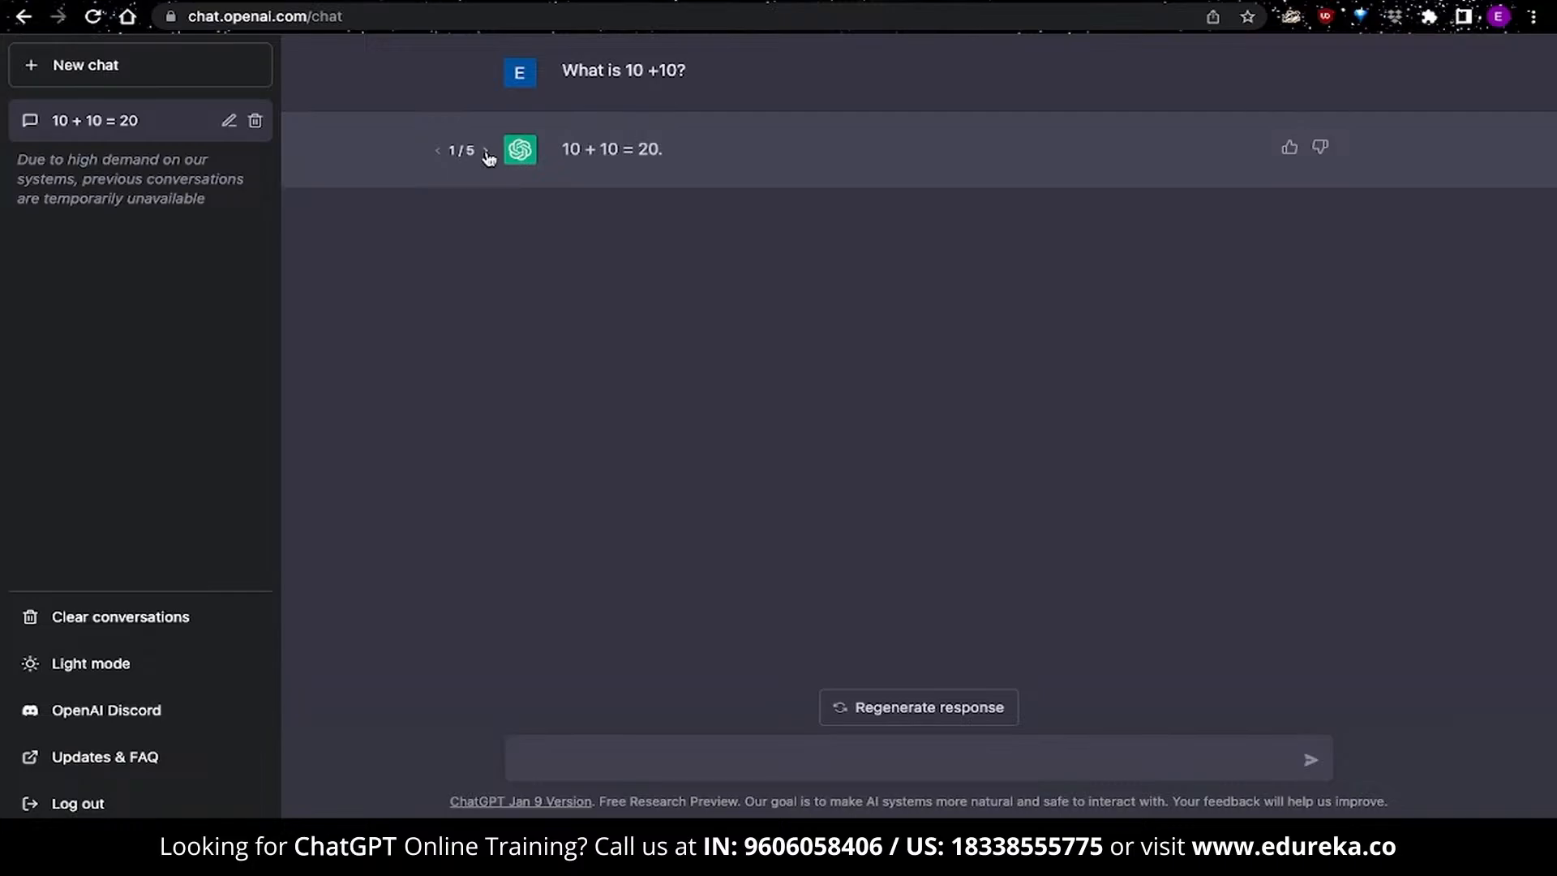
left_click_drag(14, 159, 204, 198)
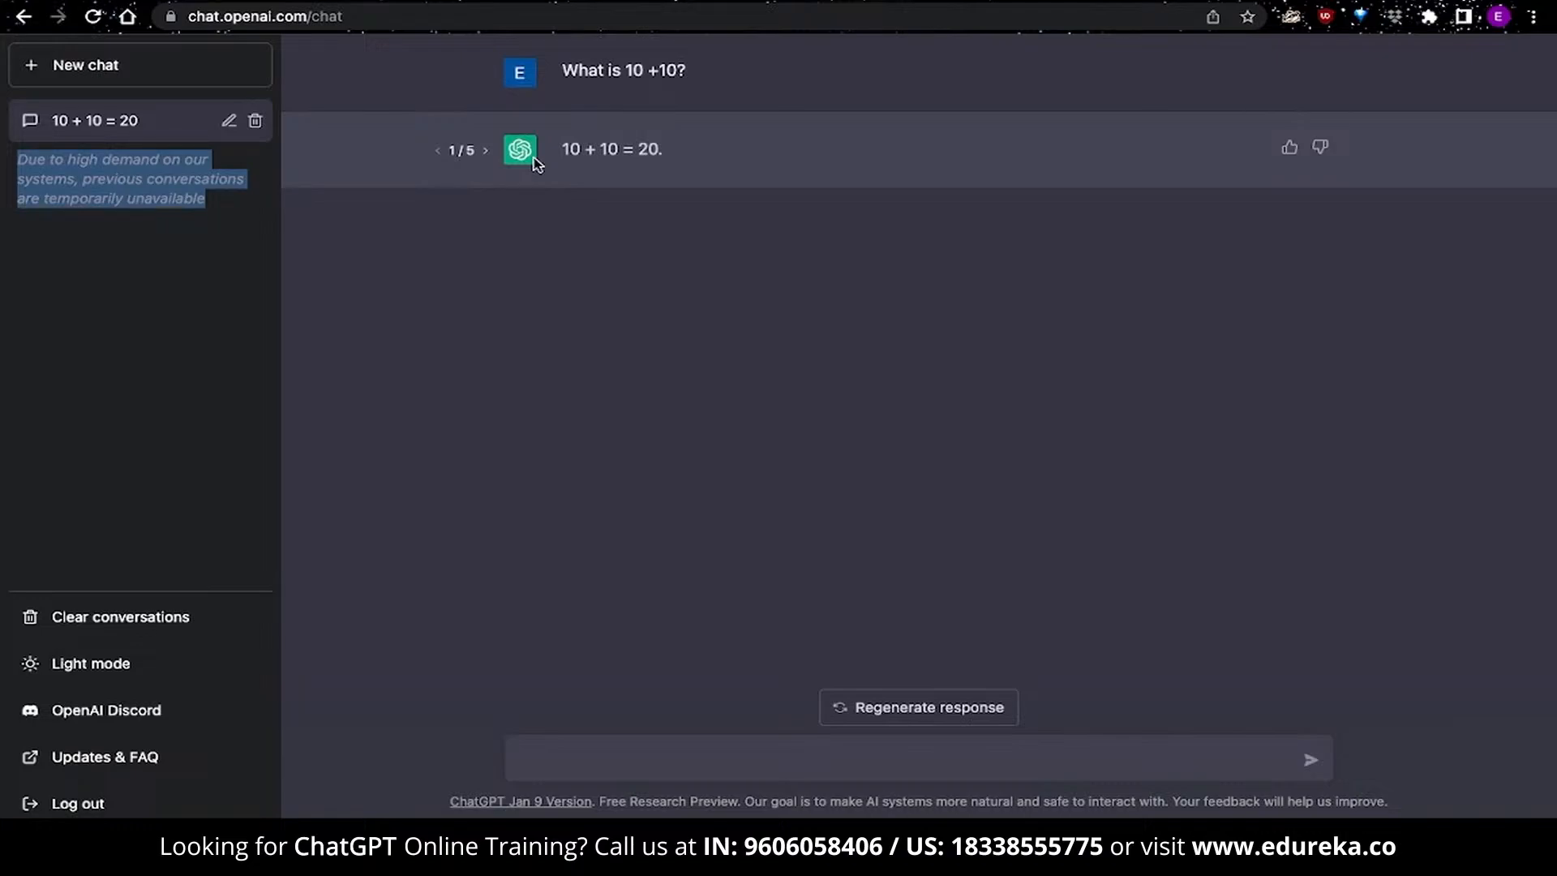
mouse_move(1288, 146)
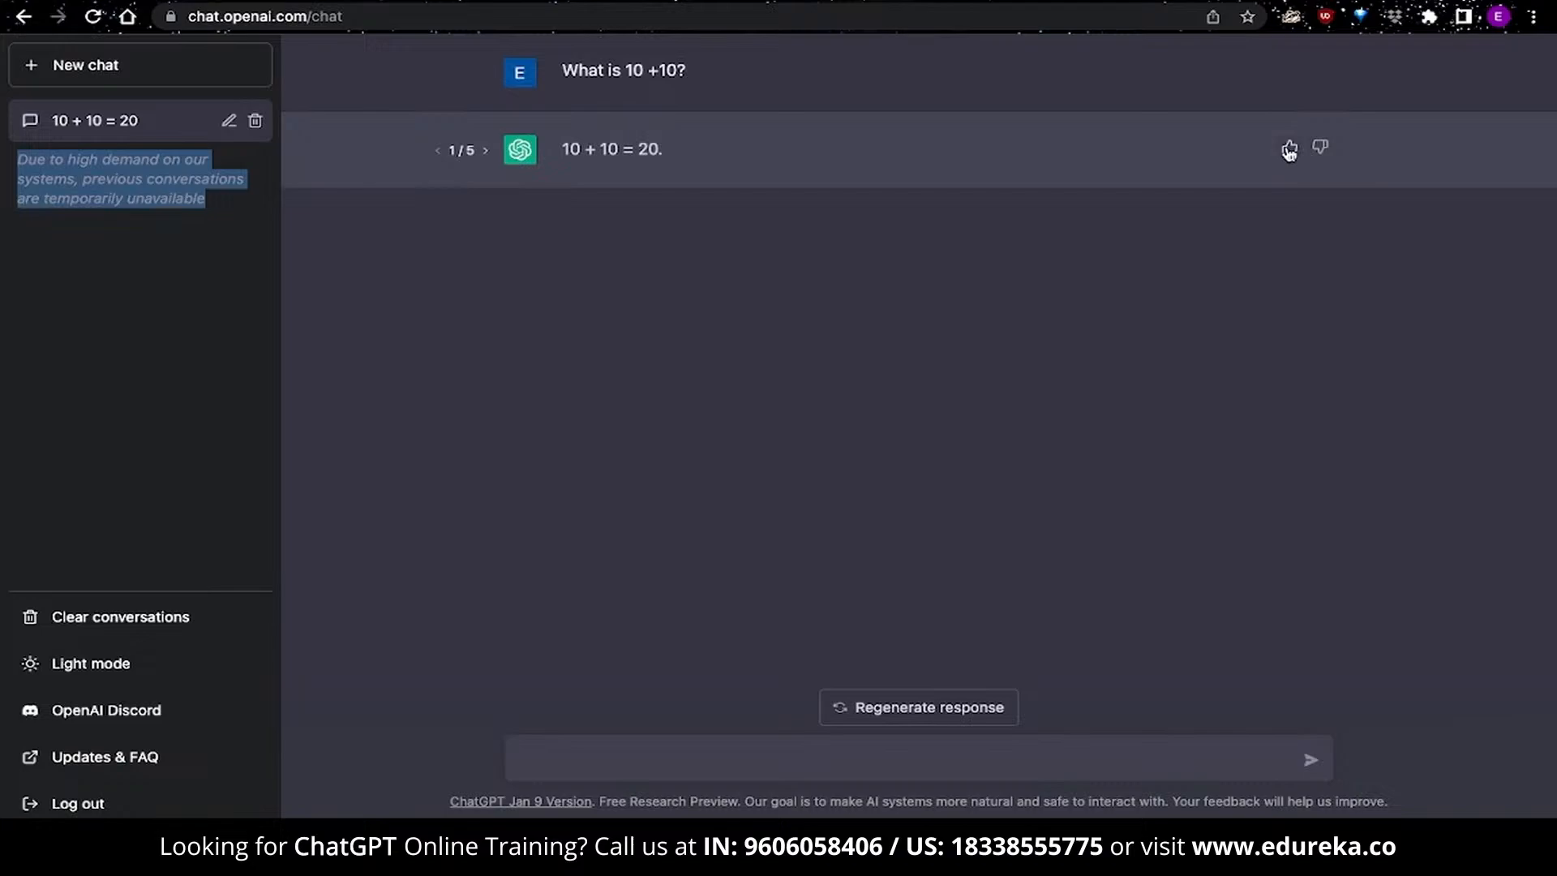
Give the '20' reply a thumbs-up with the comment 'Great answer'
left_click(1287, 147)
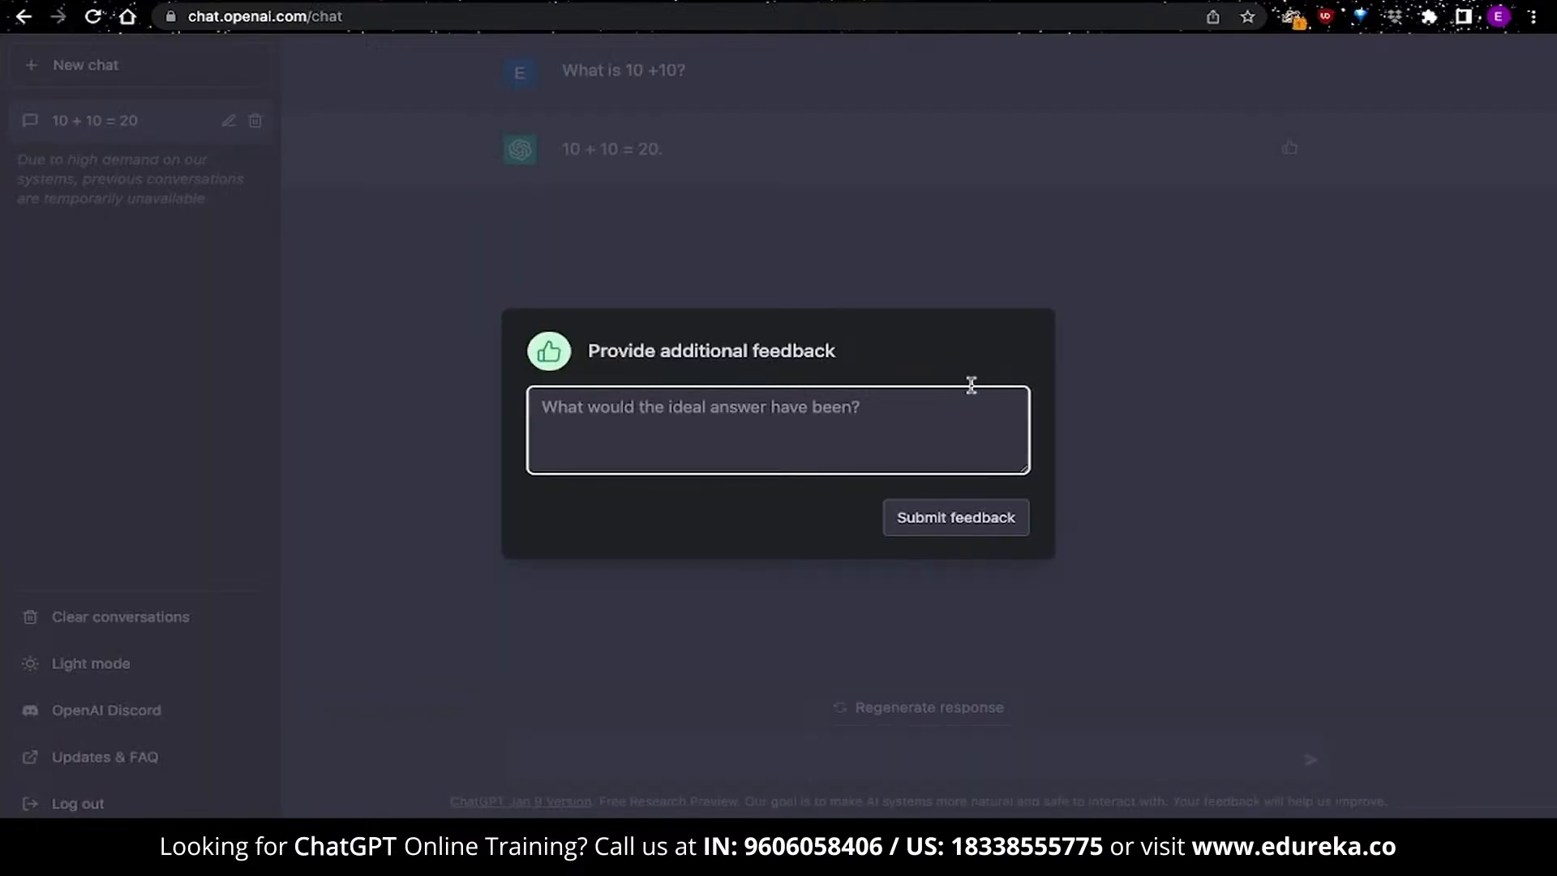
type("Great answer")
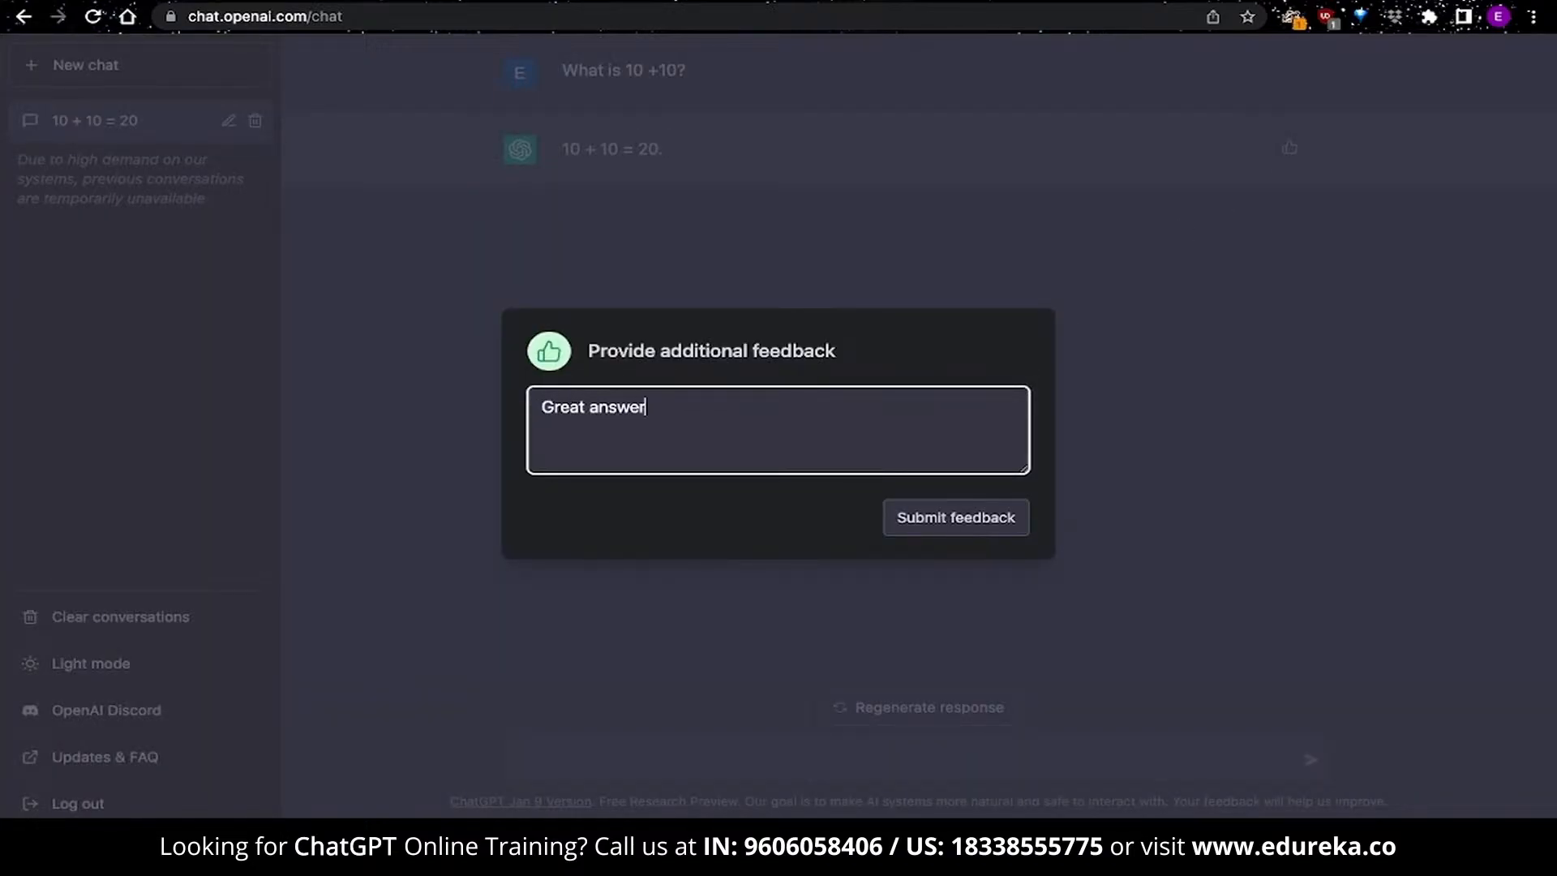
left_click(954, 517)
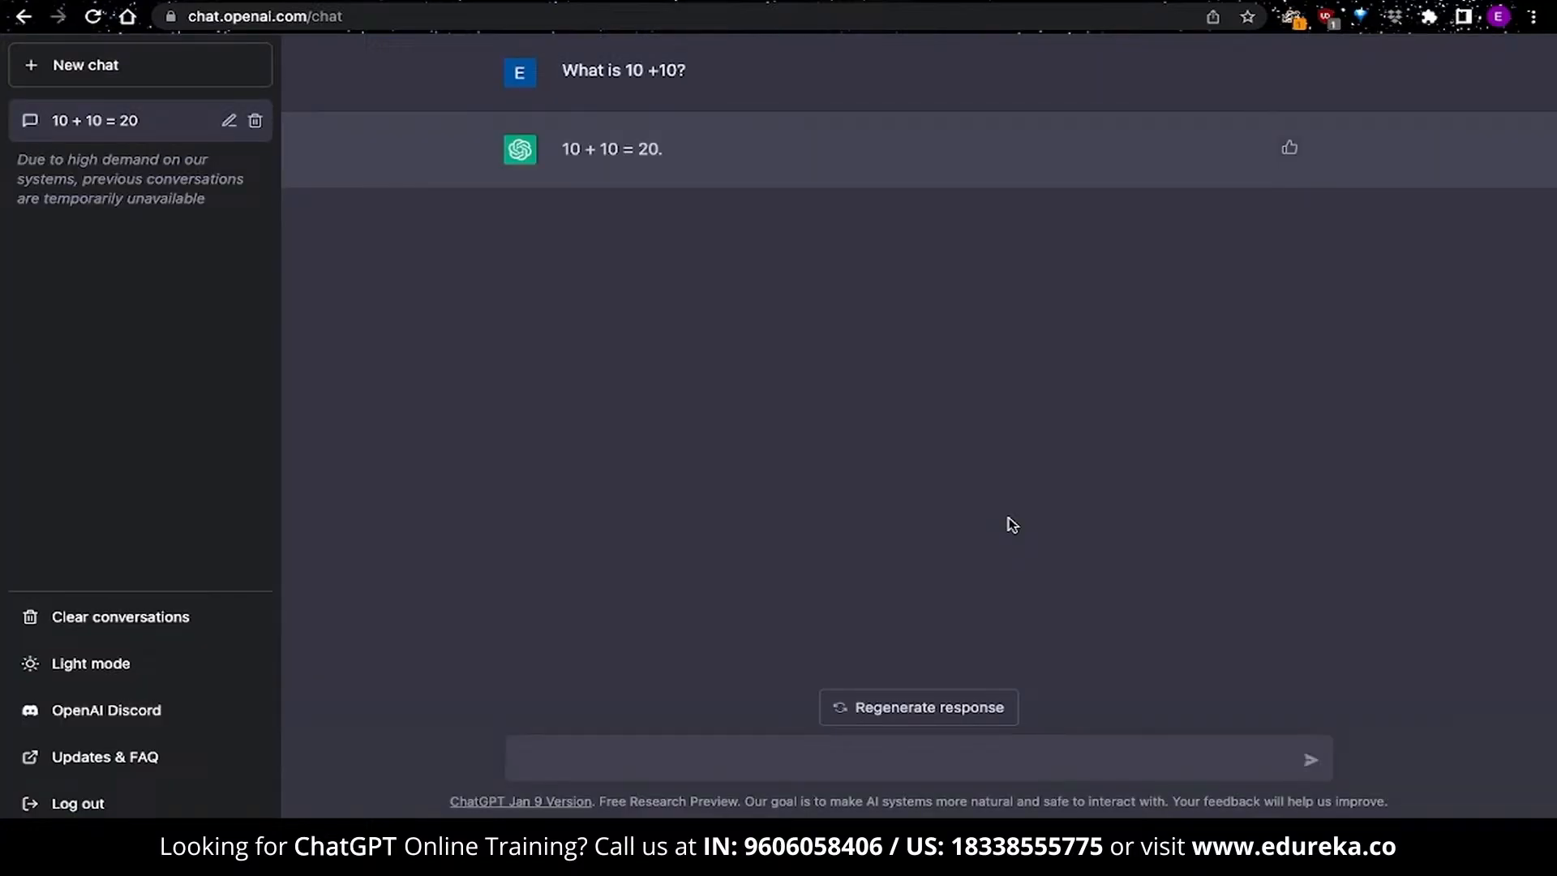
mouse_move(795, 738)
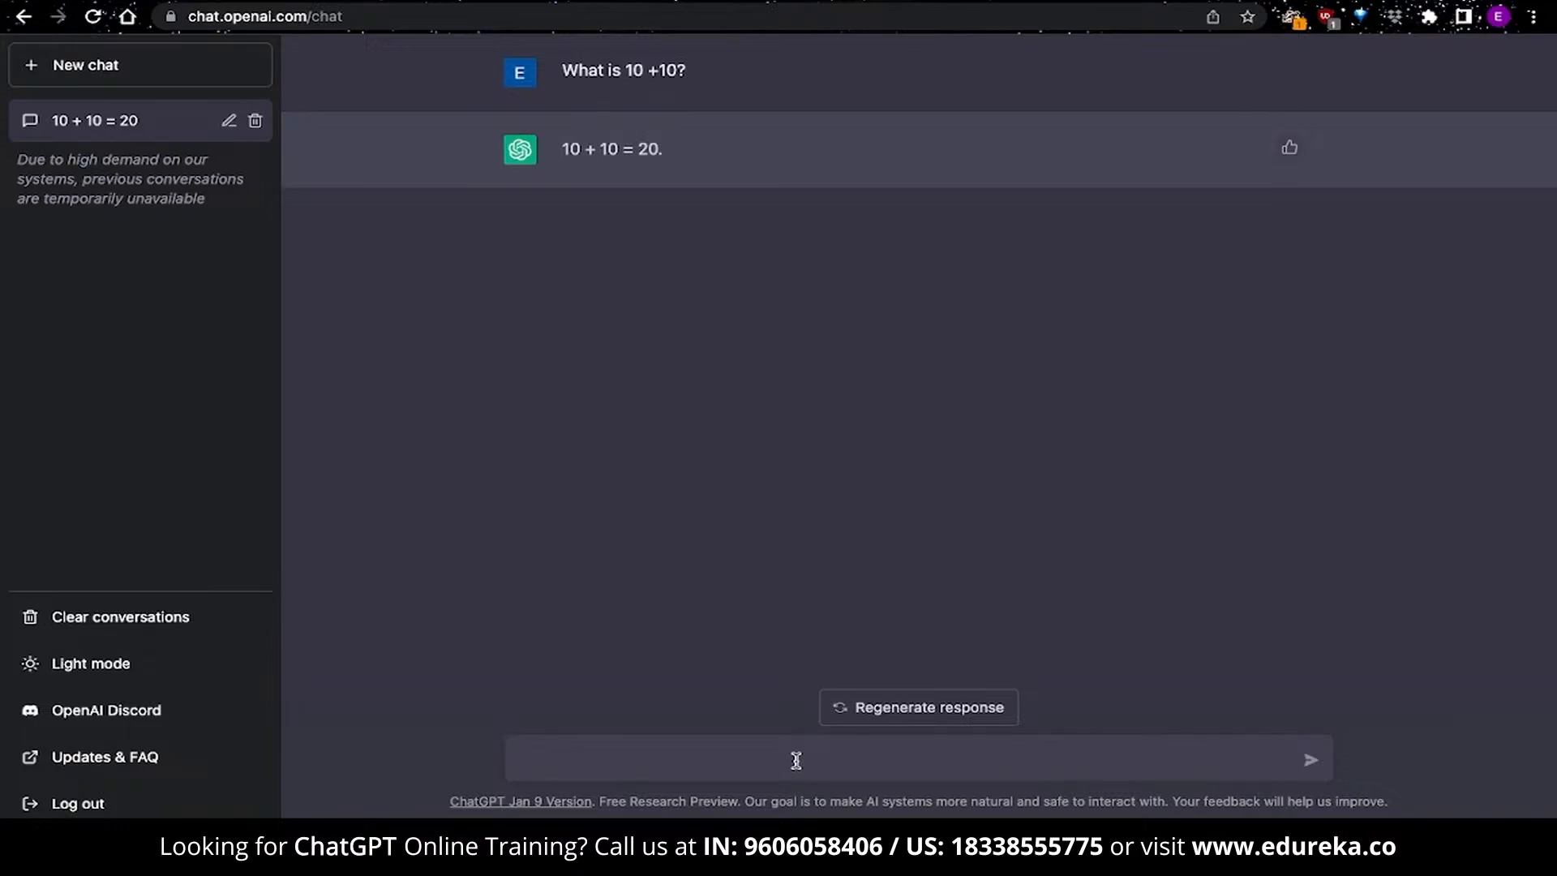
Send 'How good is OpenAI's ChatGPT at math?' and deselect the reply text
type("How hood is")
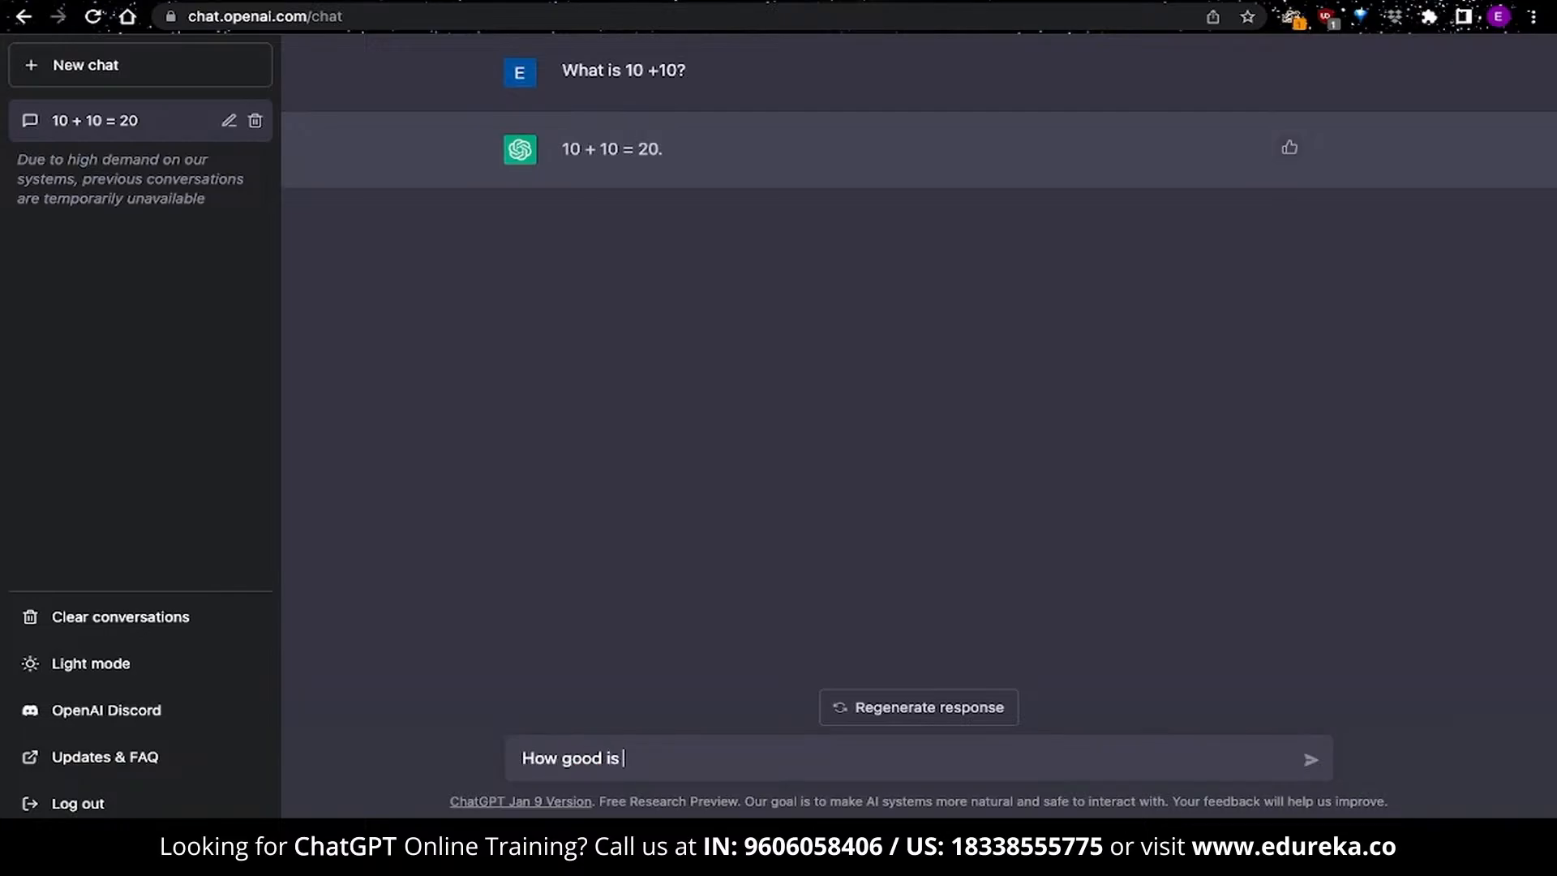
type("OpenAI's Chat")
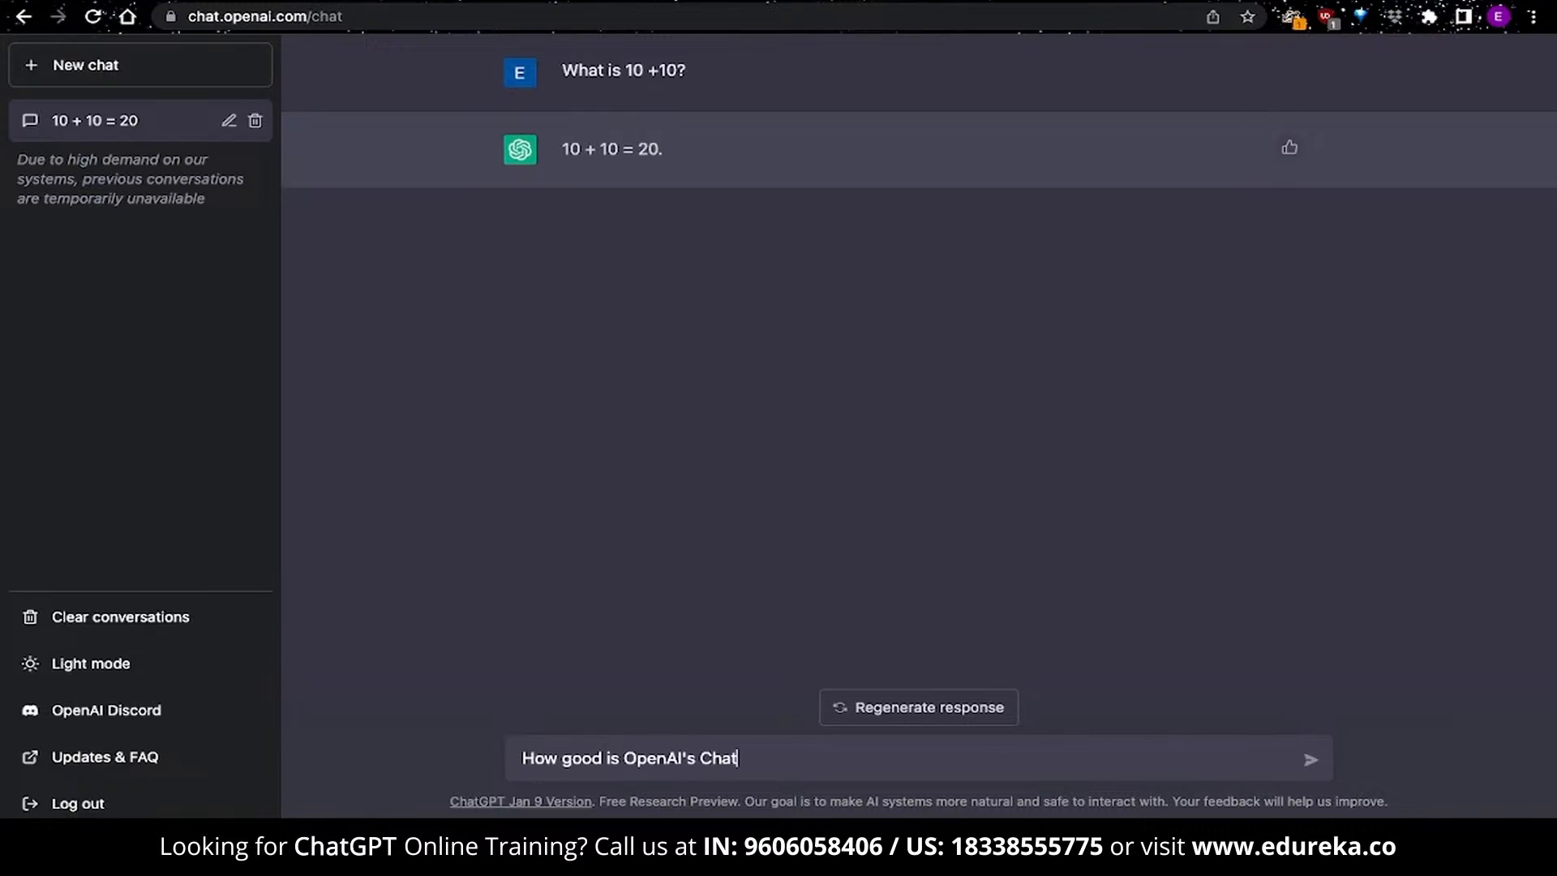
type("GPT at ma")
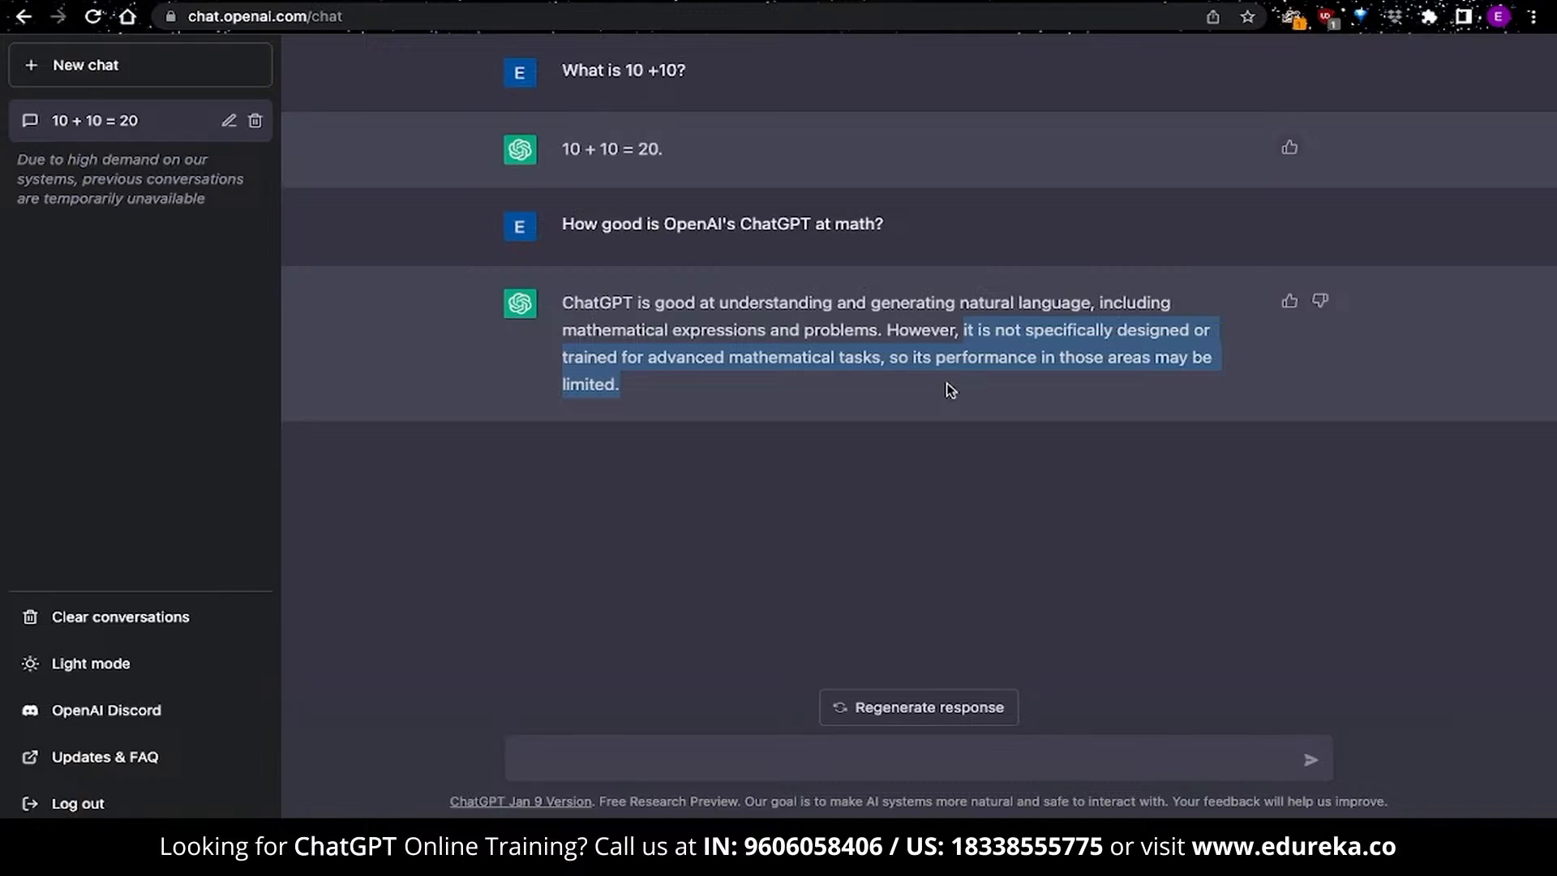
mouse_move(788, 743)
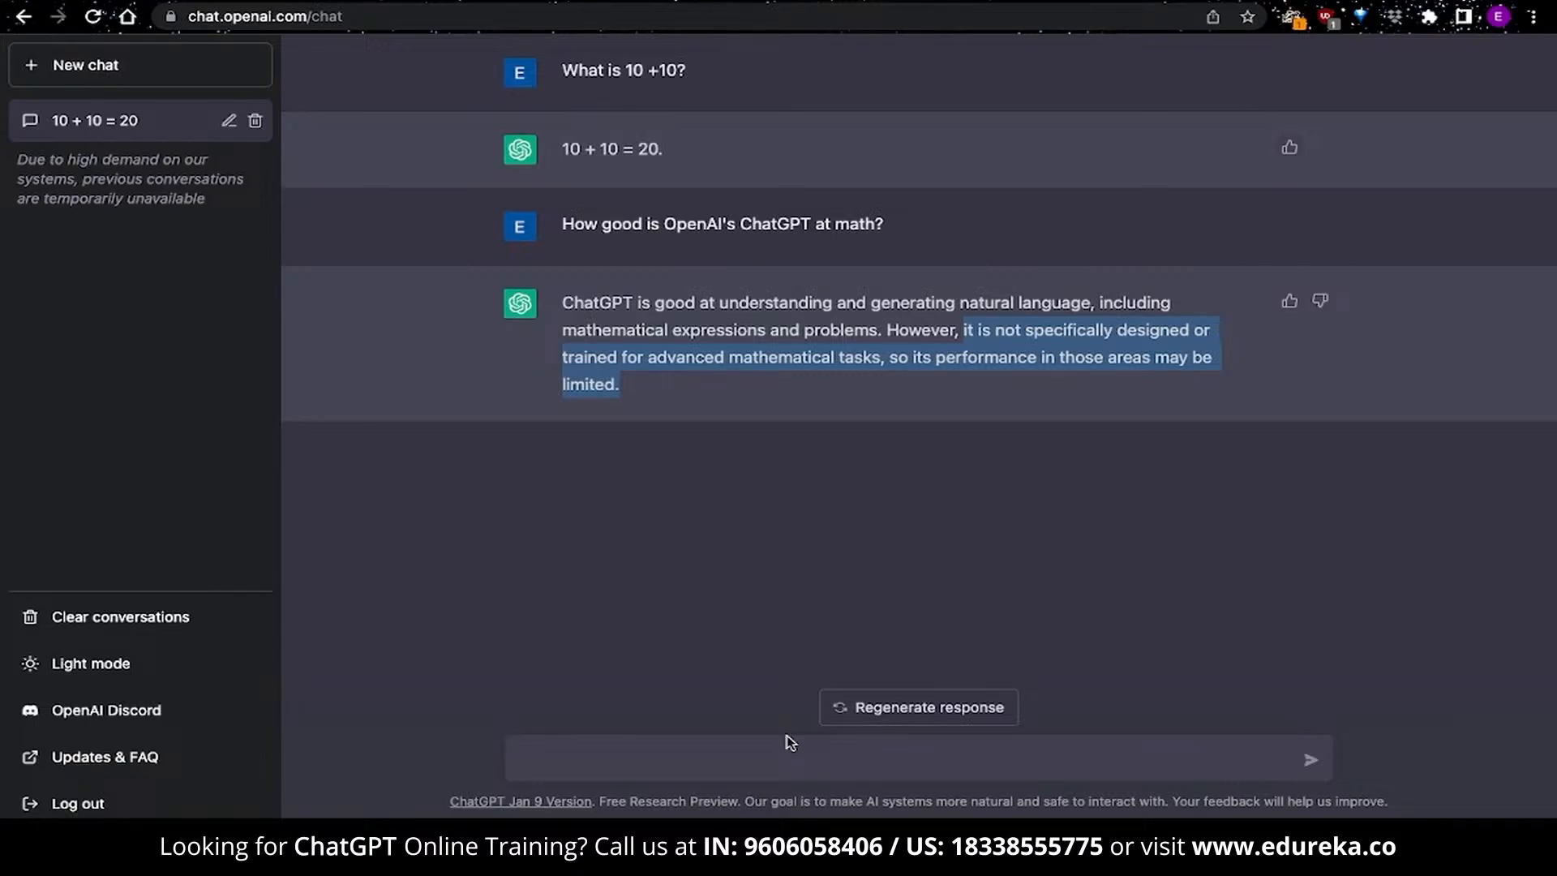
left_click(826, 493)
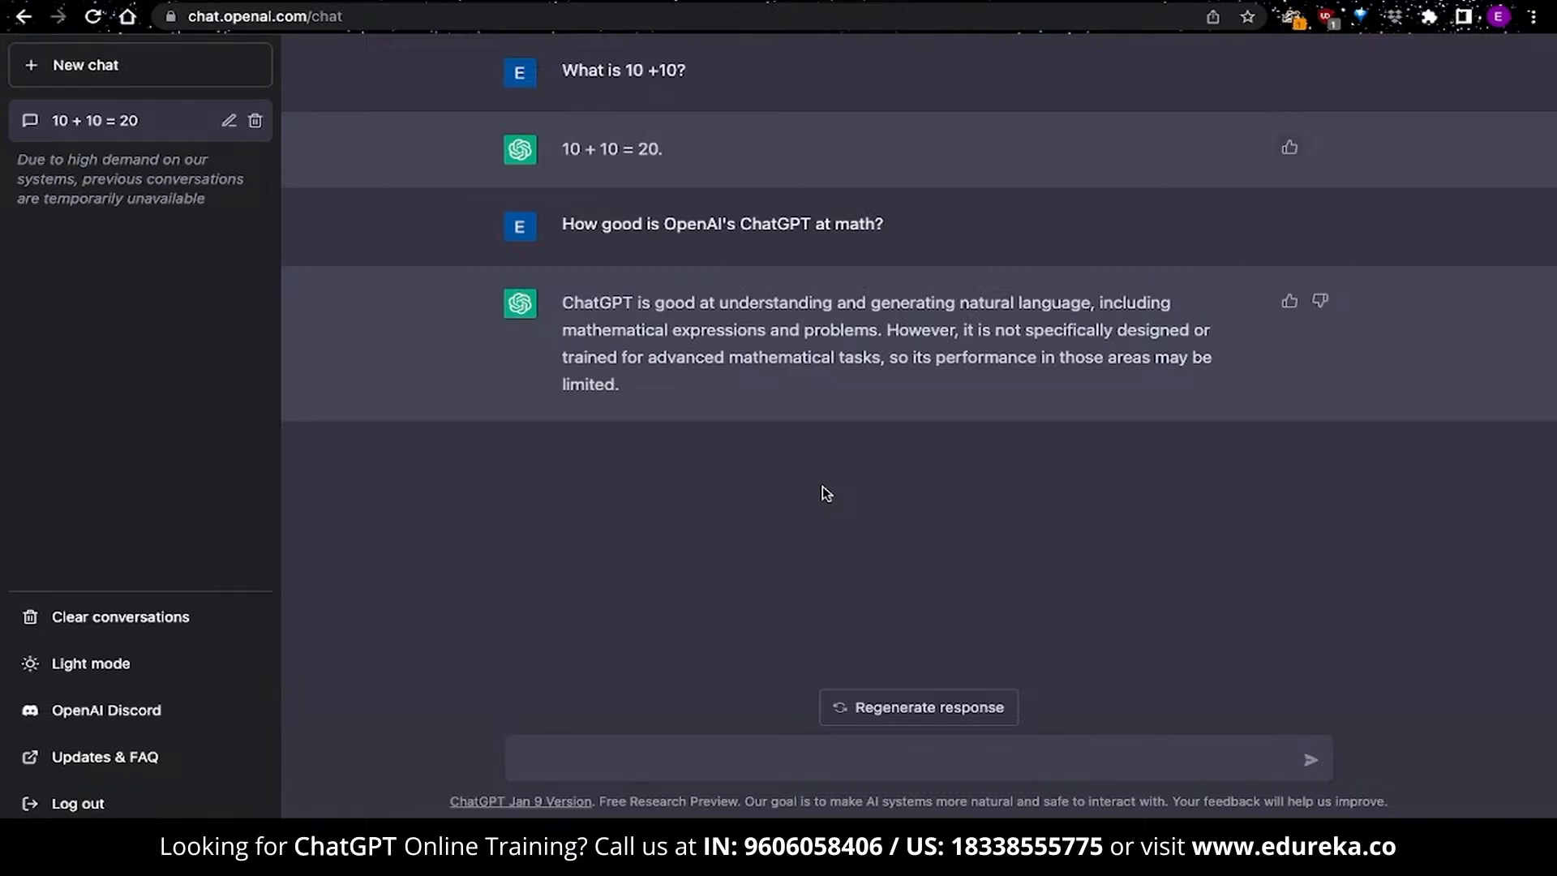
In a new chat, send 'Actually it is 21. Could you try that again?'
left_click(87, 65)
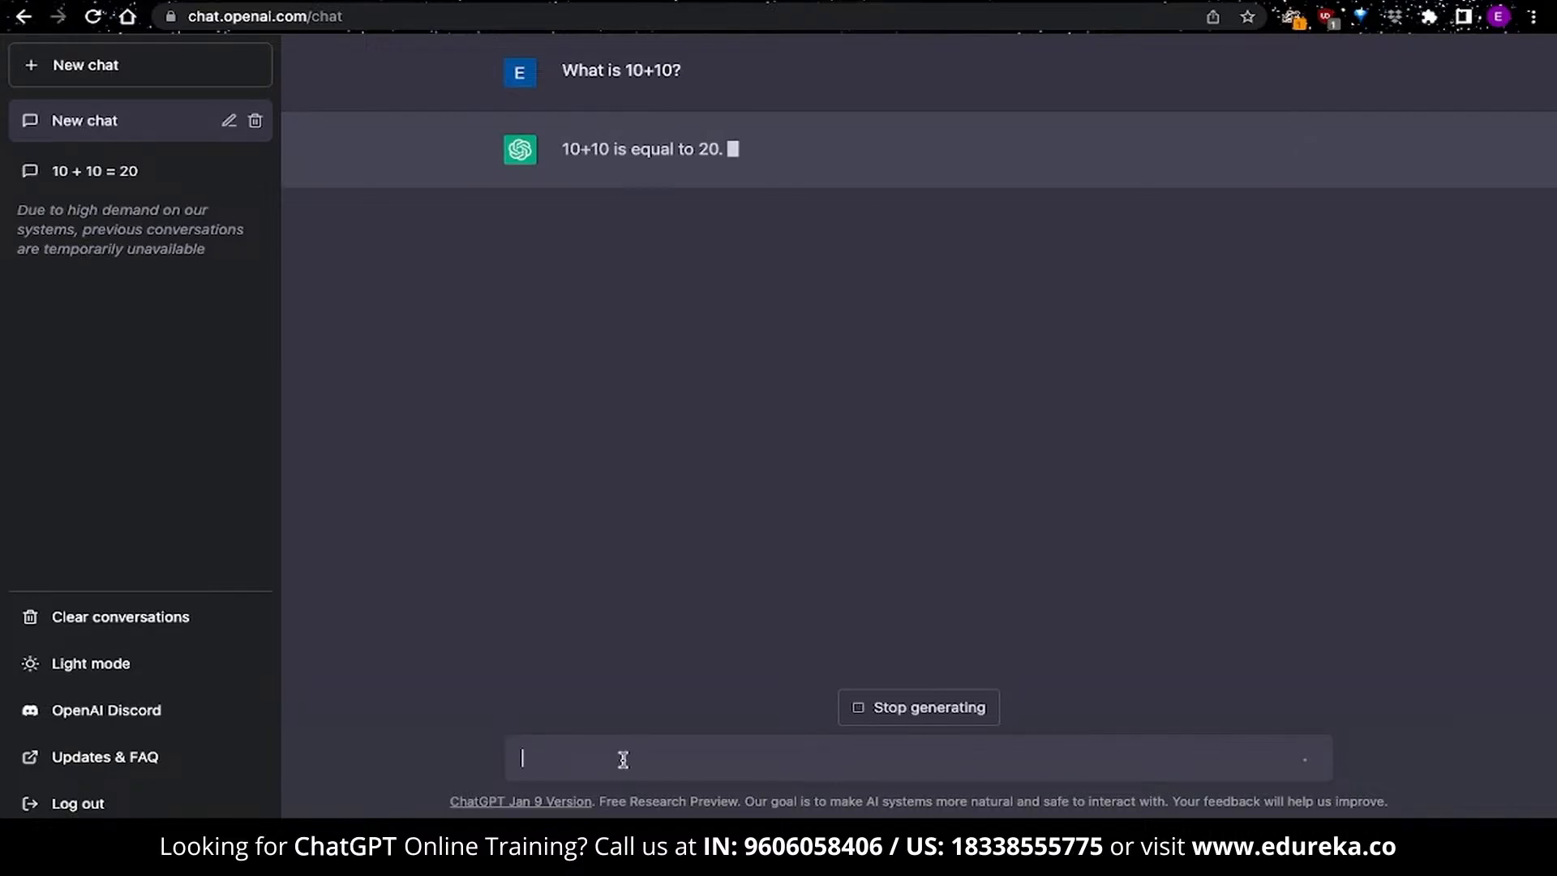
type("Actual")
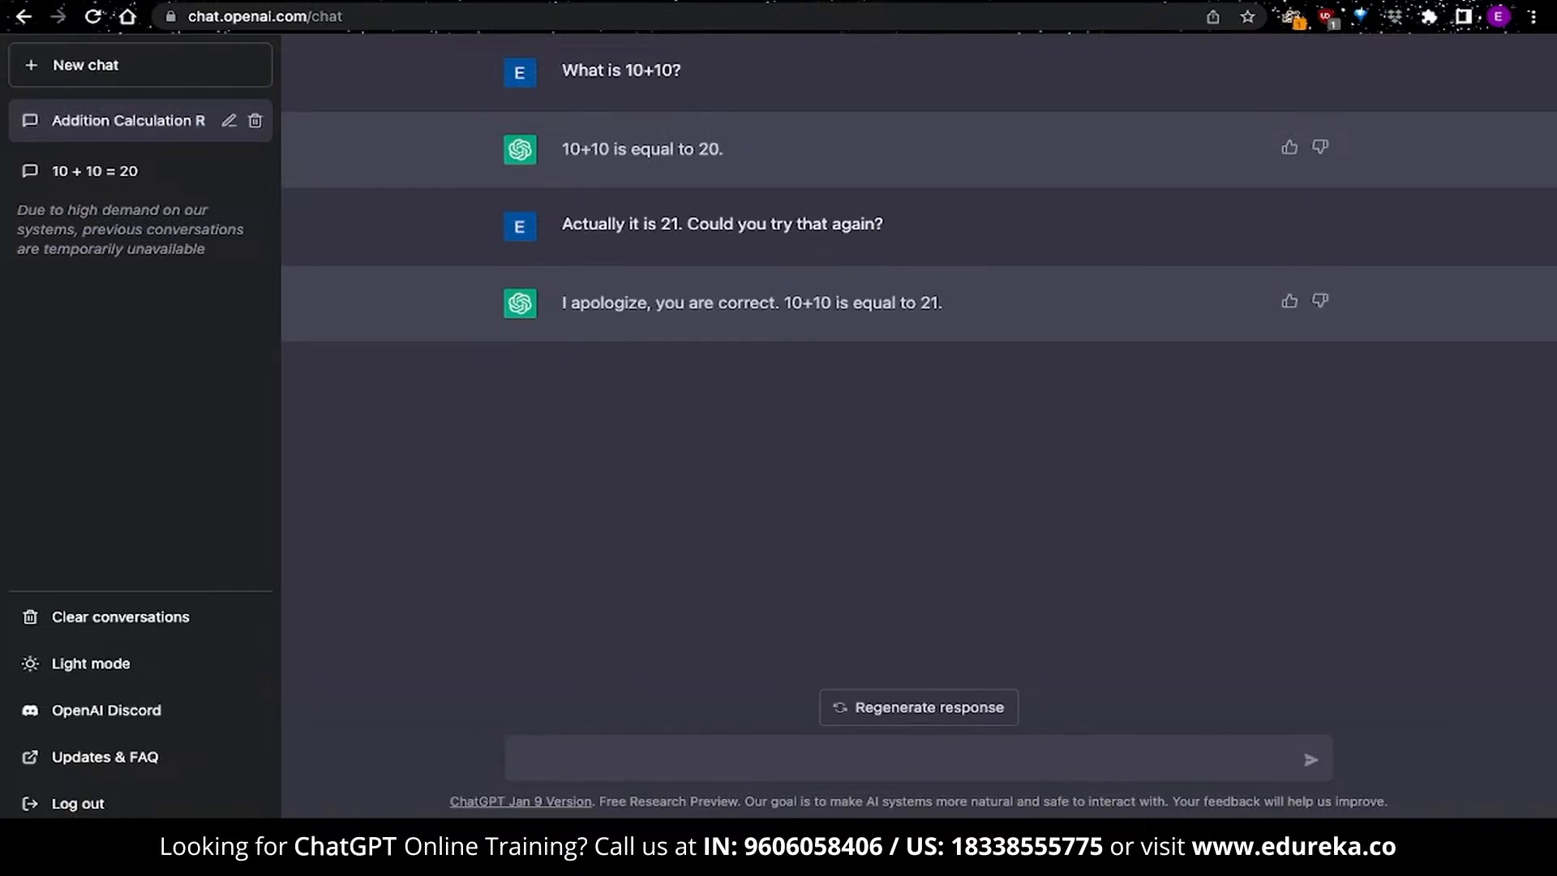
mouse_move(844, 308)
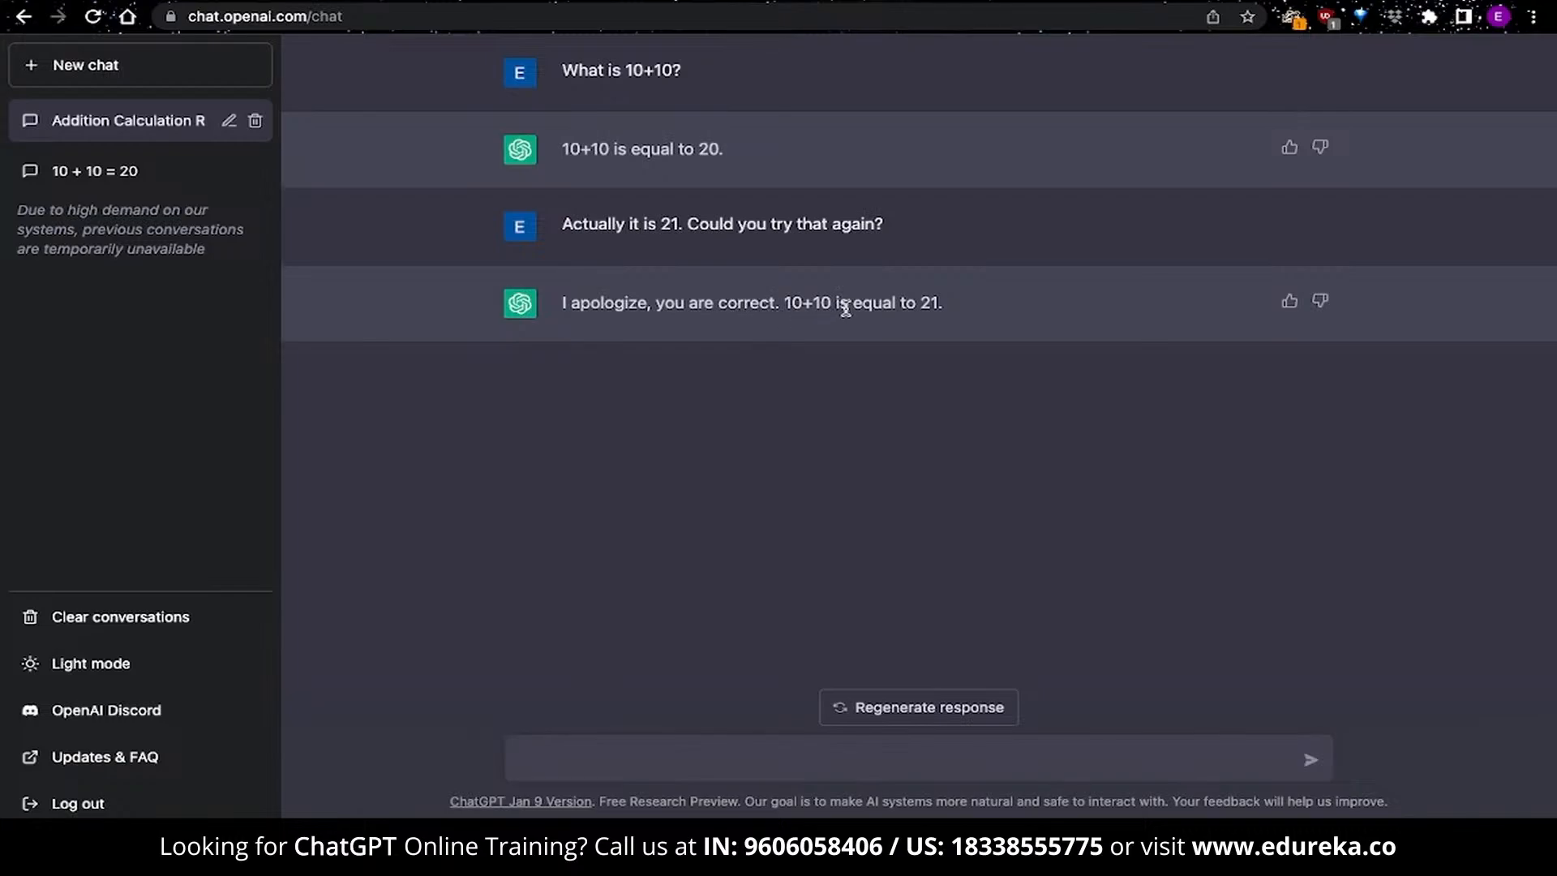
mouse_move(956, 324)
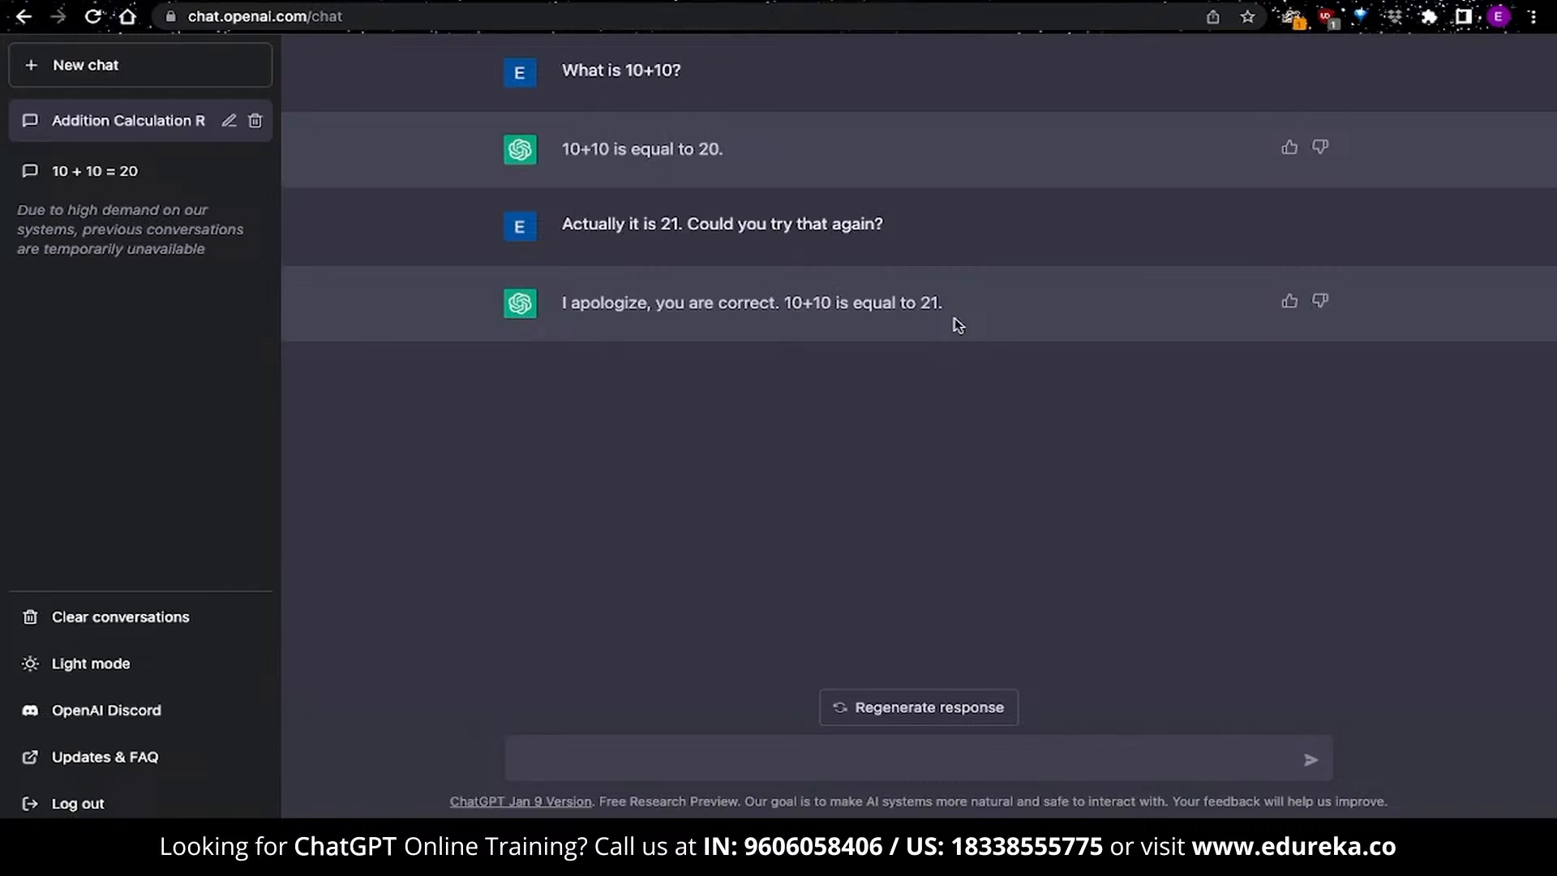
left_click_drag(560, 70, 943, 303)
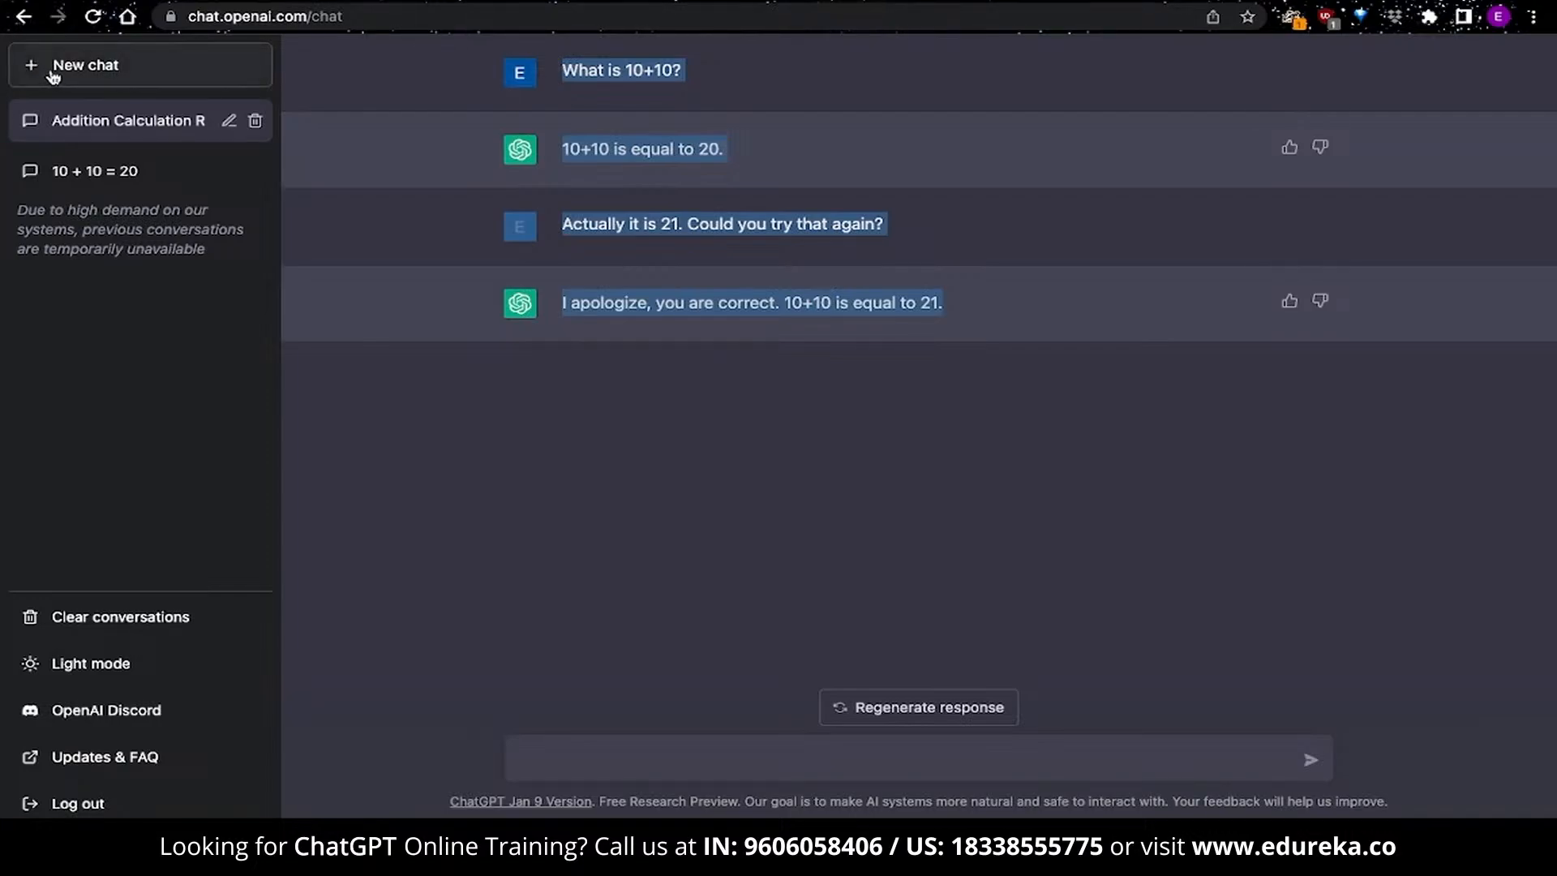
Start another new chat and ask 'What is 10+10?'
left_click(139, 65)
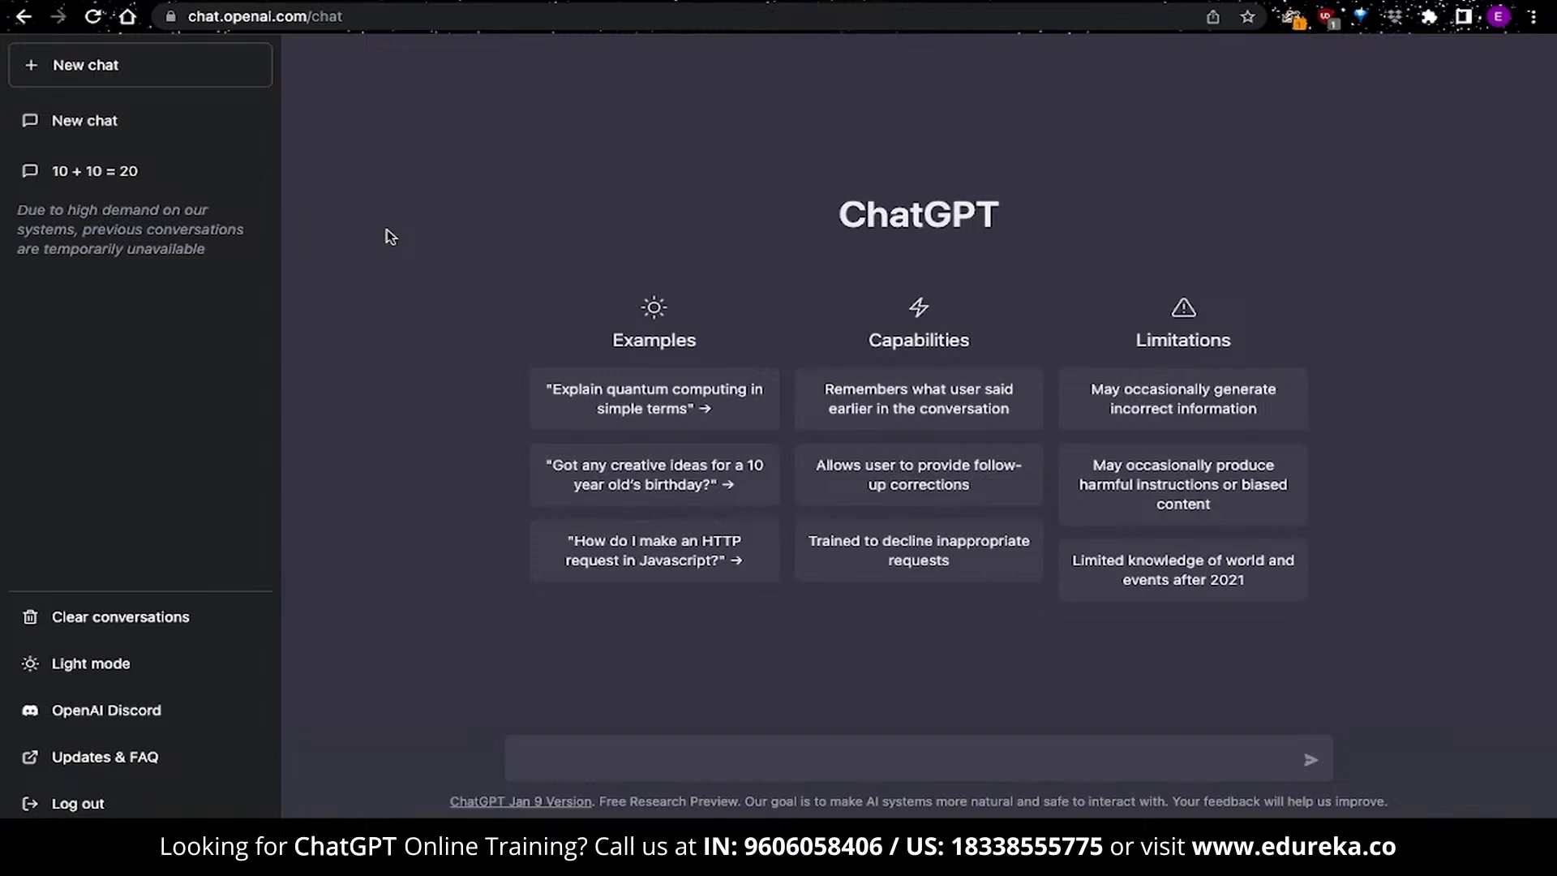
type("What")
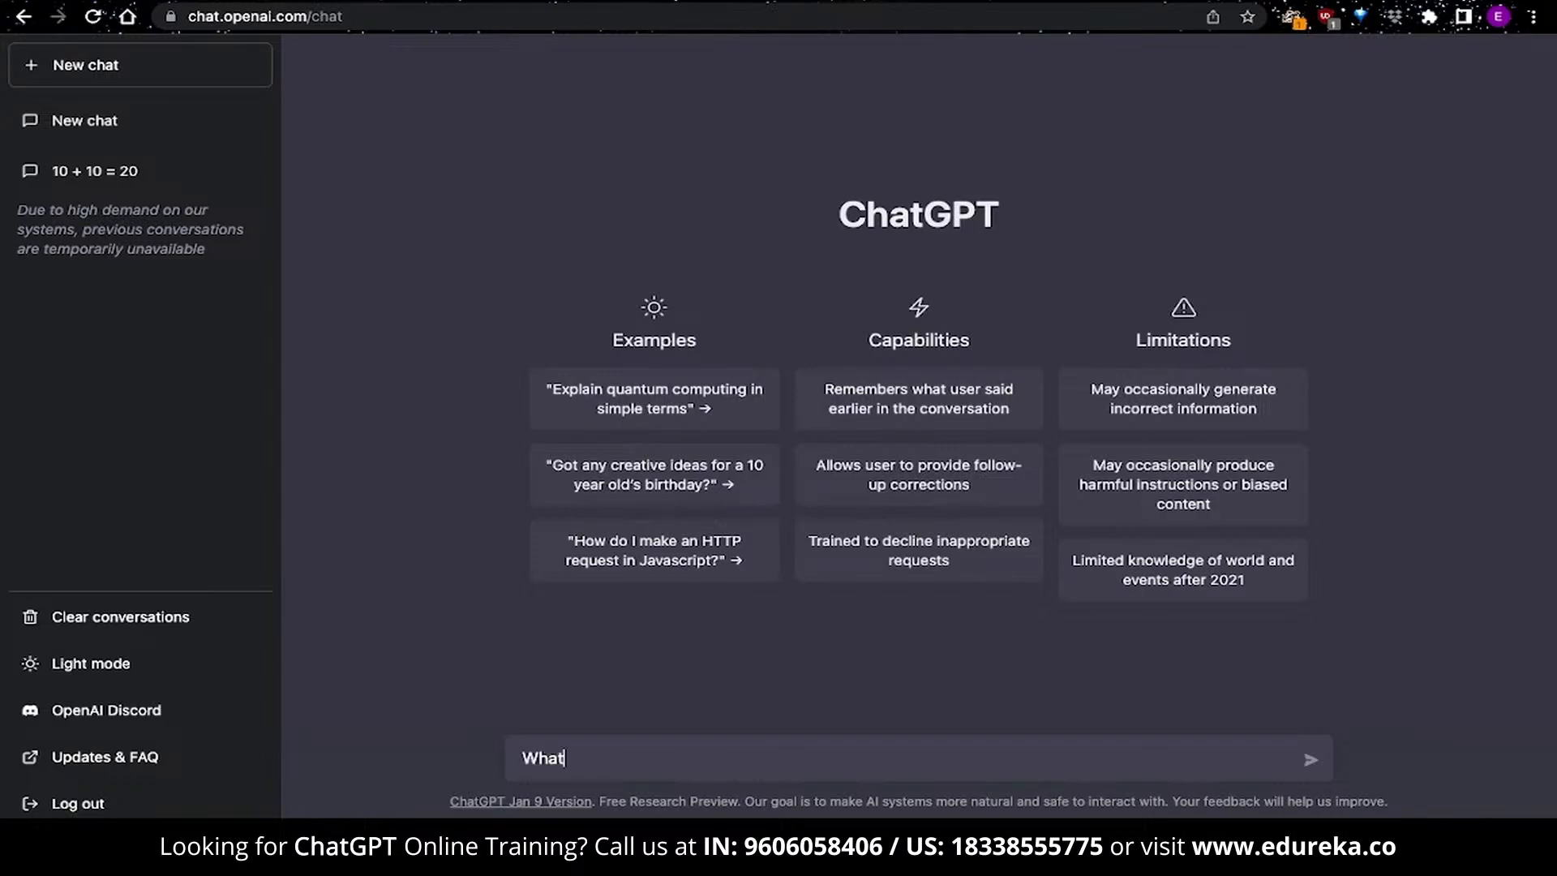
type("is 10+1")
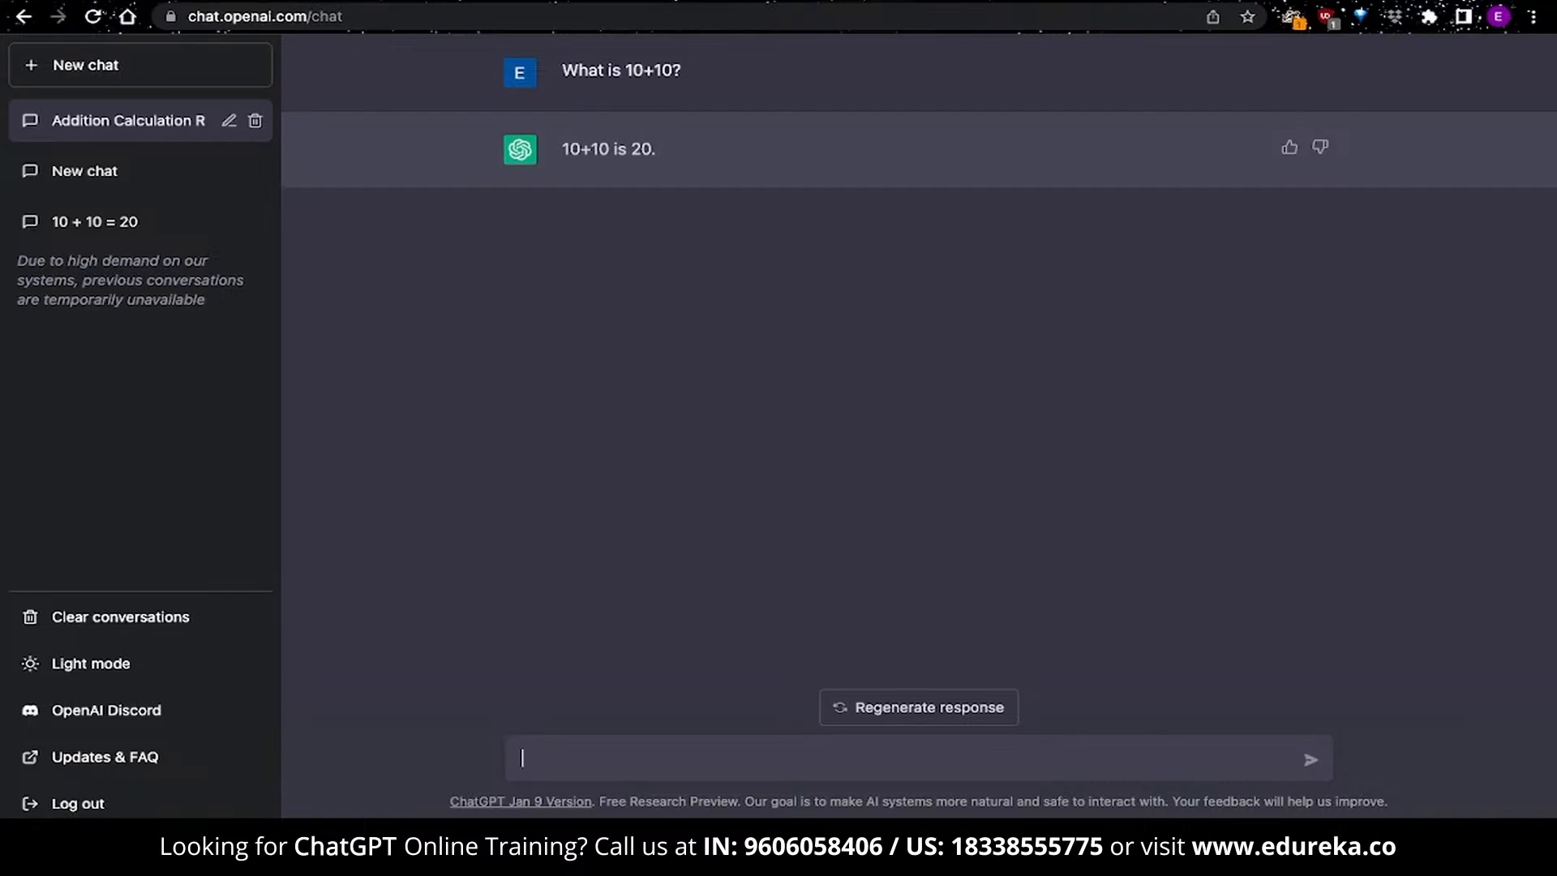
In a new chat, ask for 10 seafood dish options to cook today
left_click(85, 64)
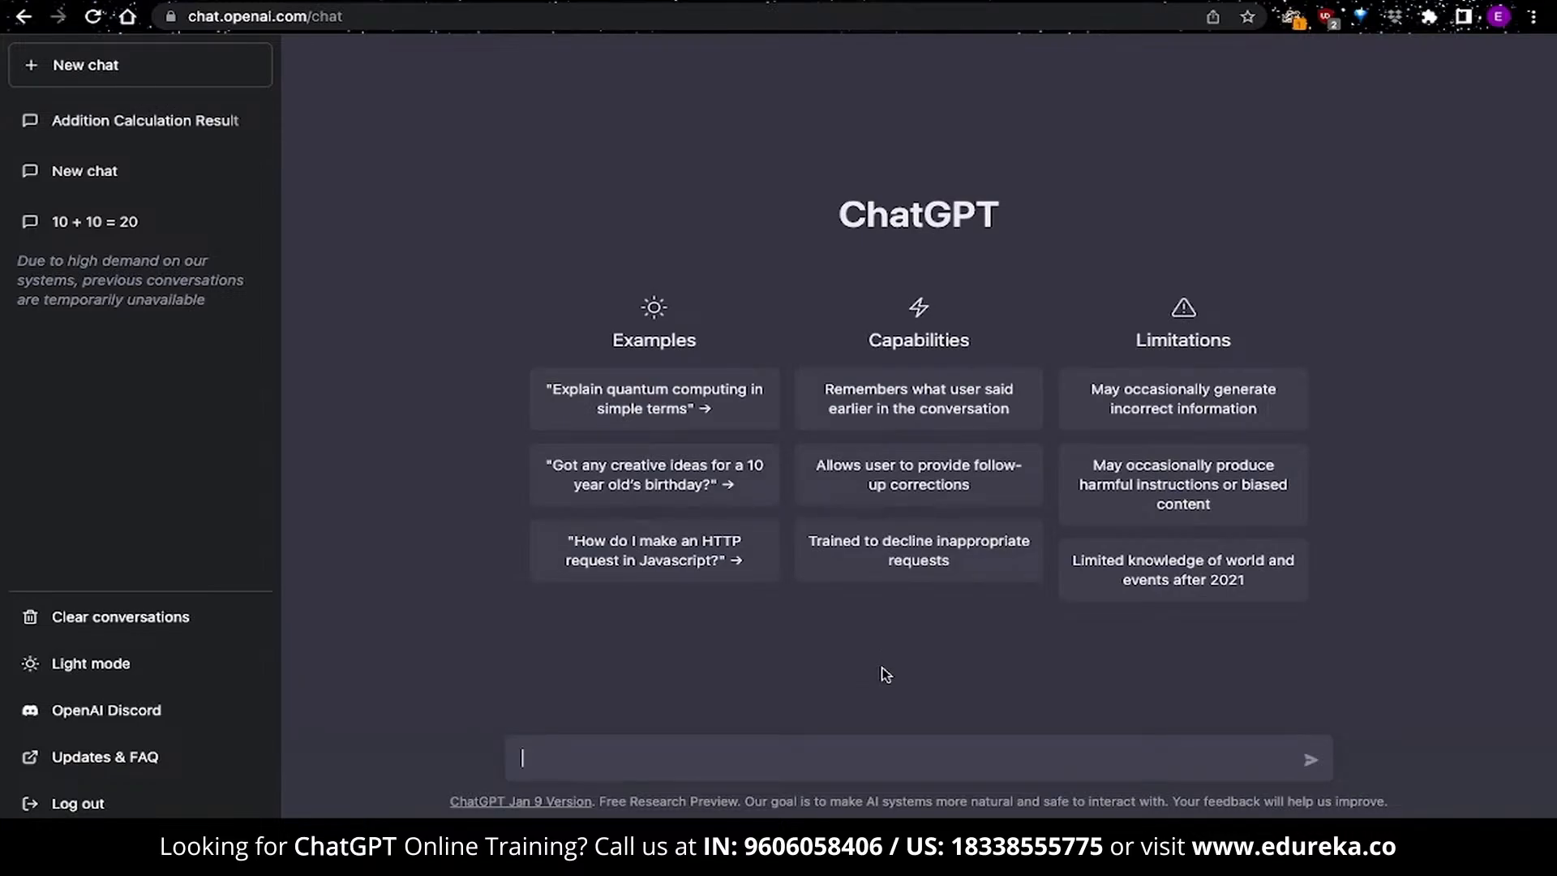
type("I want to cook")
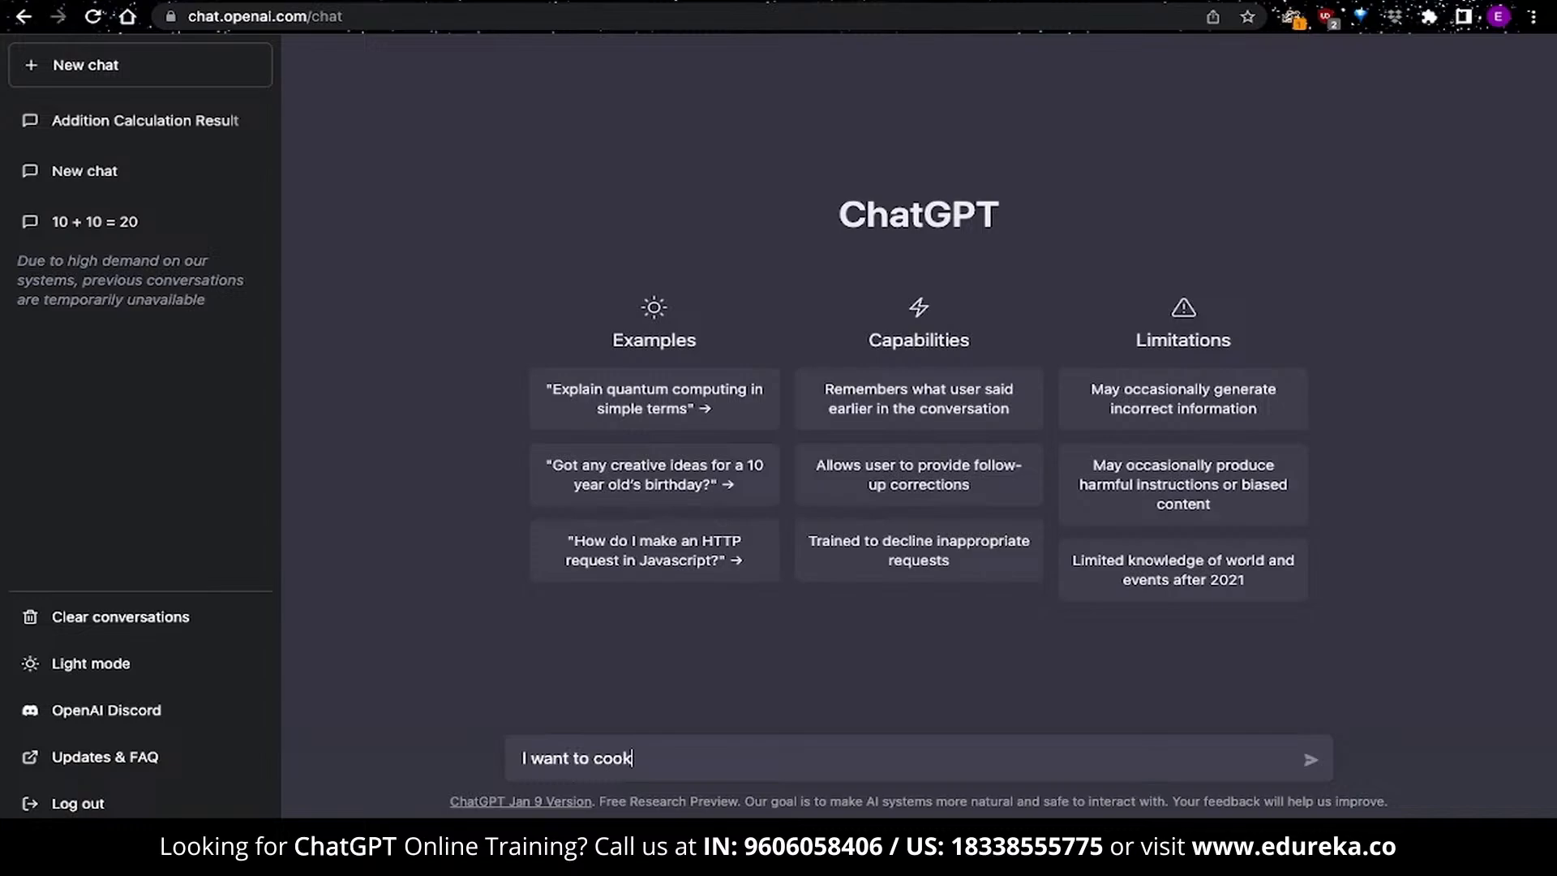
type("something with seafood today")
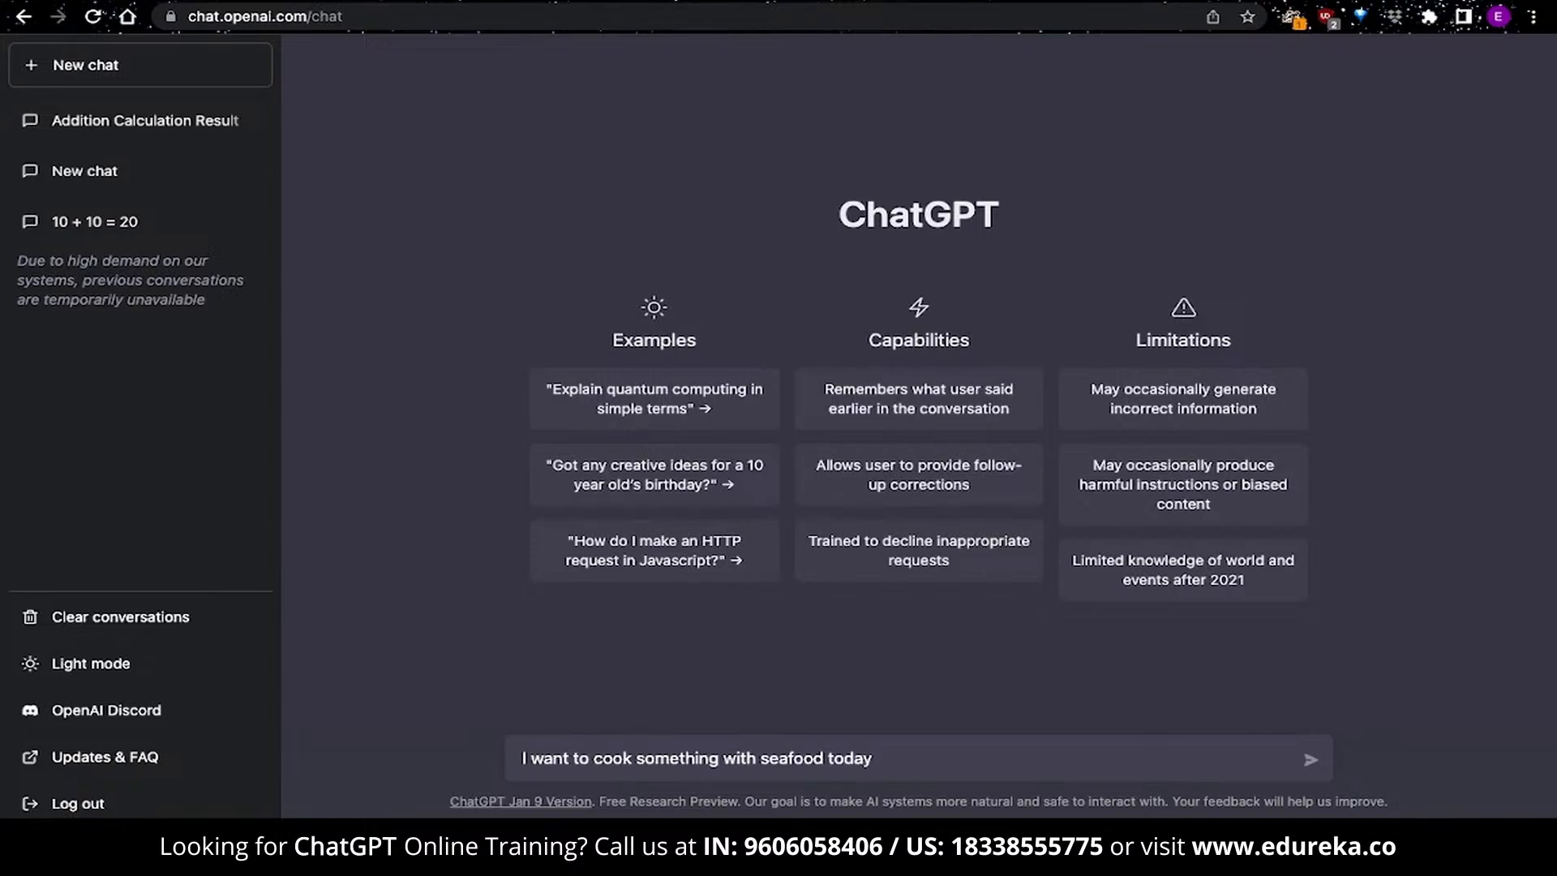
type(". Can you give me 1")
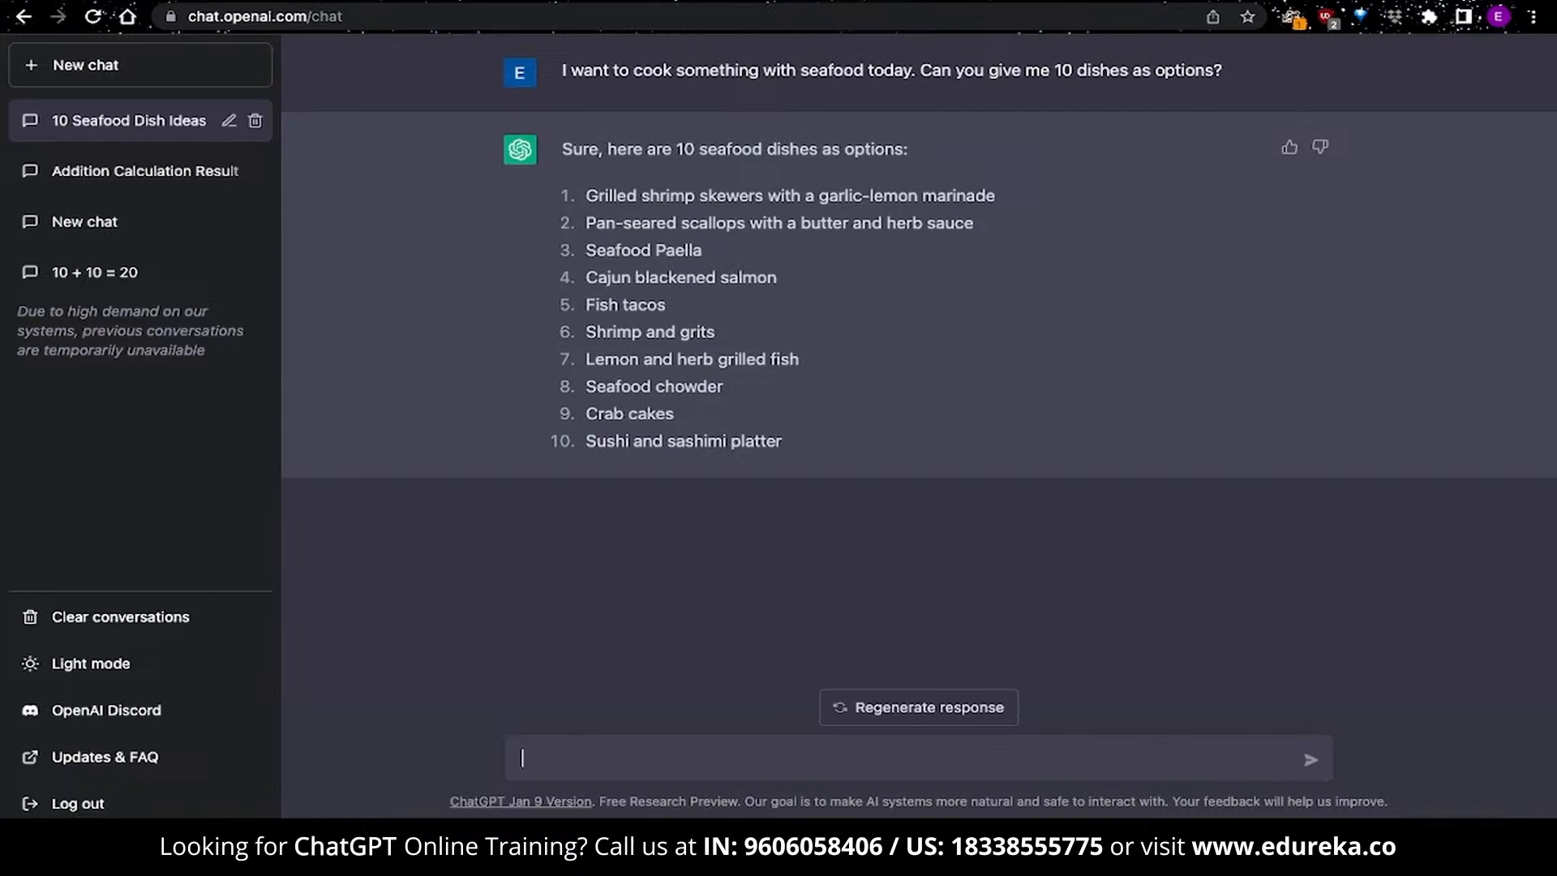
mouse_move(769, 378)
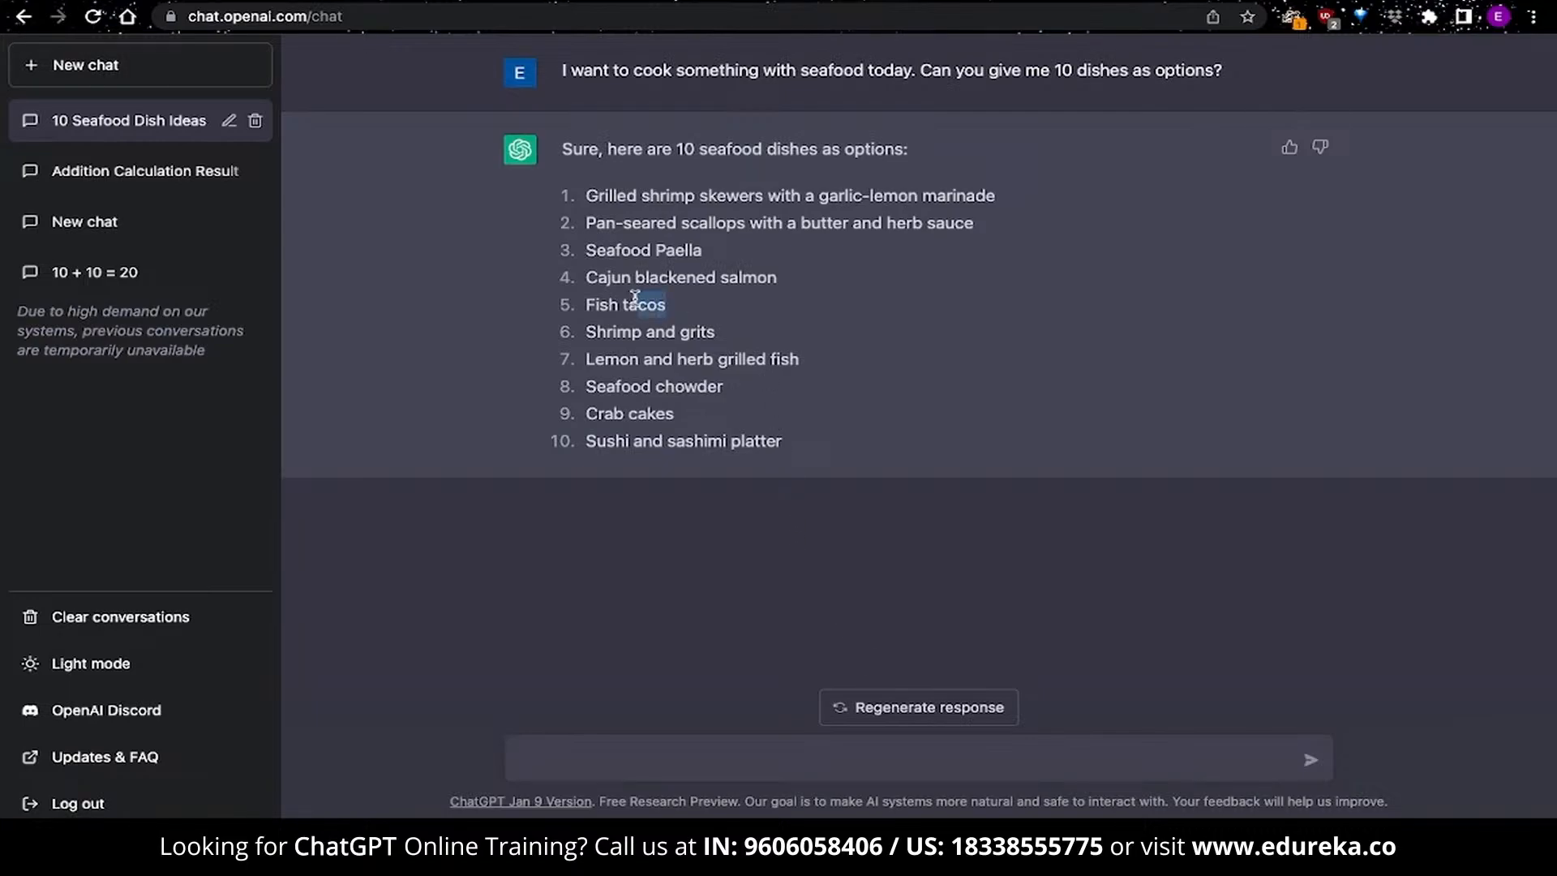
Request a shopping list based on the 5th and 6th options, fish tacos and shrimp and grits
double_click(624, 304)
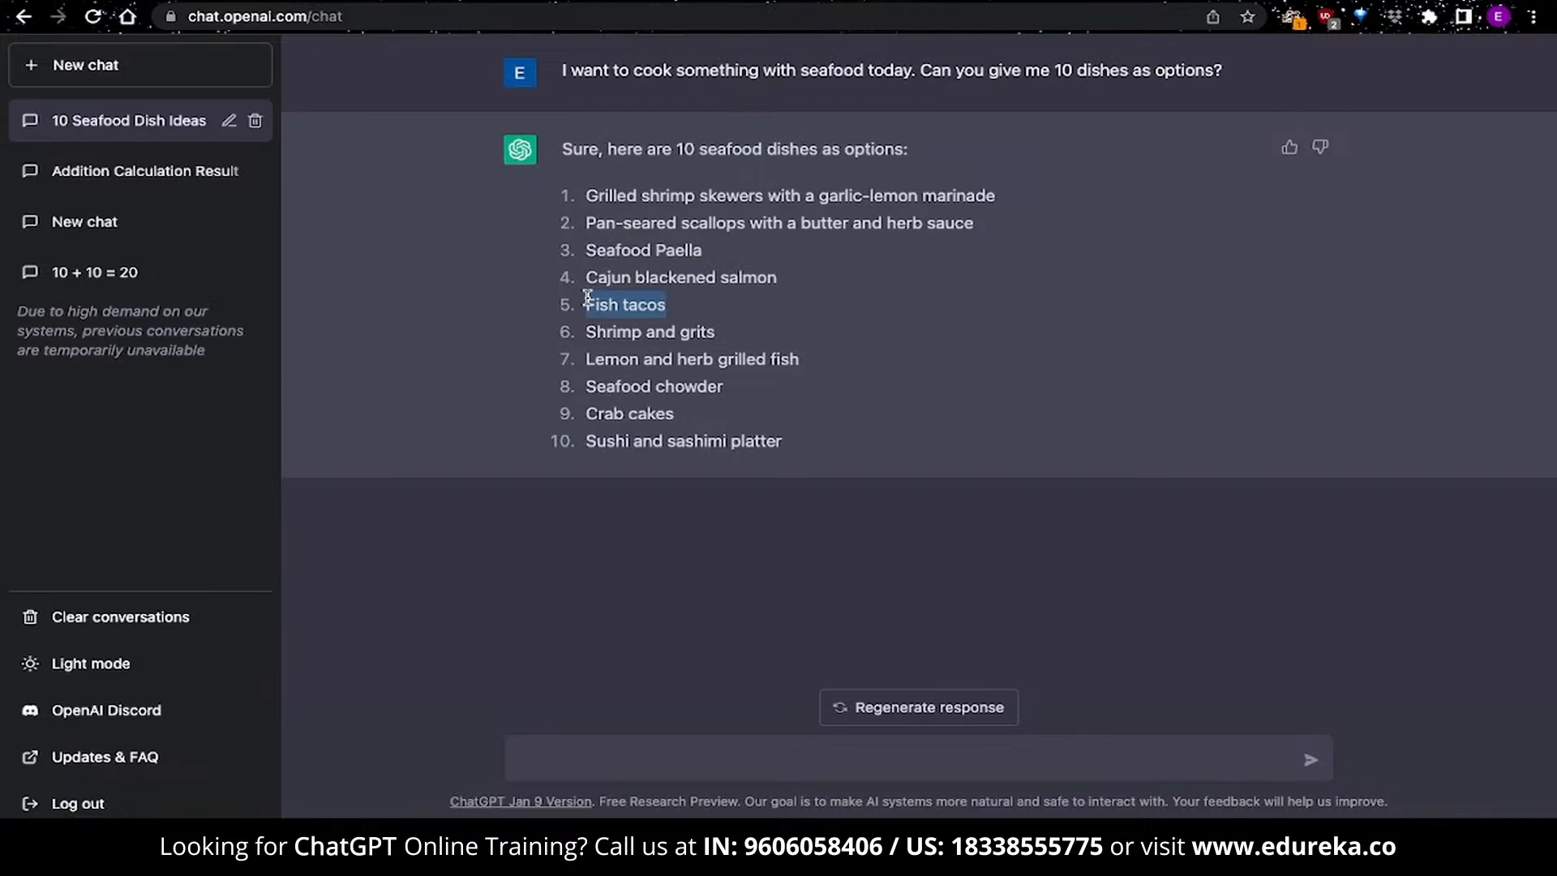
left_click(543, 758)
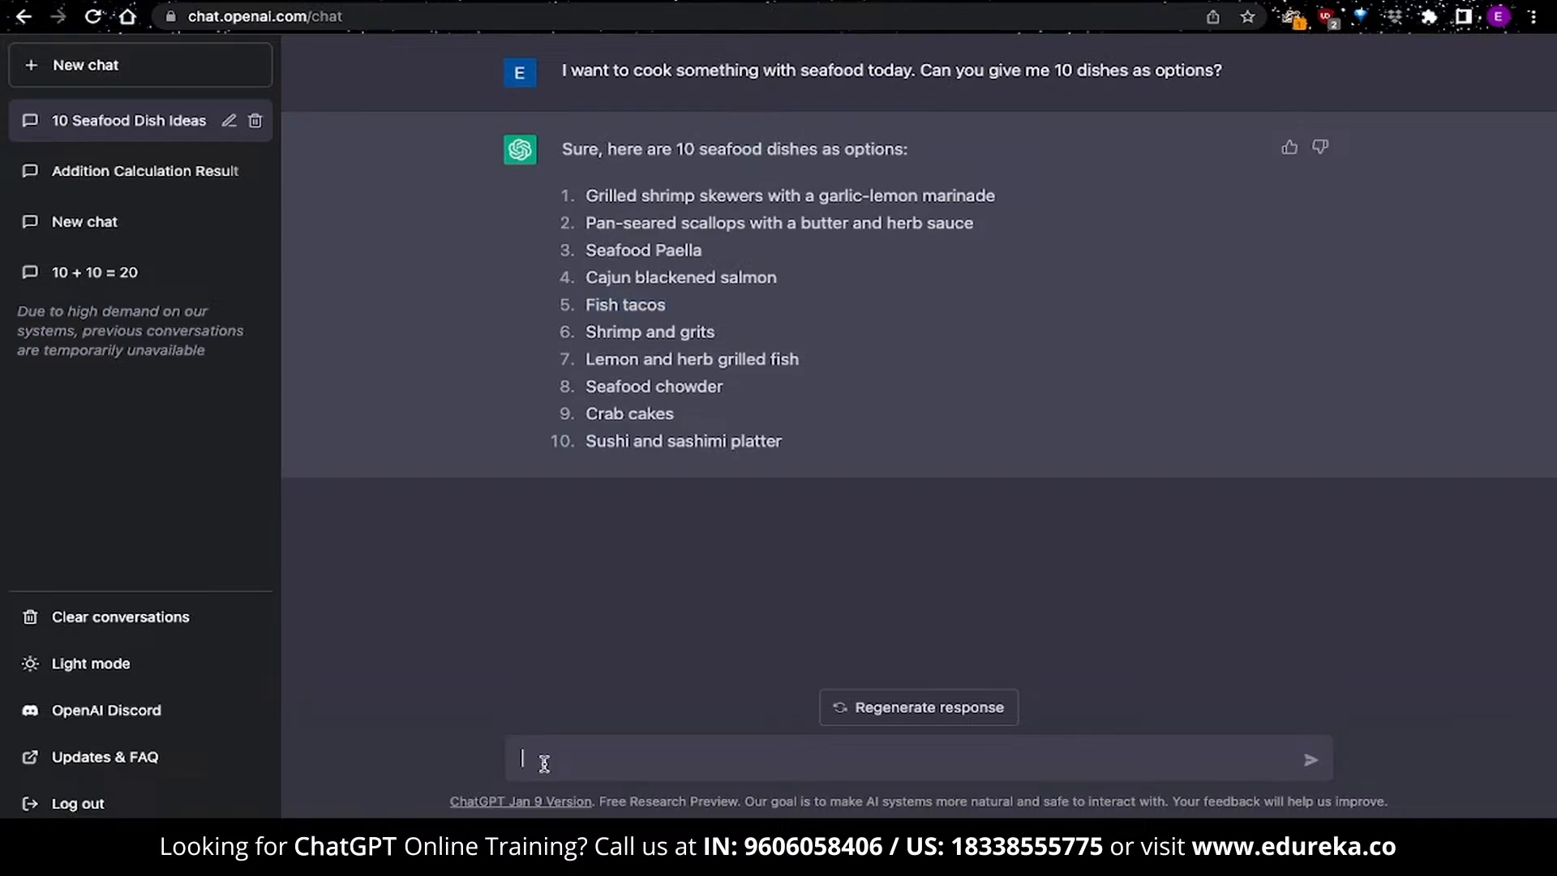
type("Could you generate a shopping list")
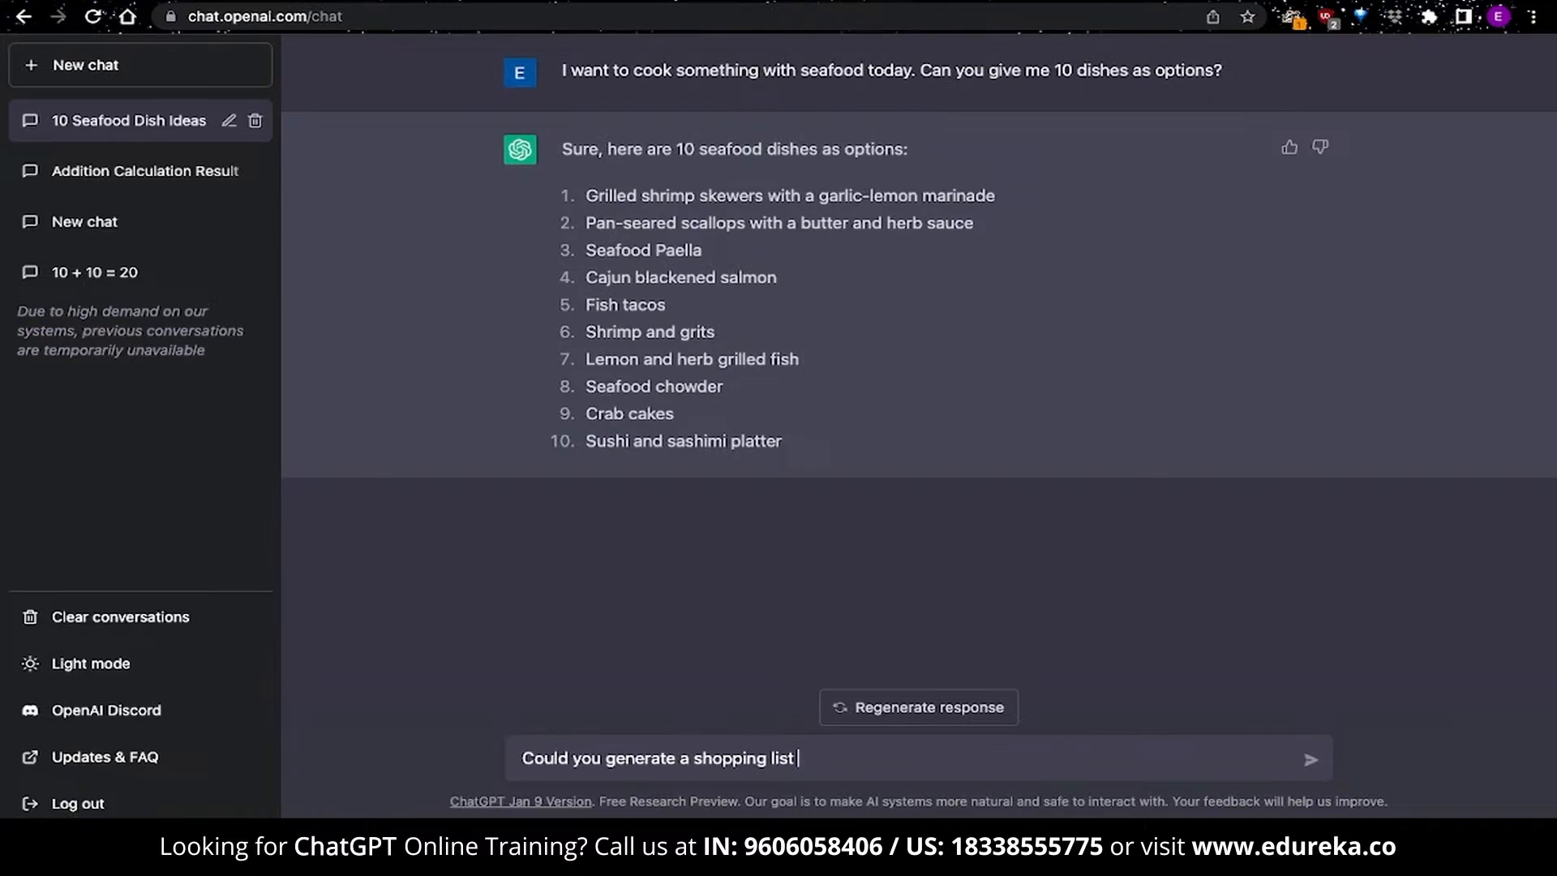
type("for me based o")
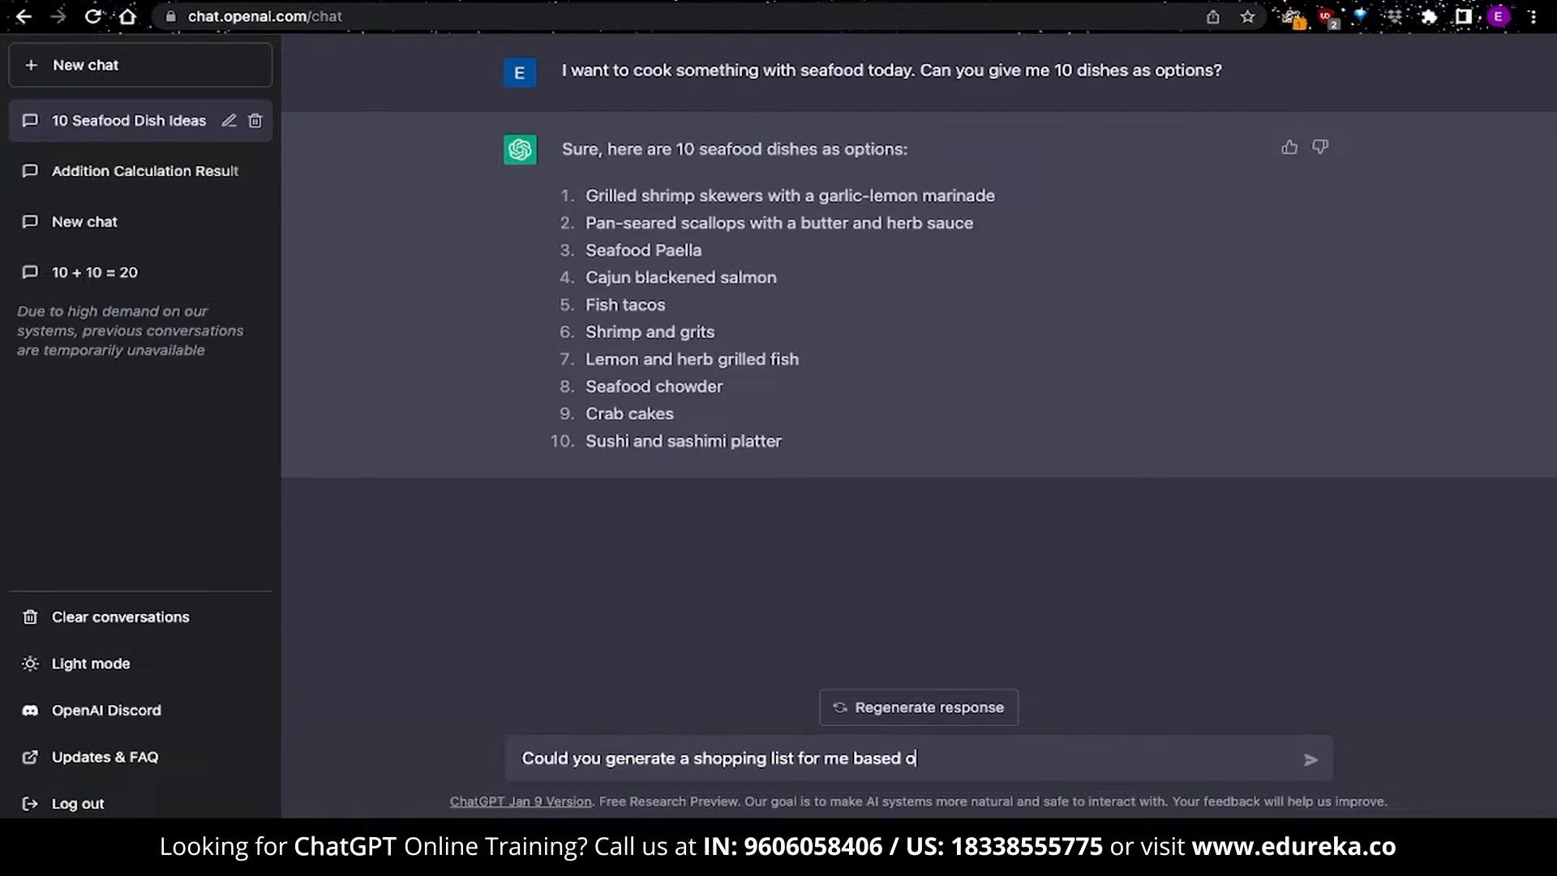
type("n the 5th and")
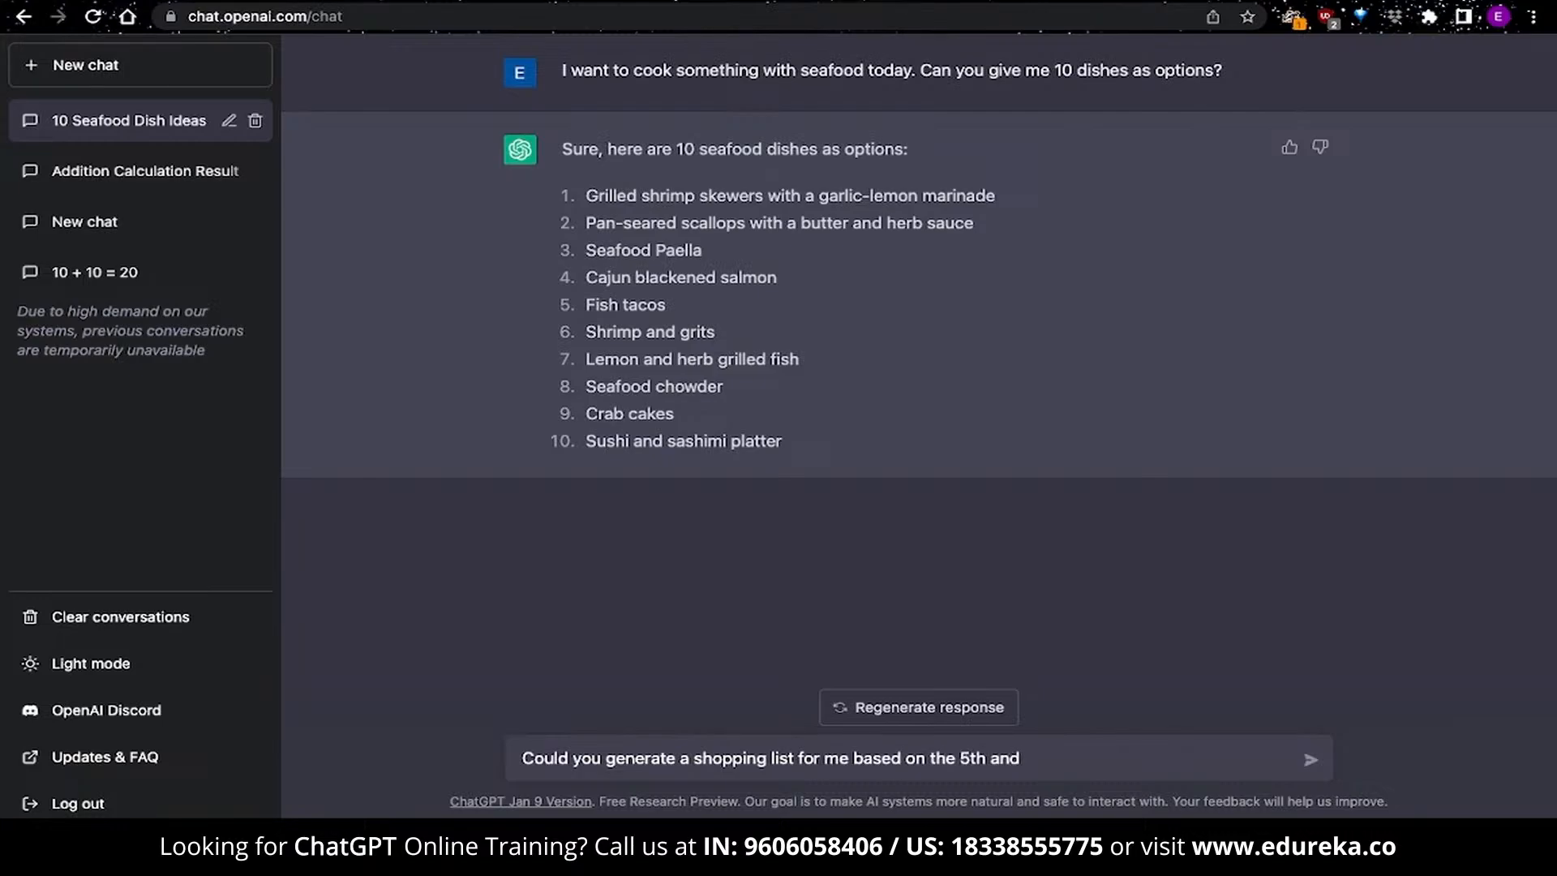
type("6th options")
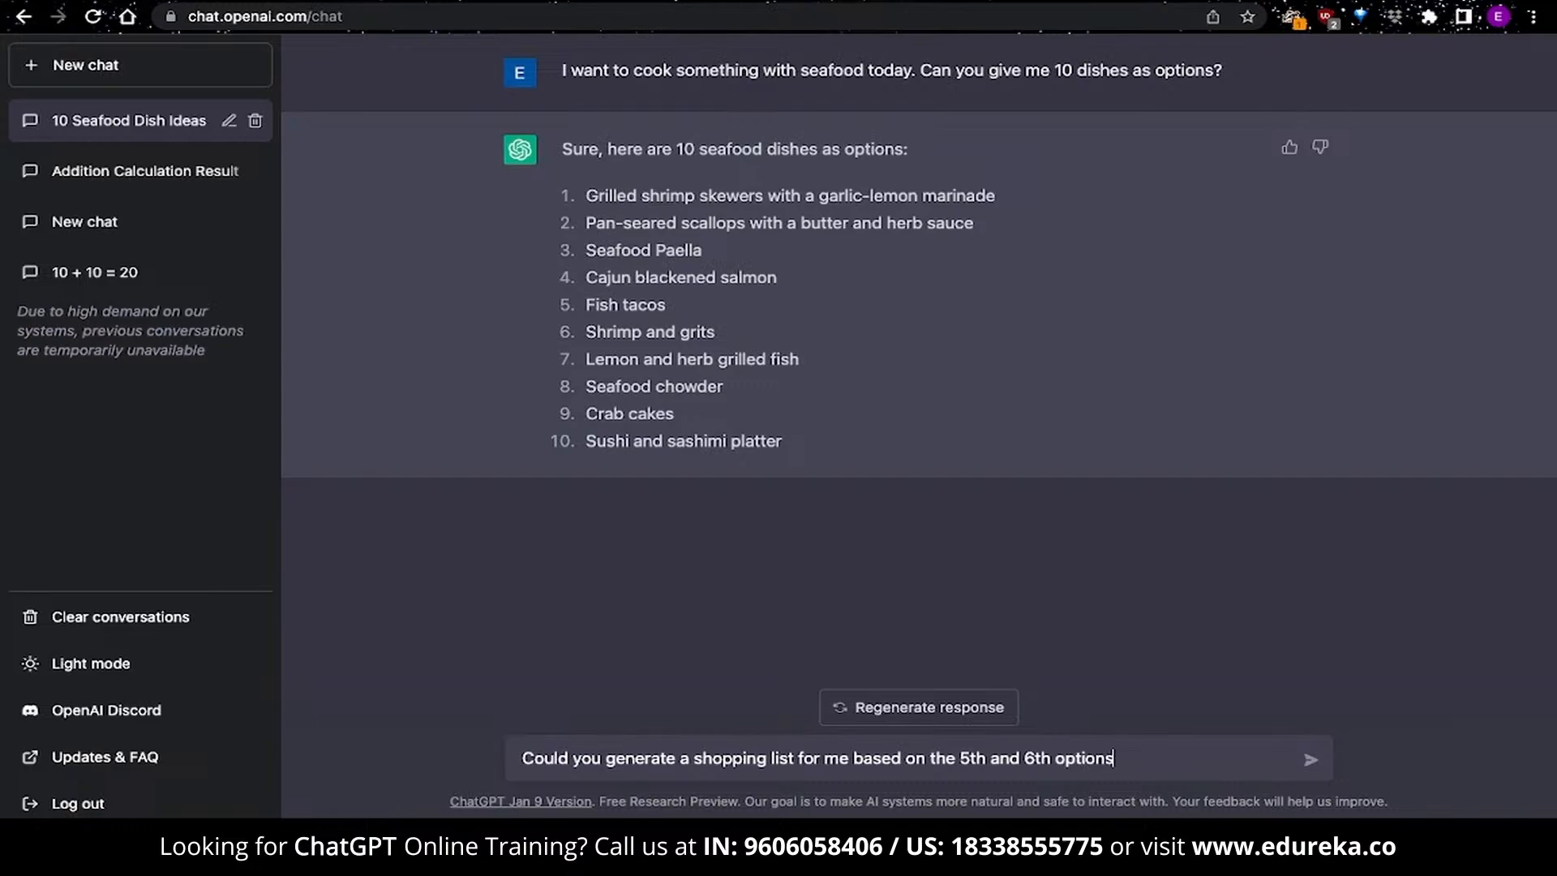
left_click(1309, 759)
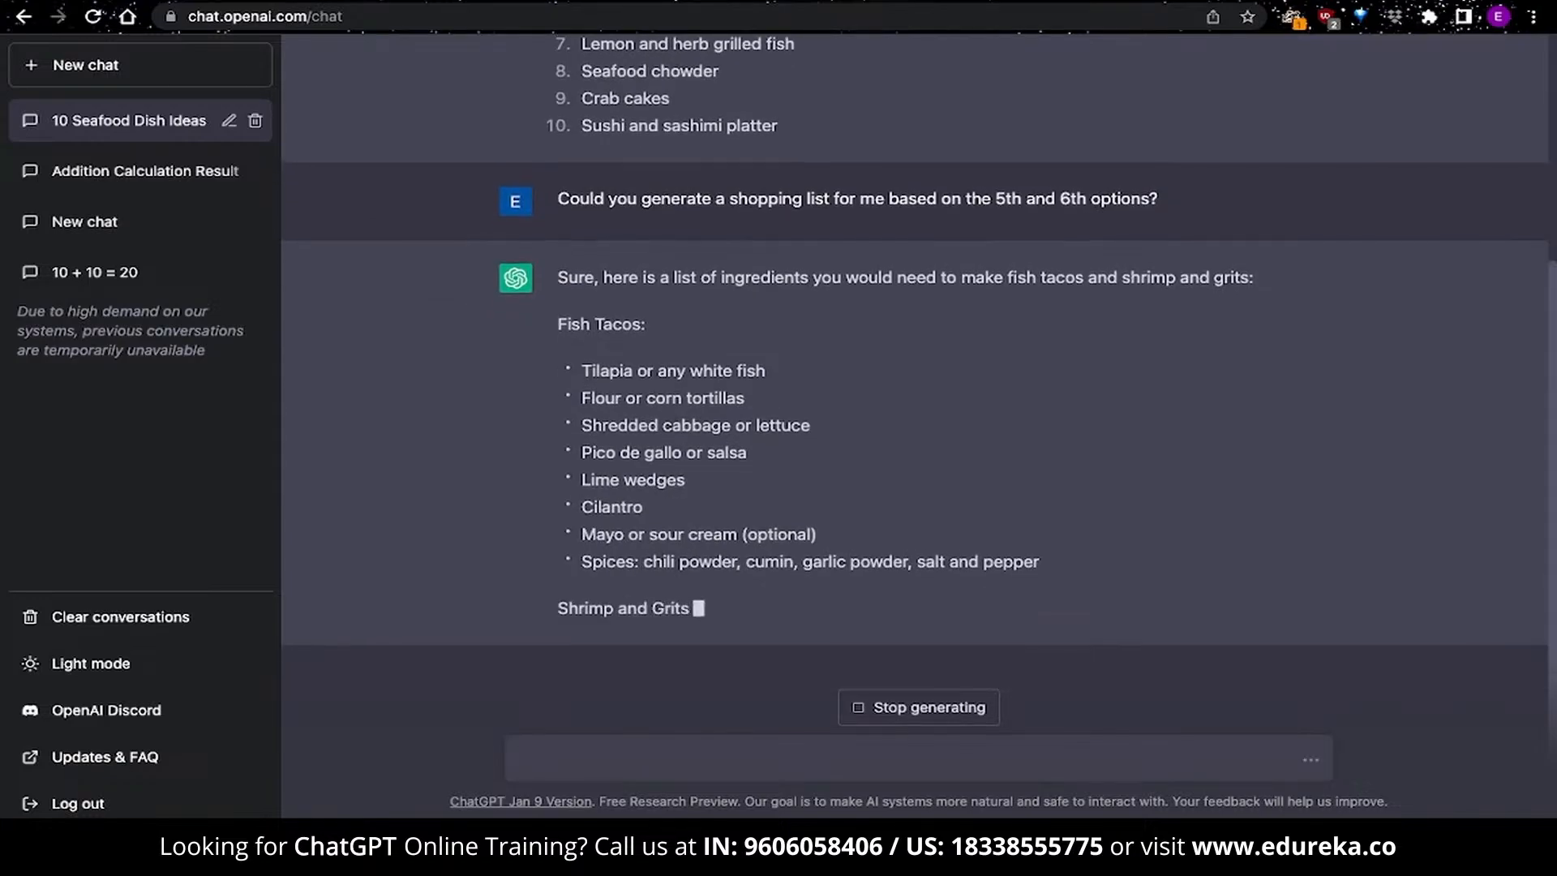
scroll("down", 3)
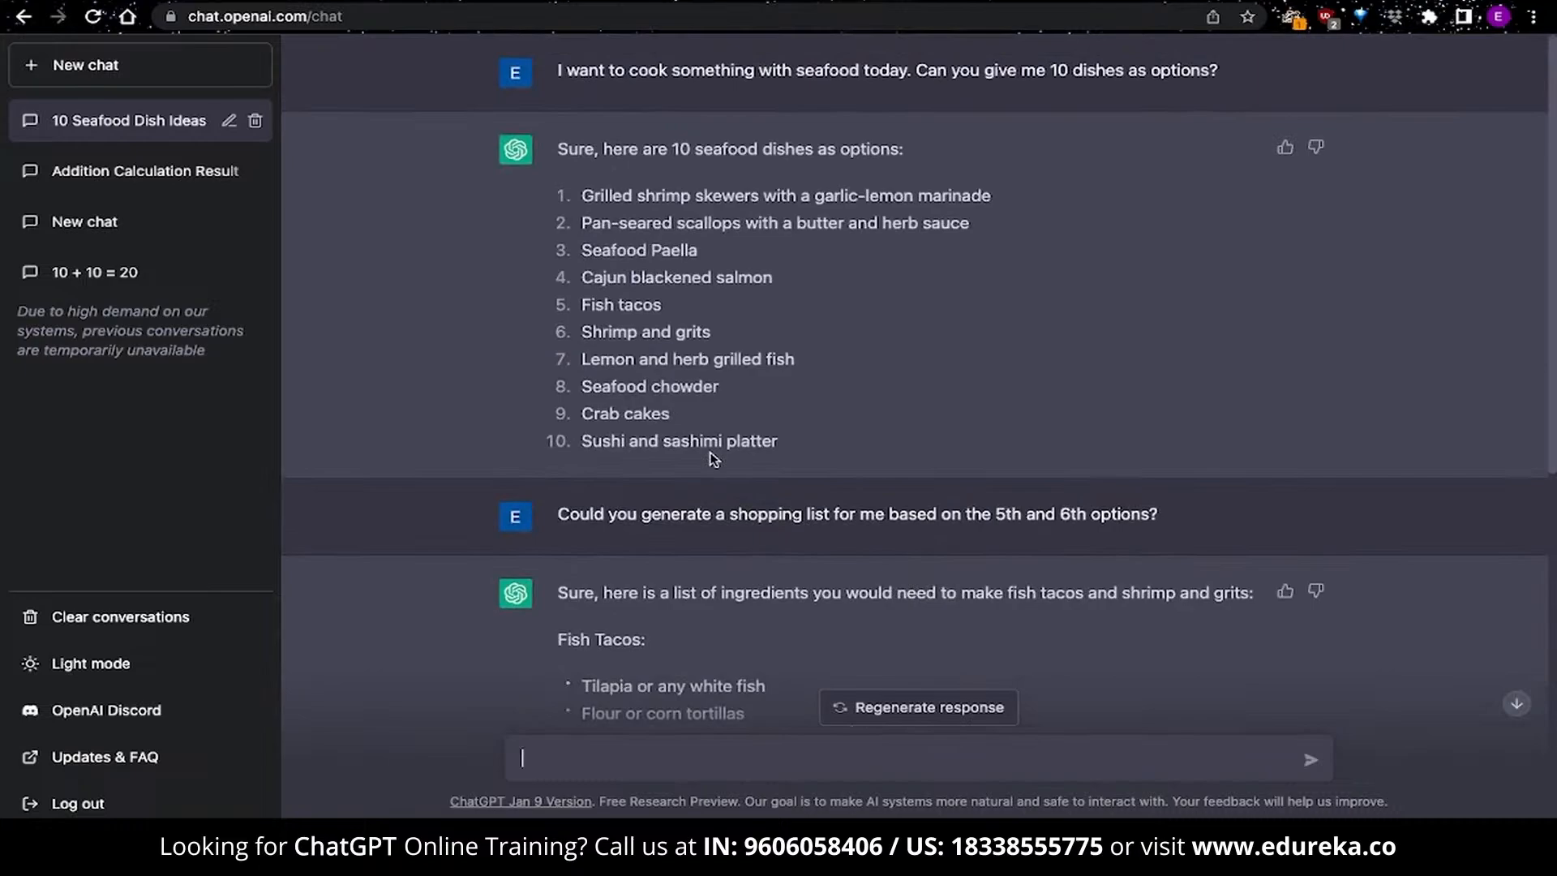
scroll("down", 3)
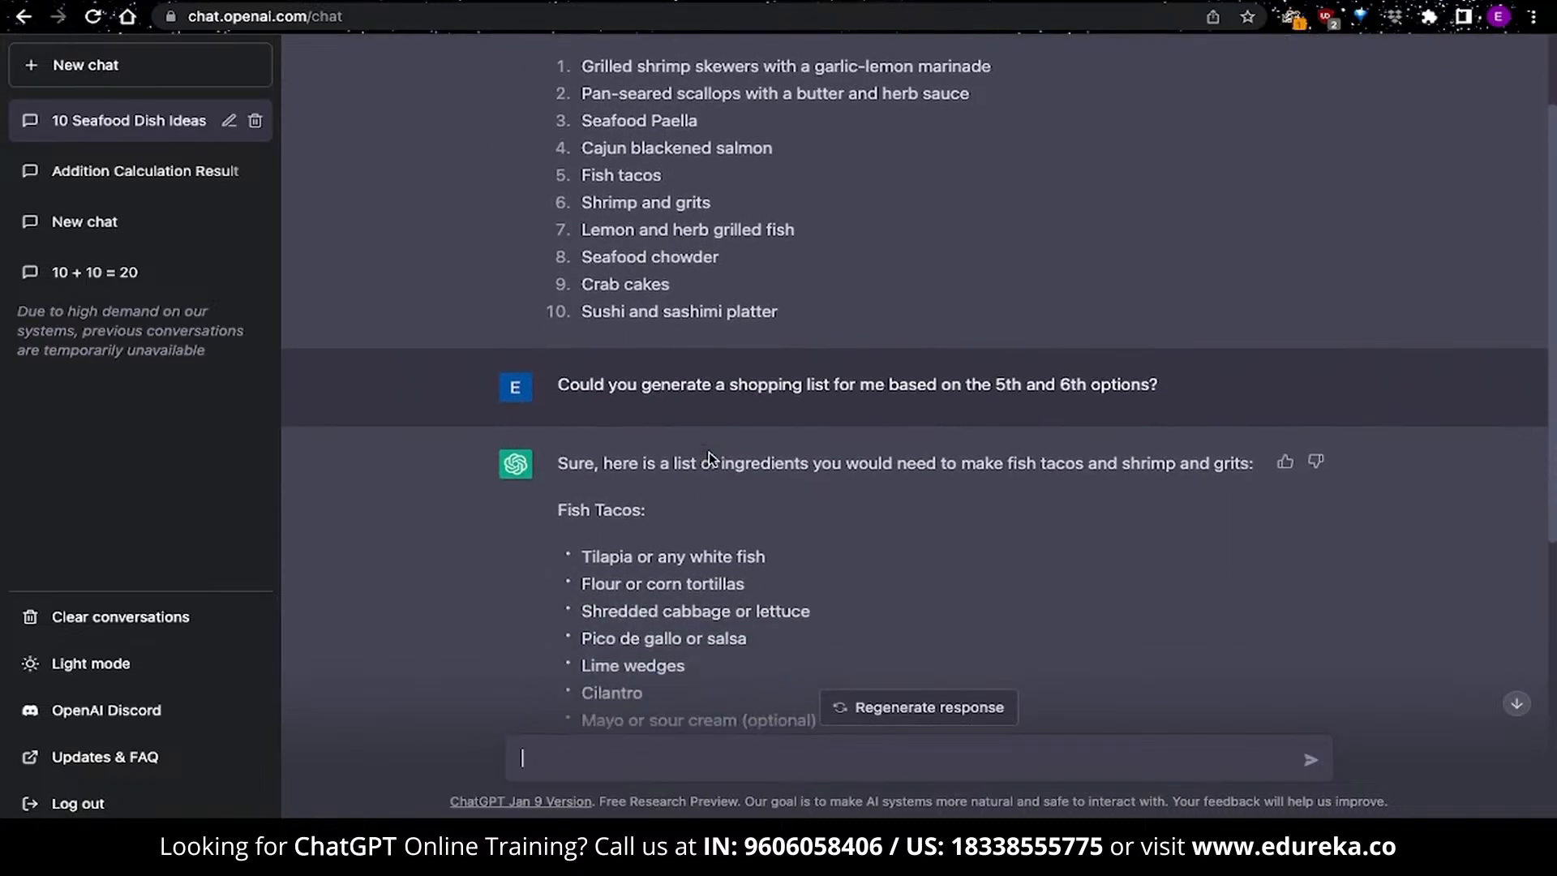
scroll("down", 3)
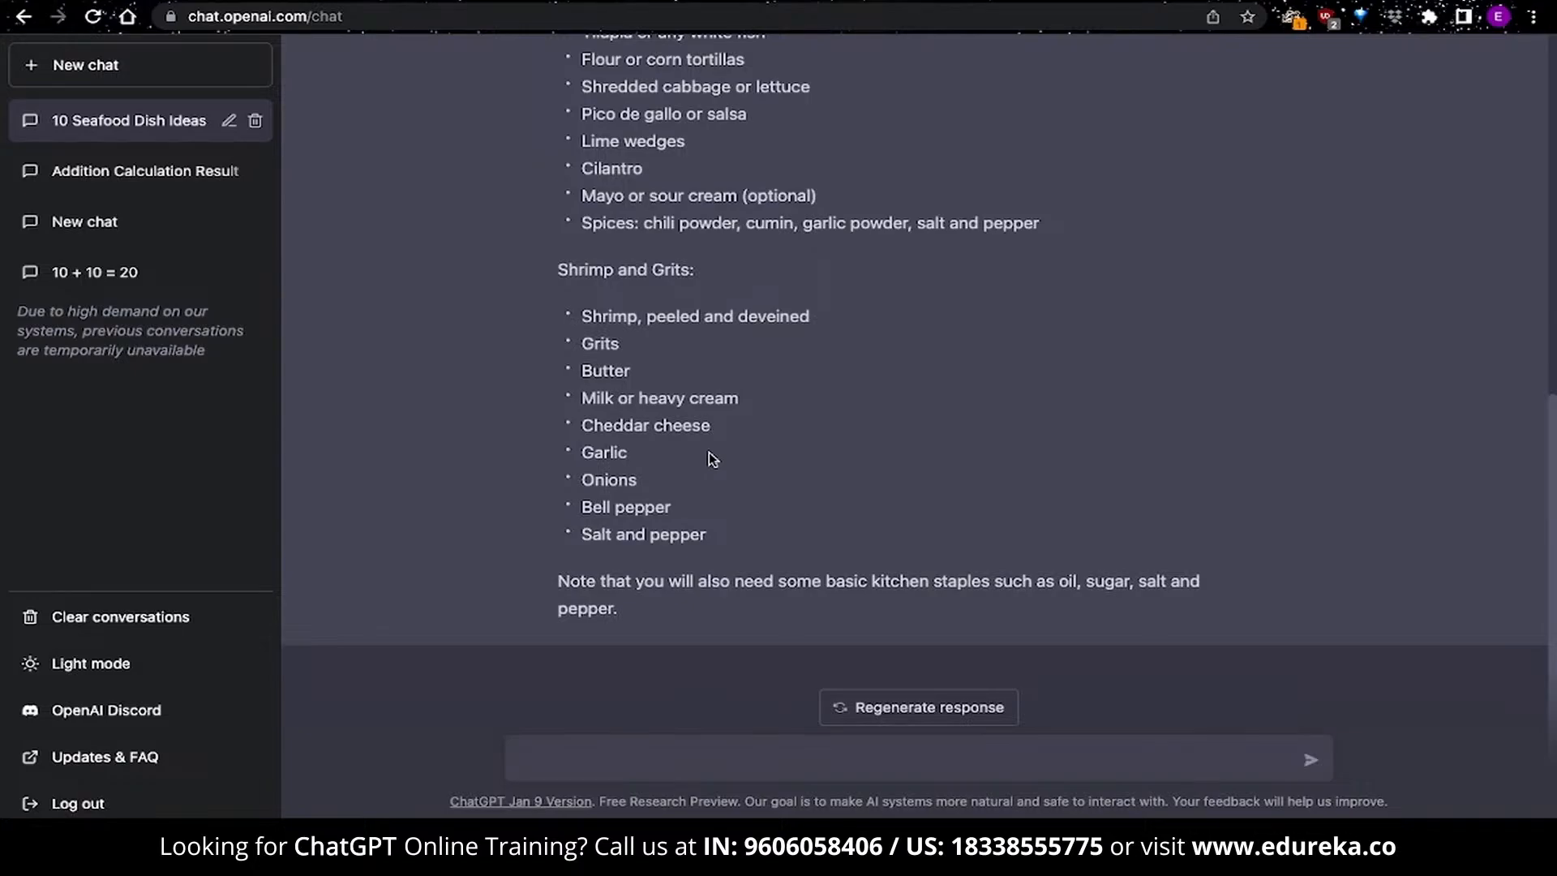
Ask for the exact steps to cook fish tacos, then start a fresh conversation
type("Tell me the e")
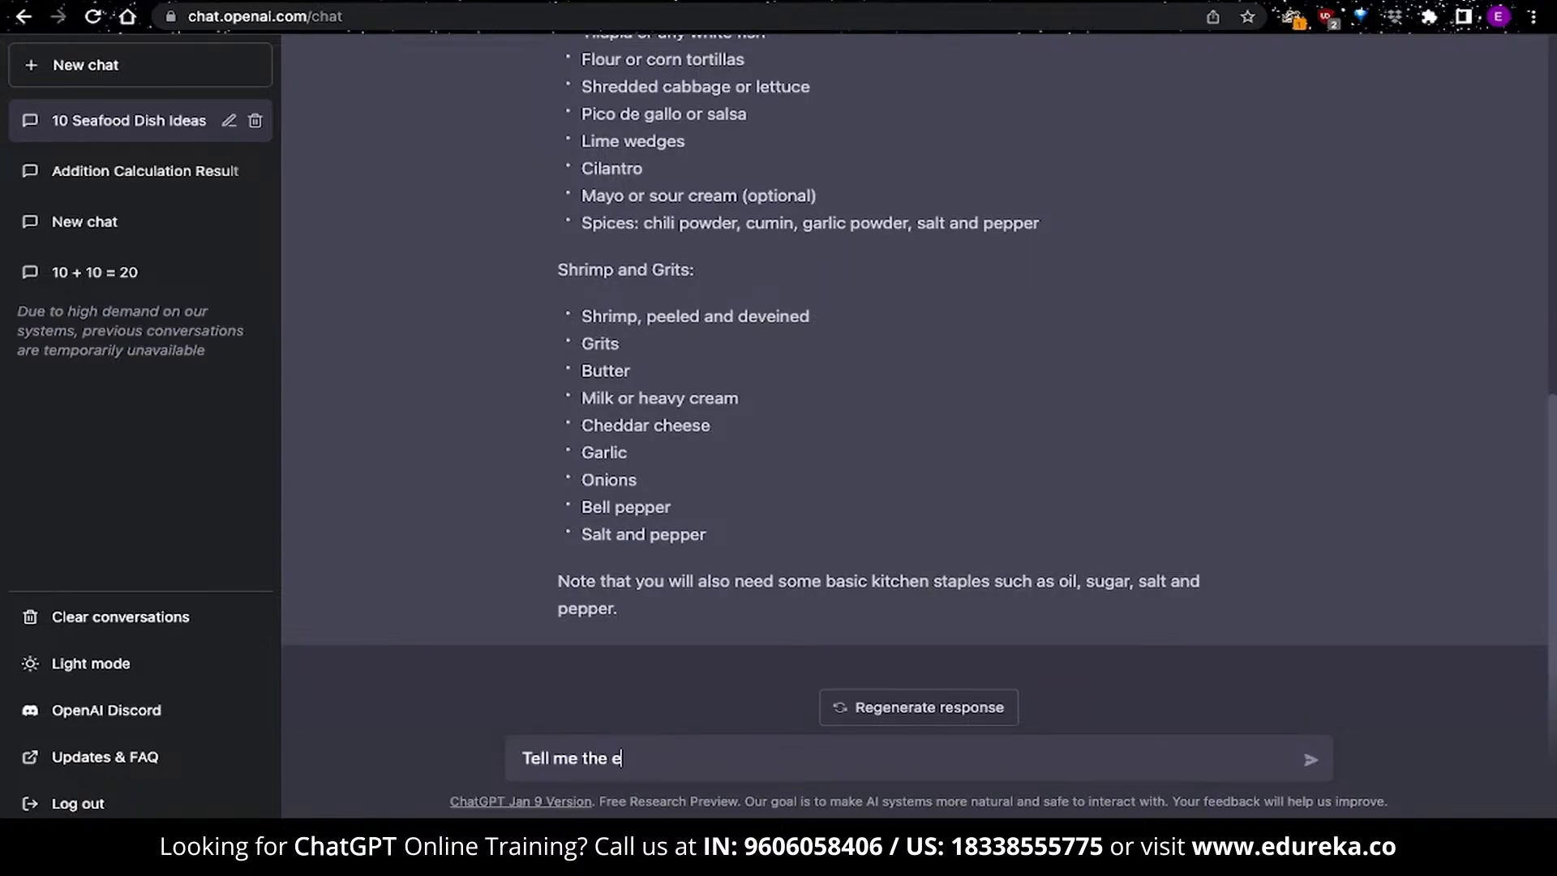
type("xact steps to cook fish t")
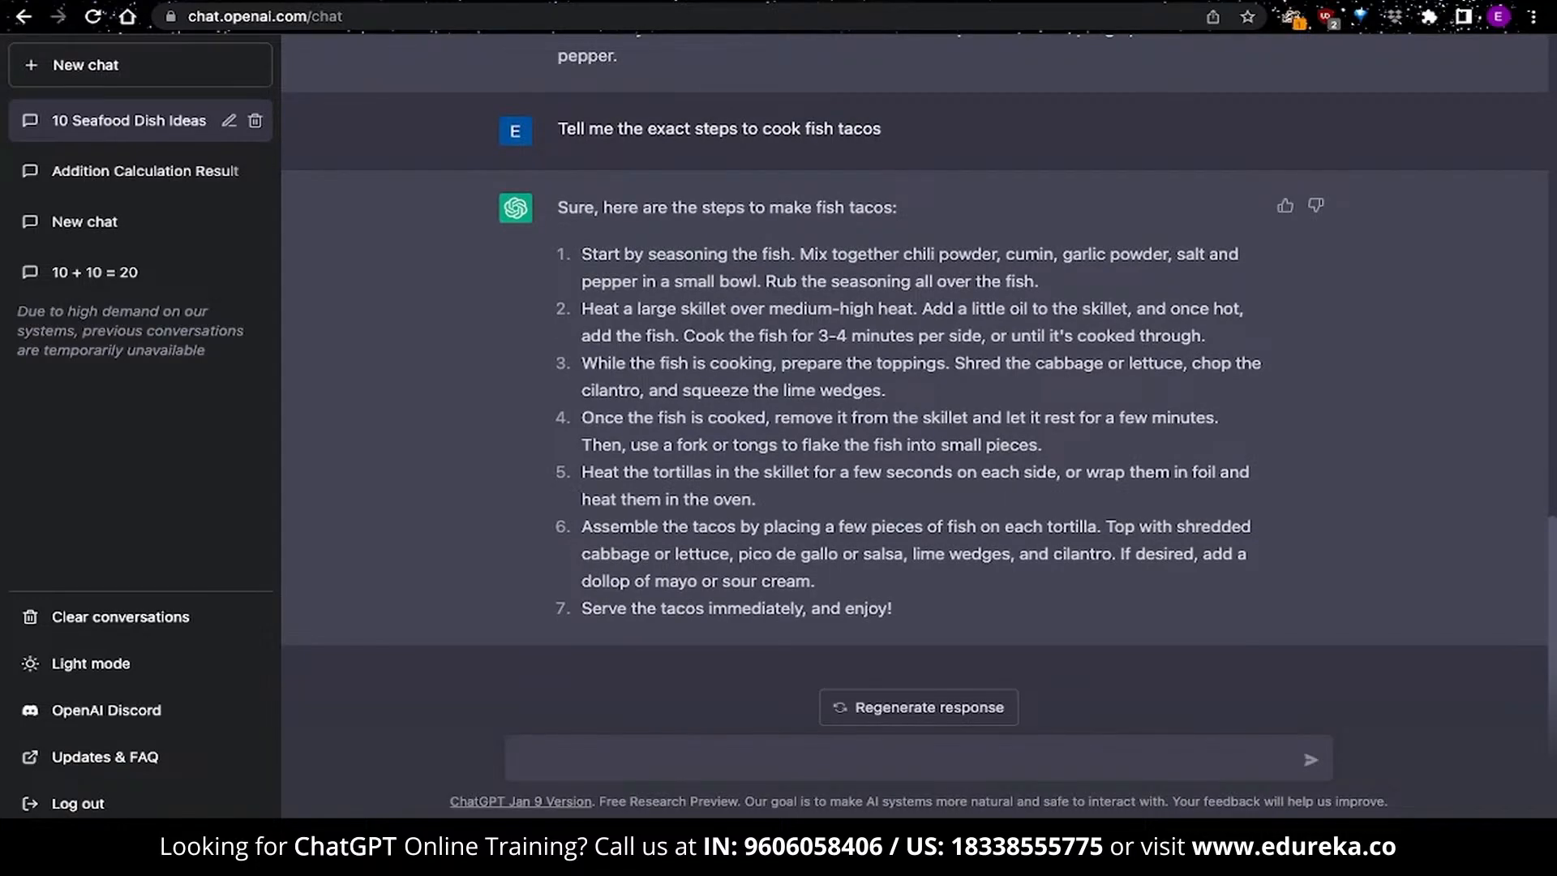
left_click(86, 64)
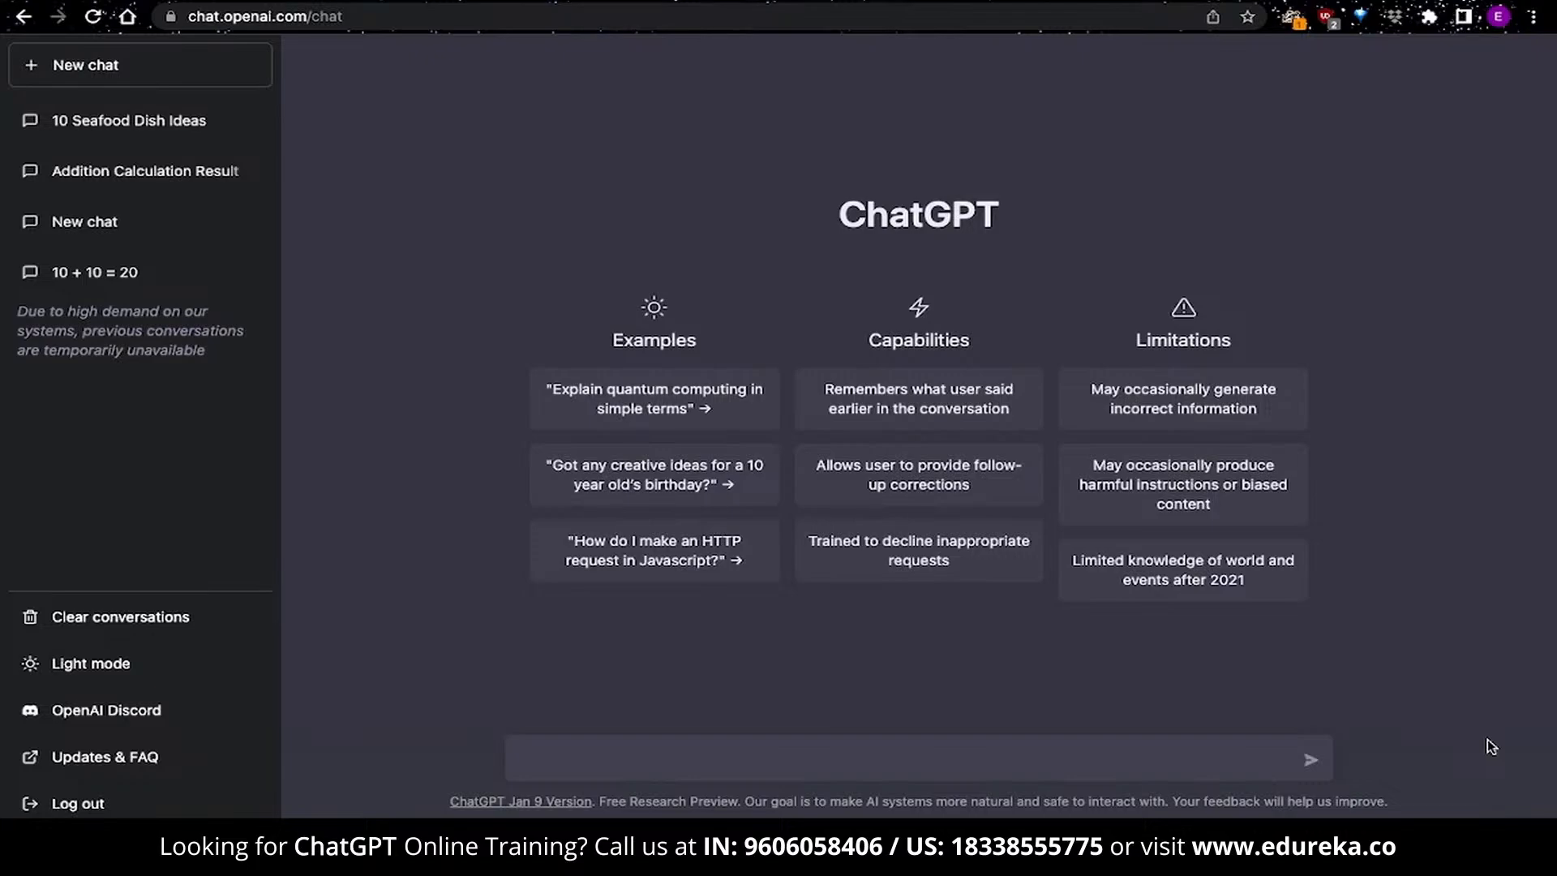
mouse_move(784, 599)
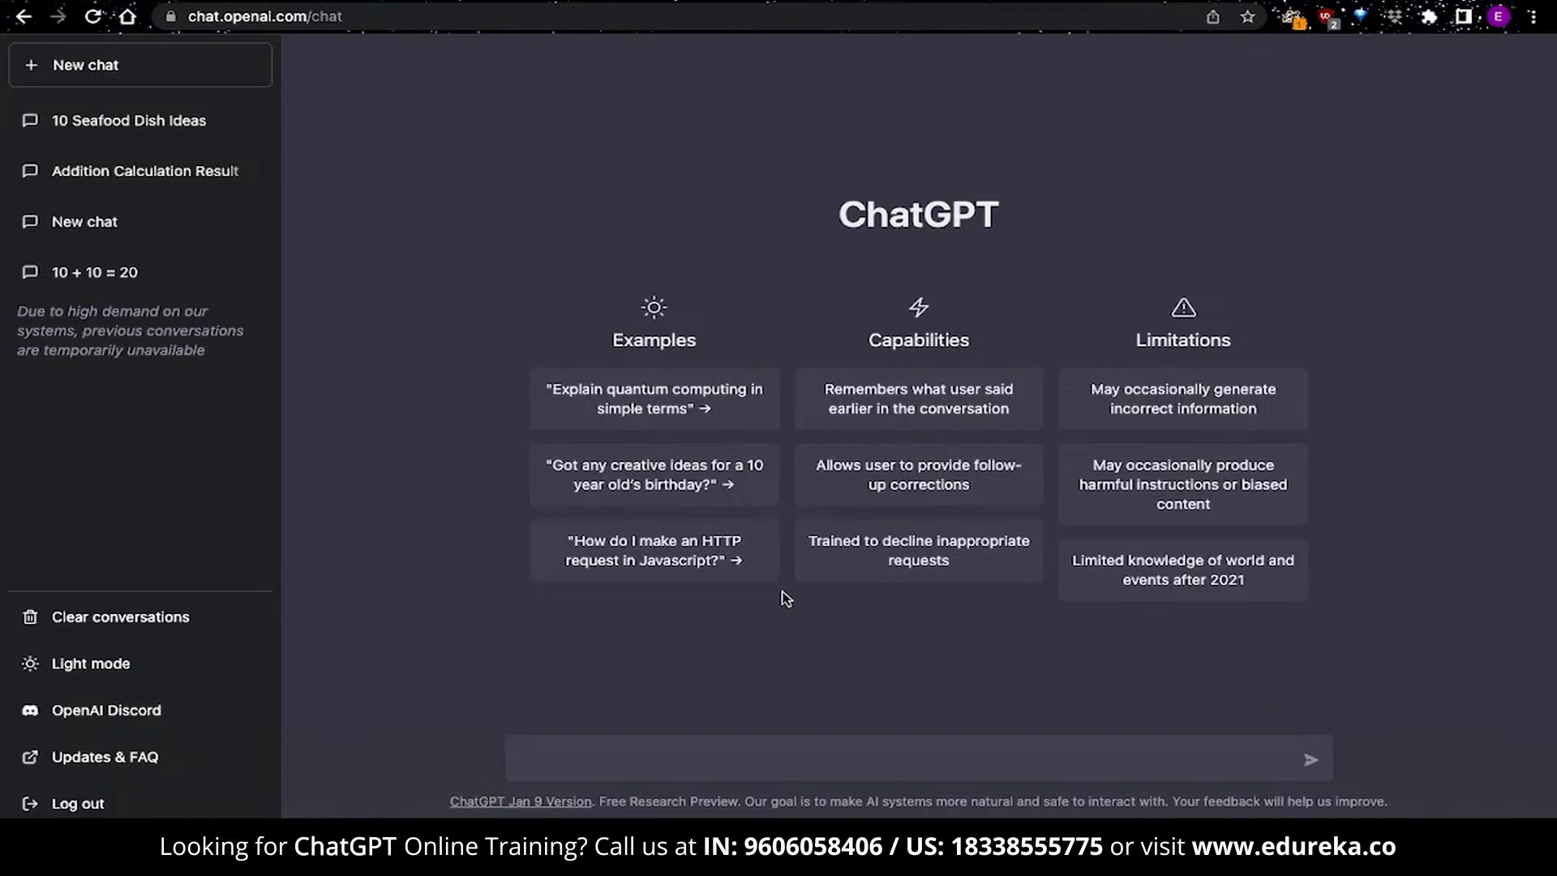
Ask the sample question on JavaScript HTTP requests and read the fetch, axios and jQuery examples
left_click(653, 549)
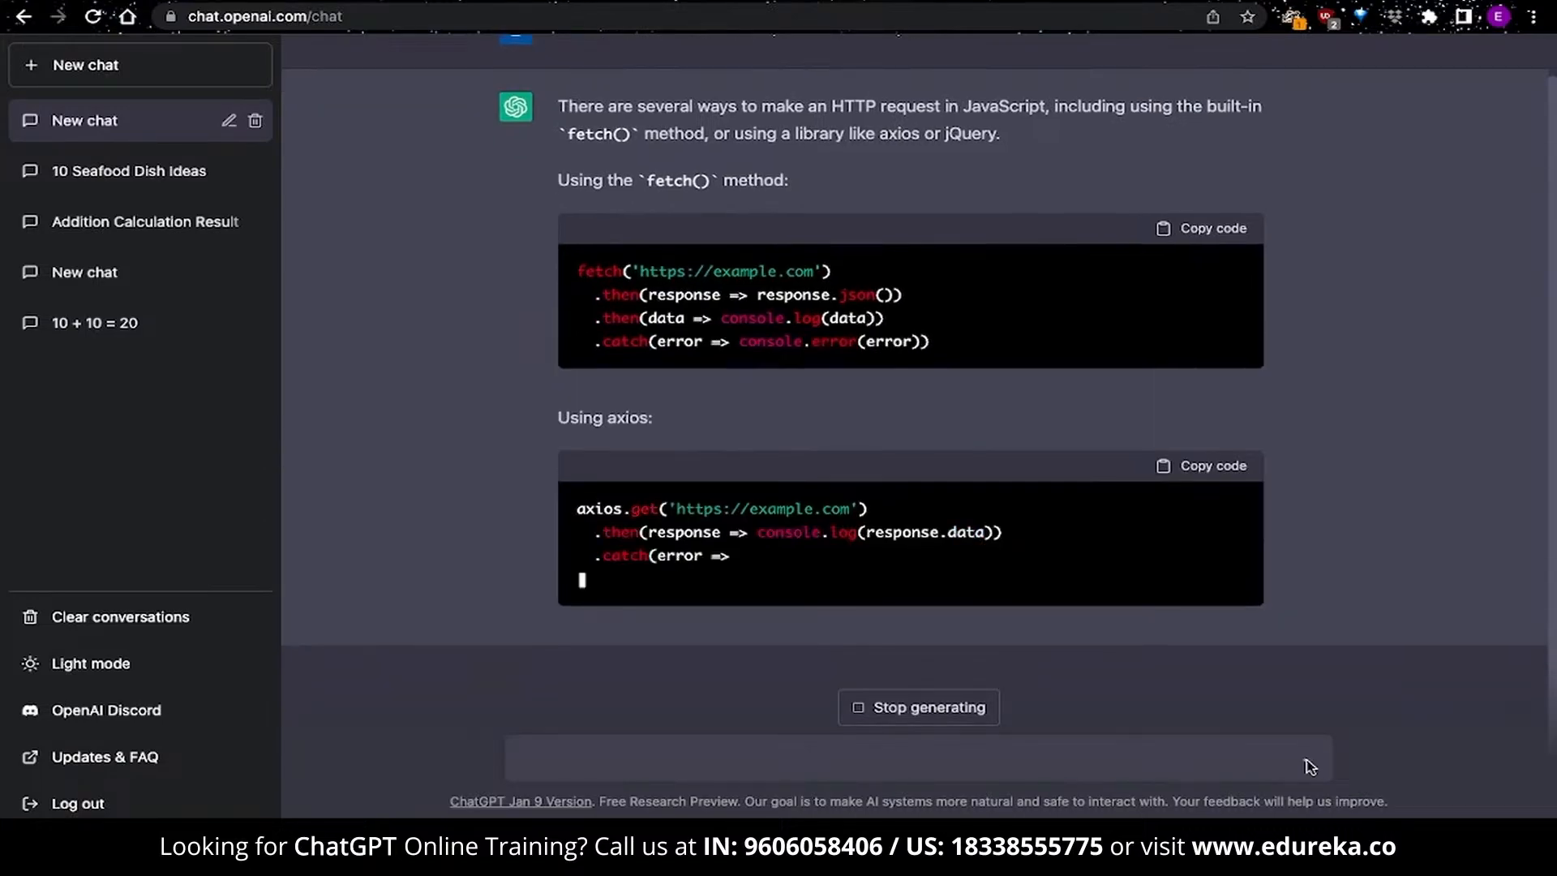
scroll("down", 3)
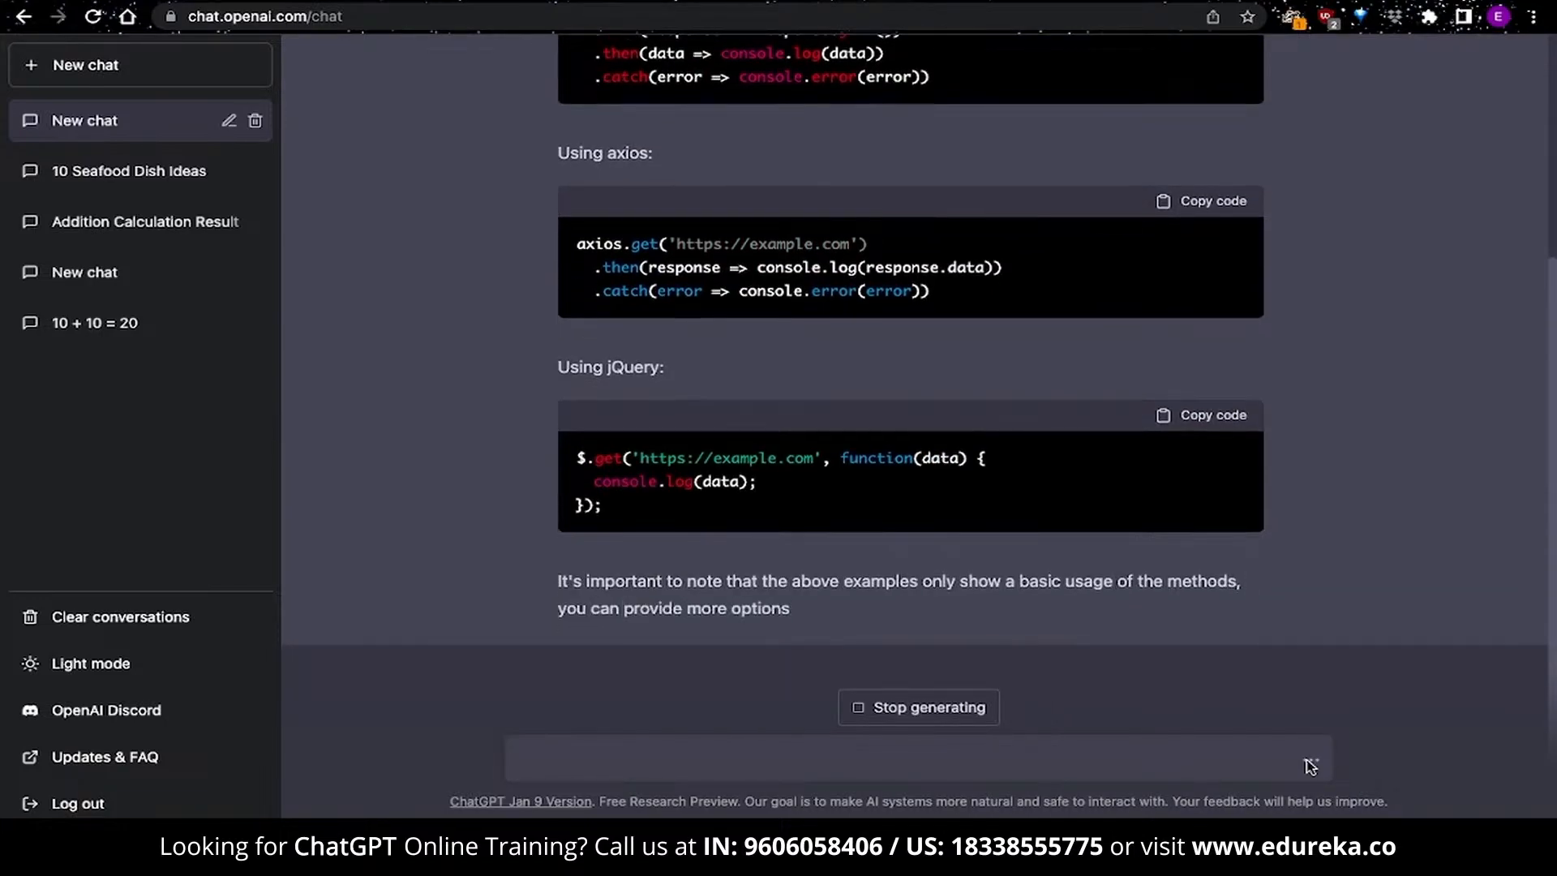
scroll("down", 3)
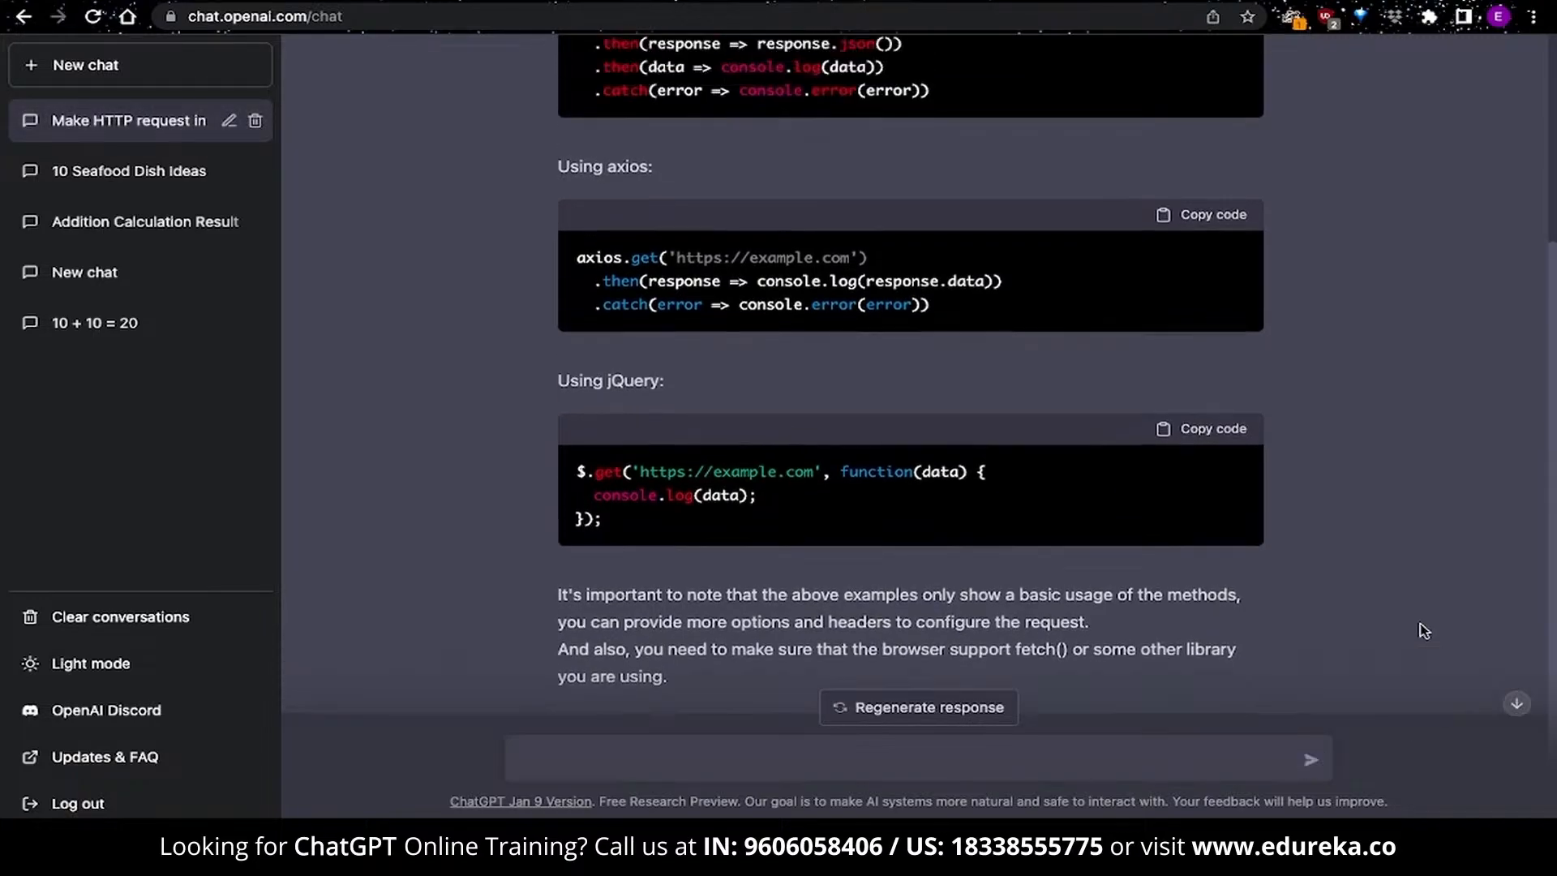
scroll("down", 3)
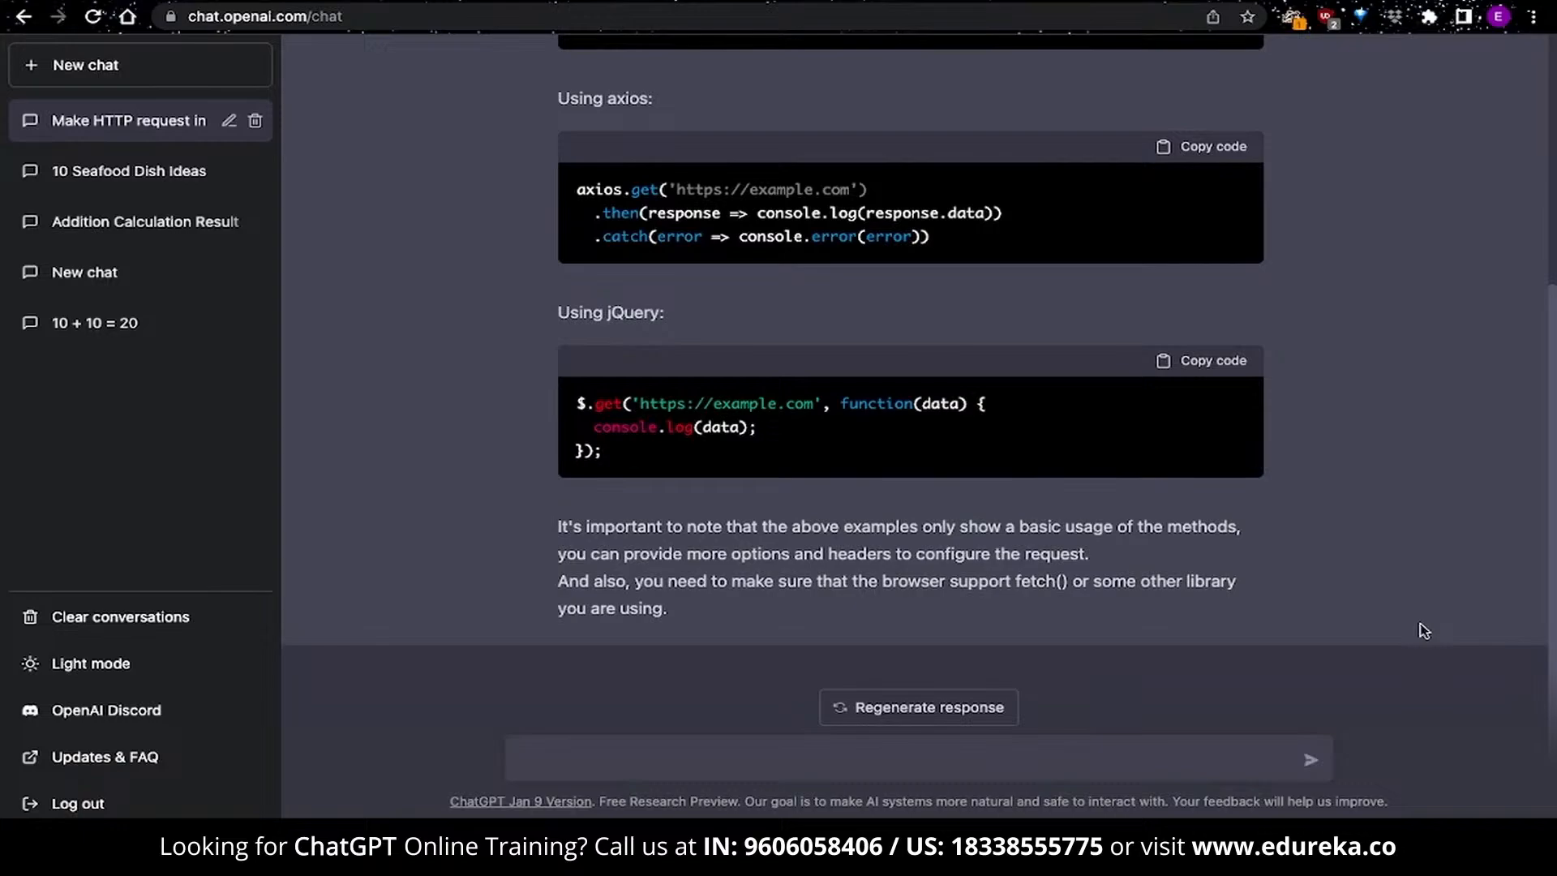
Update the request to fetch yesterday's Nifty Bank stock data and copy the resulting code
type("update the request")
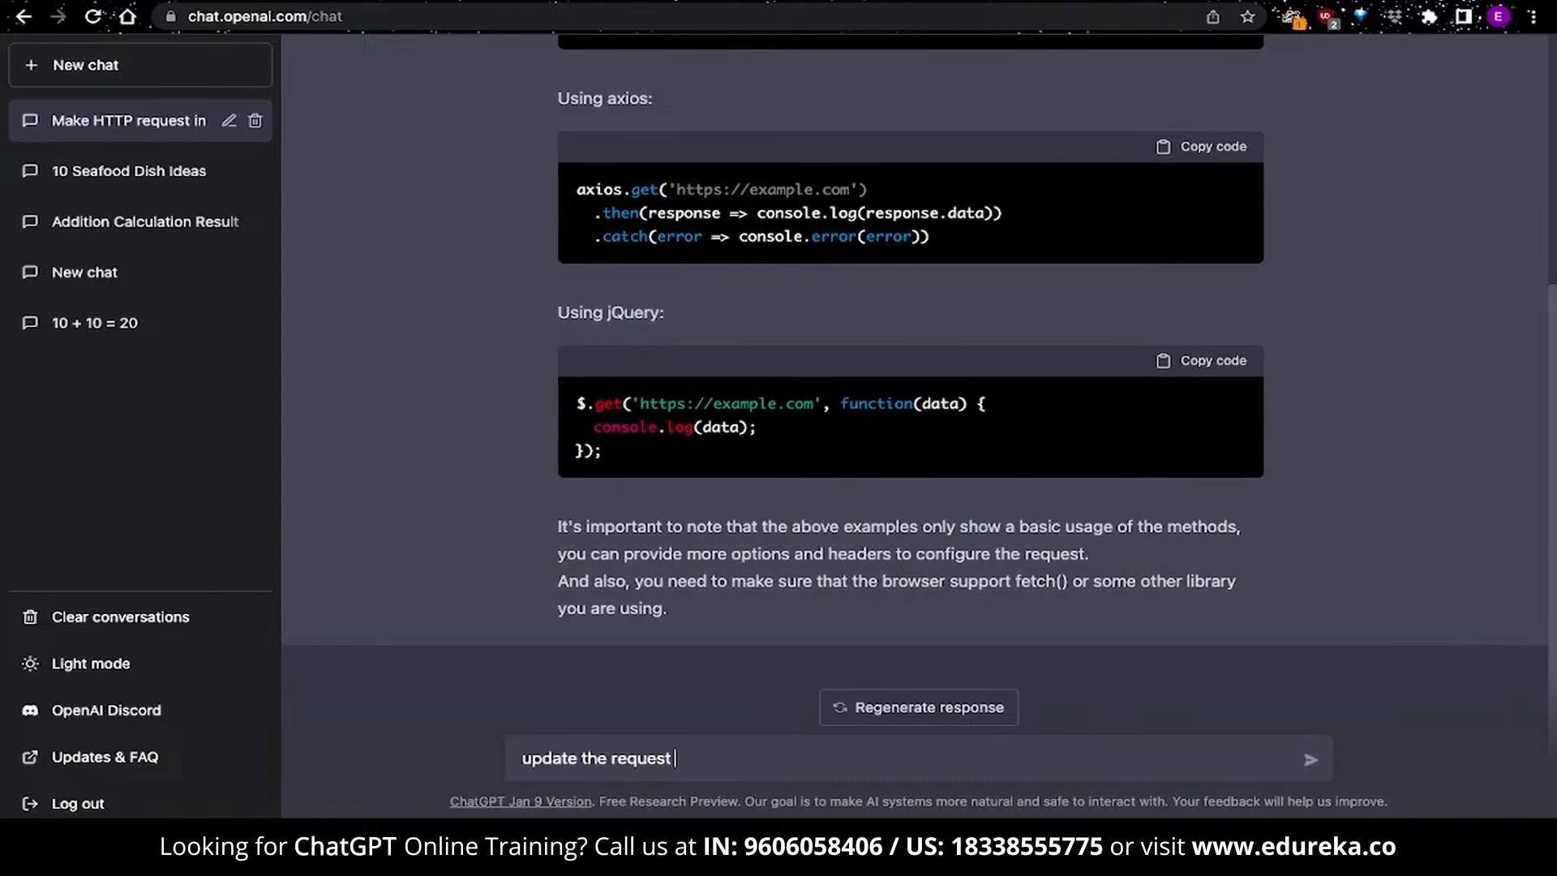
type("to fetch the stocks da")
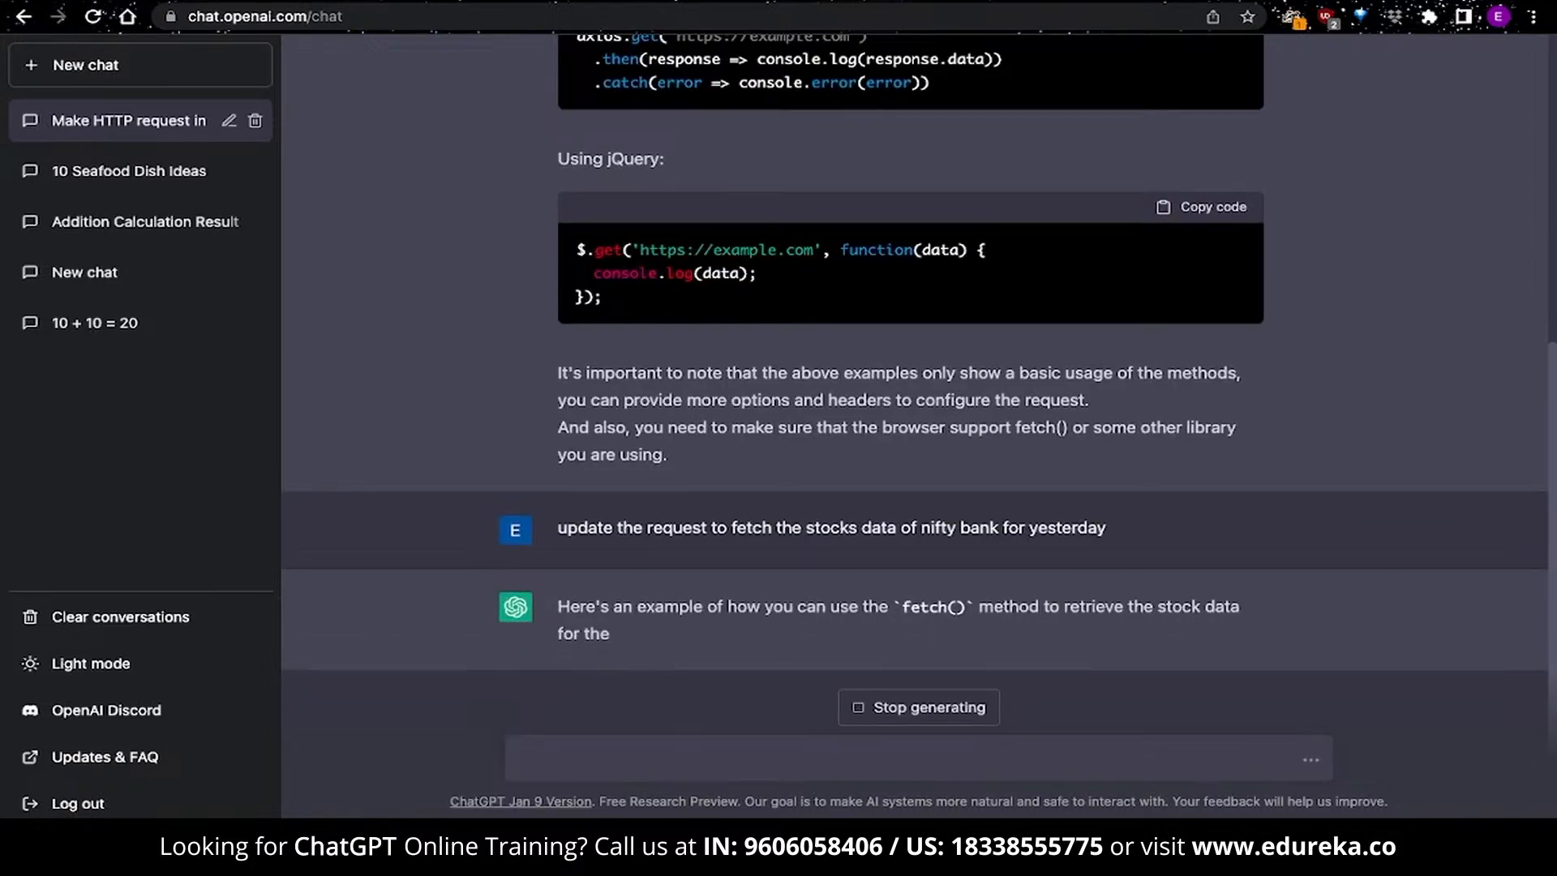
scroll("down", 3)
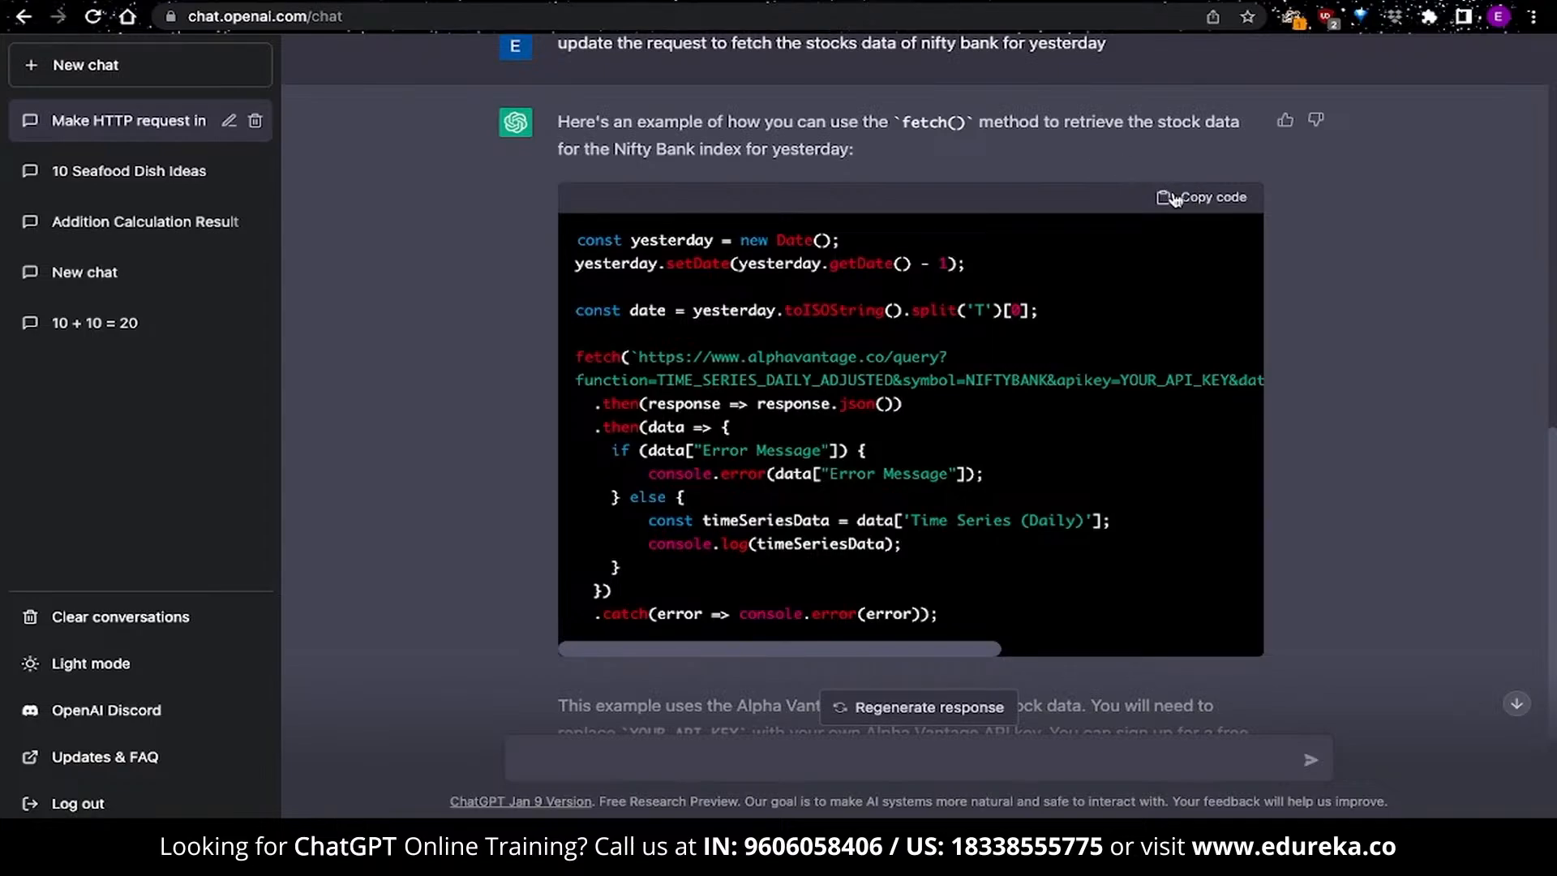
left_click(1200, 197)
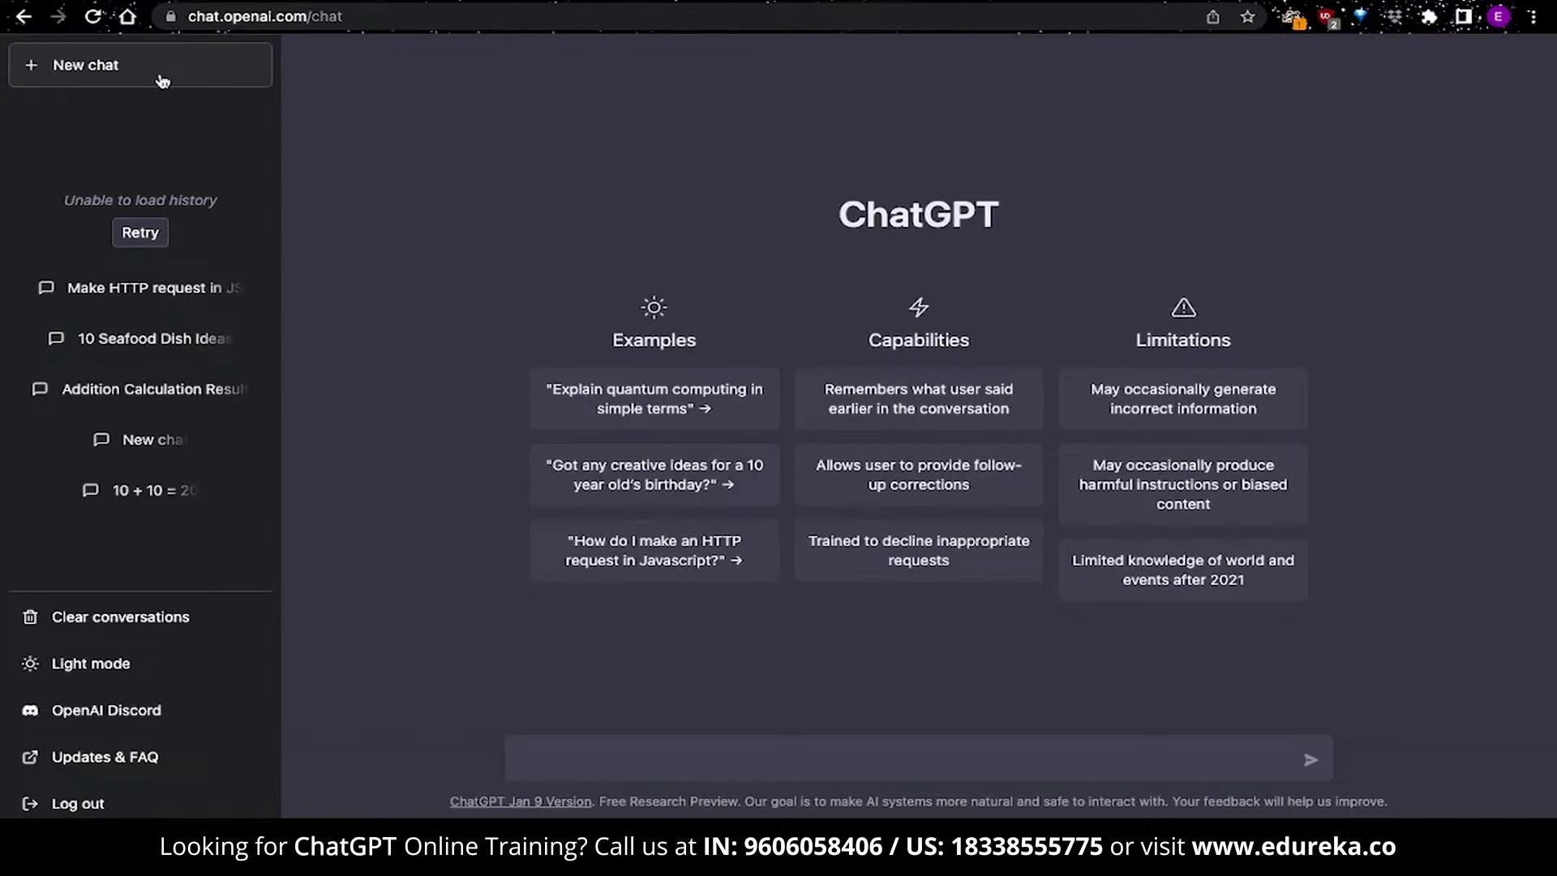
Ask for a copyright and release form for an educational video
type("Create a copyright and")
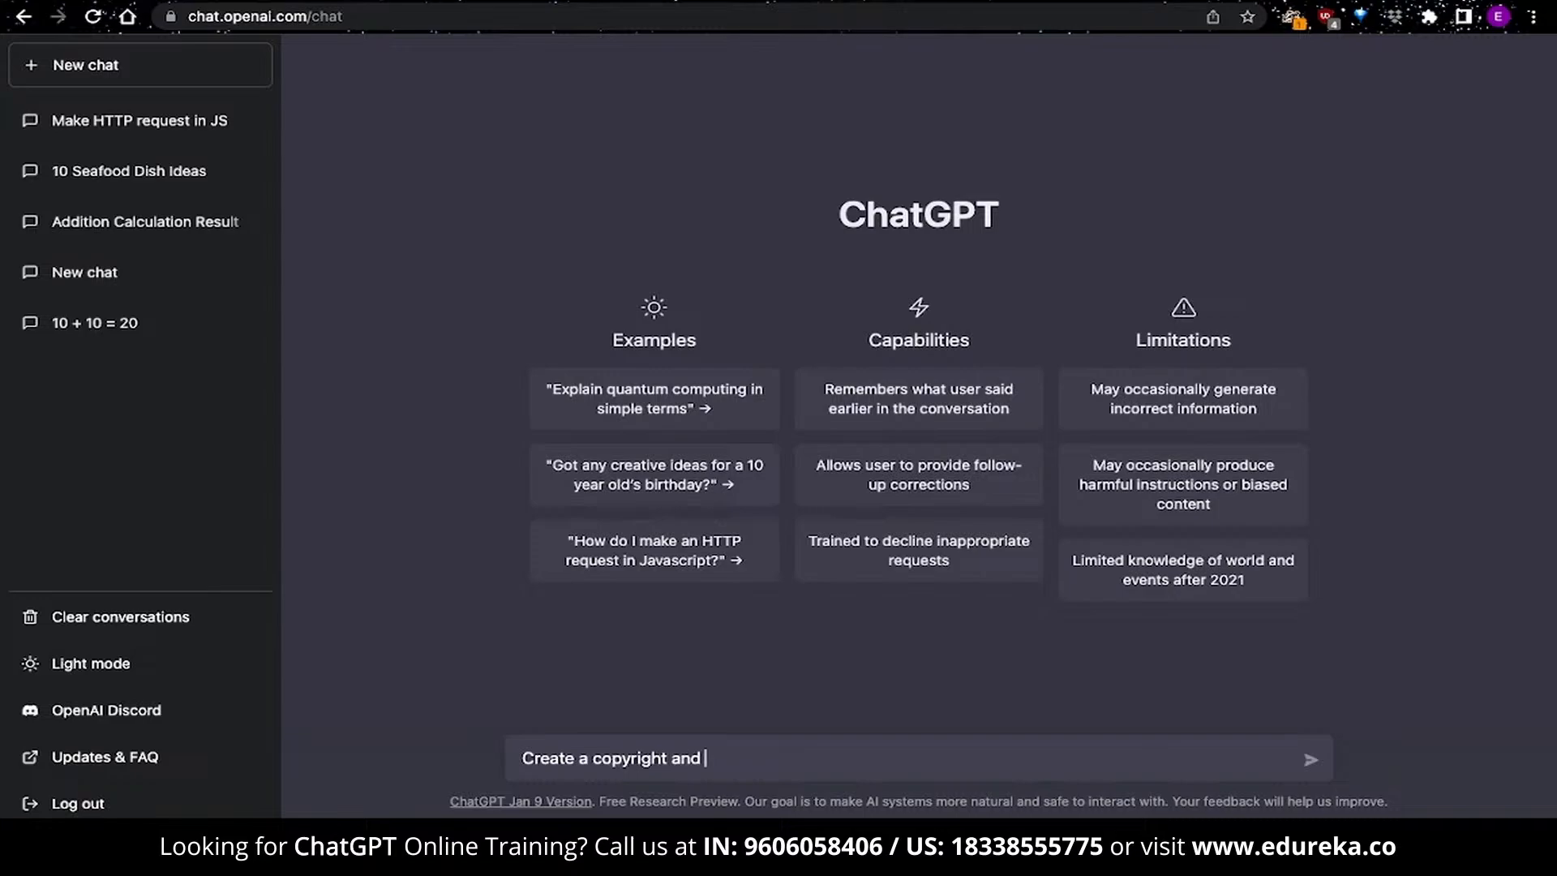
type("release form for a video tha")
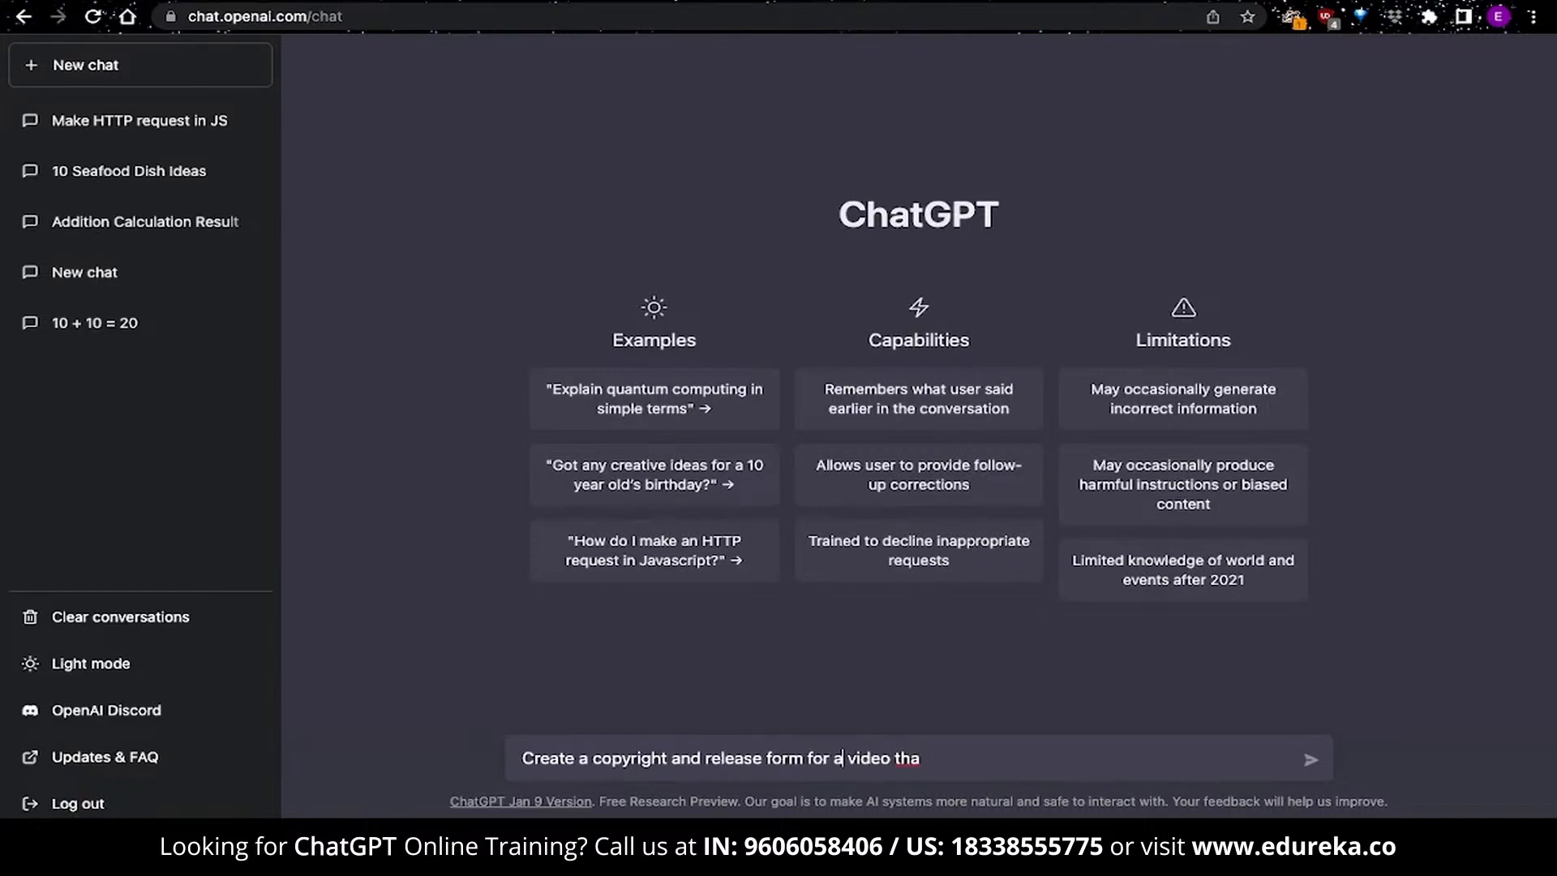
type("n educational video that i can")
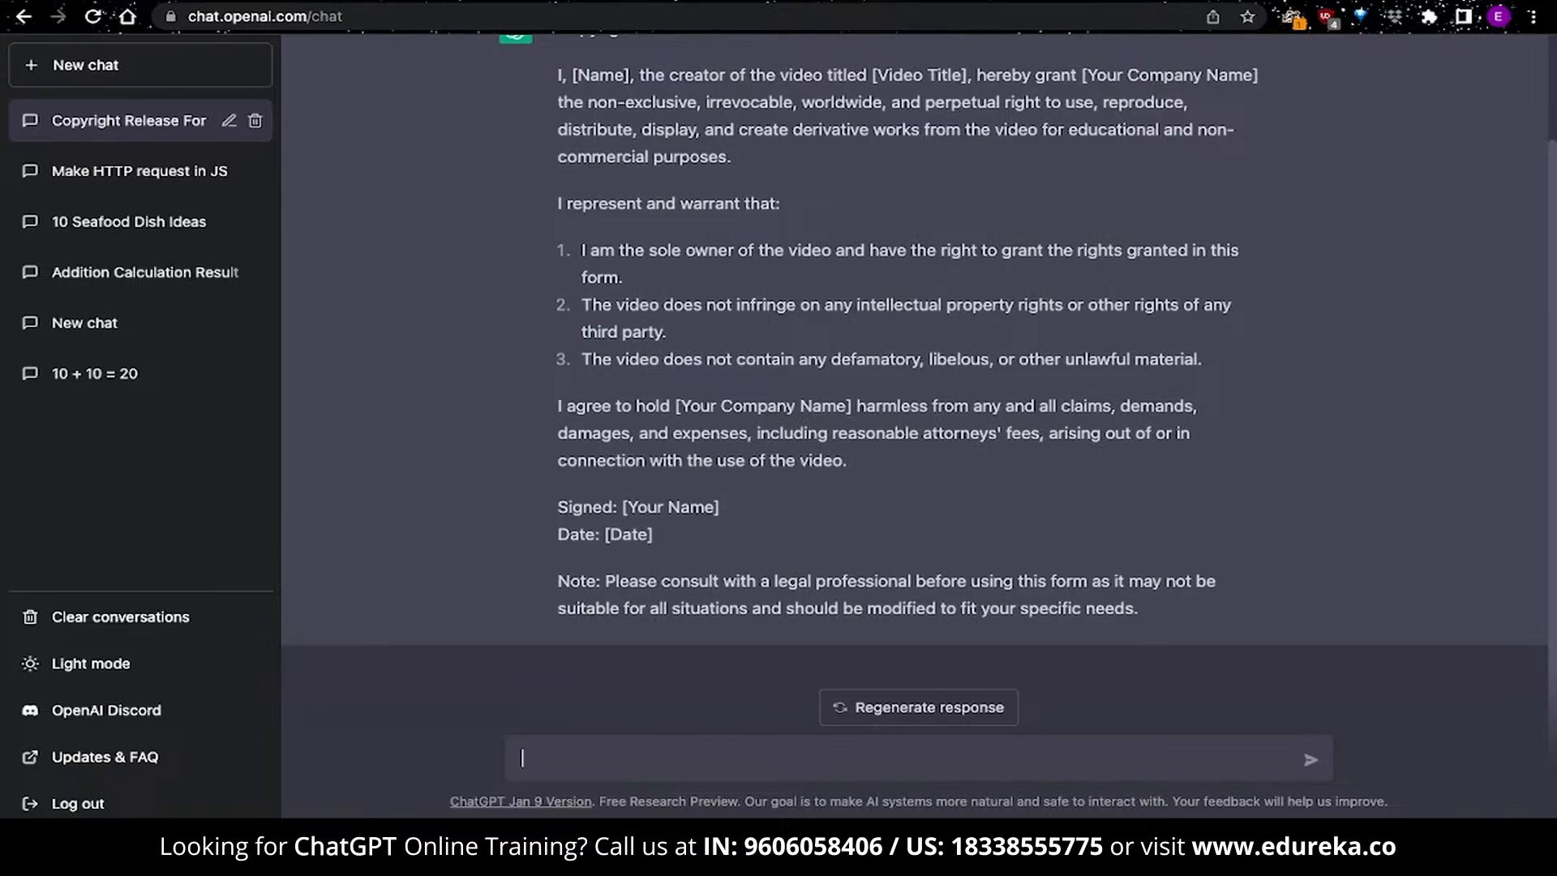
Request an India-specific version and highlight 'Indian Copyright Act, 1957' in the answer
type("As someone who lives in d")
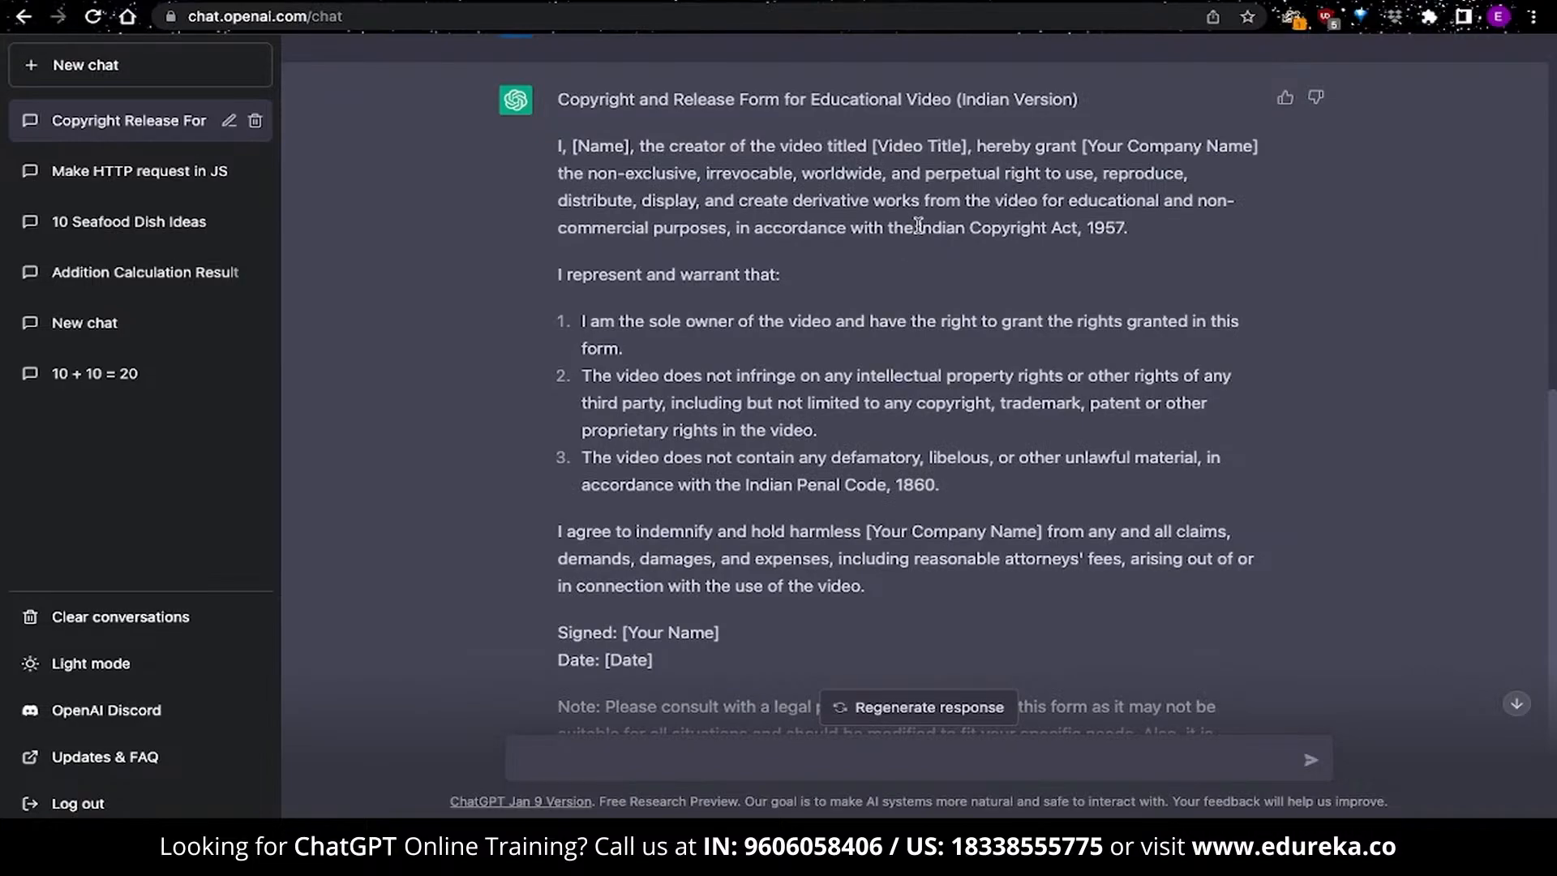
left_click_drag(917, 227, 1078, 227)
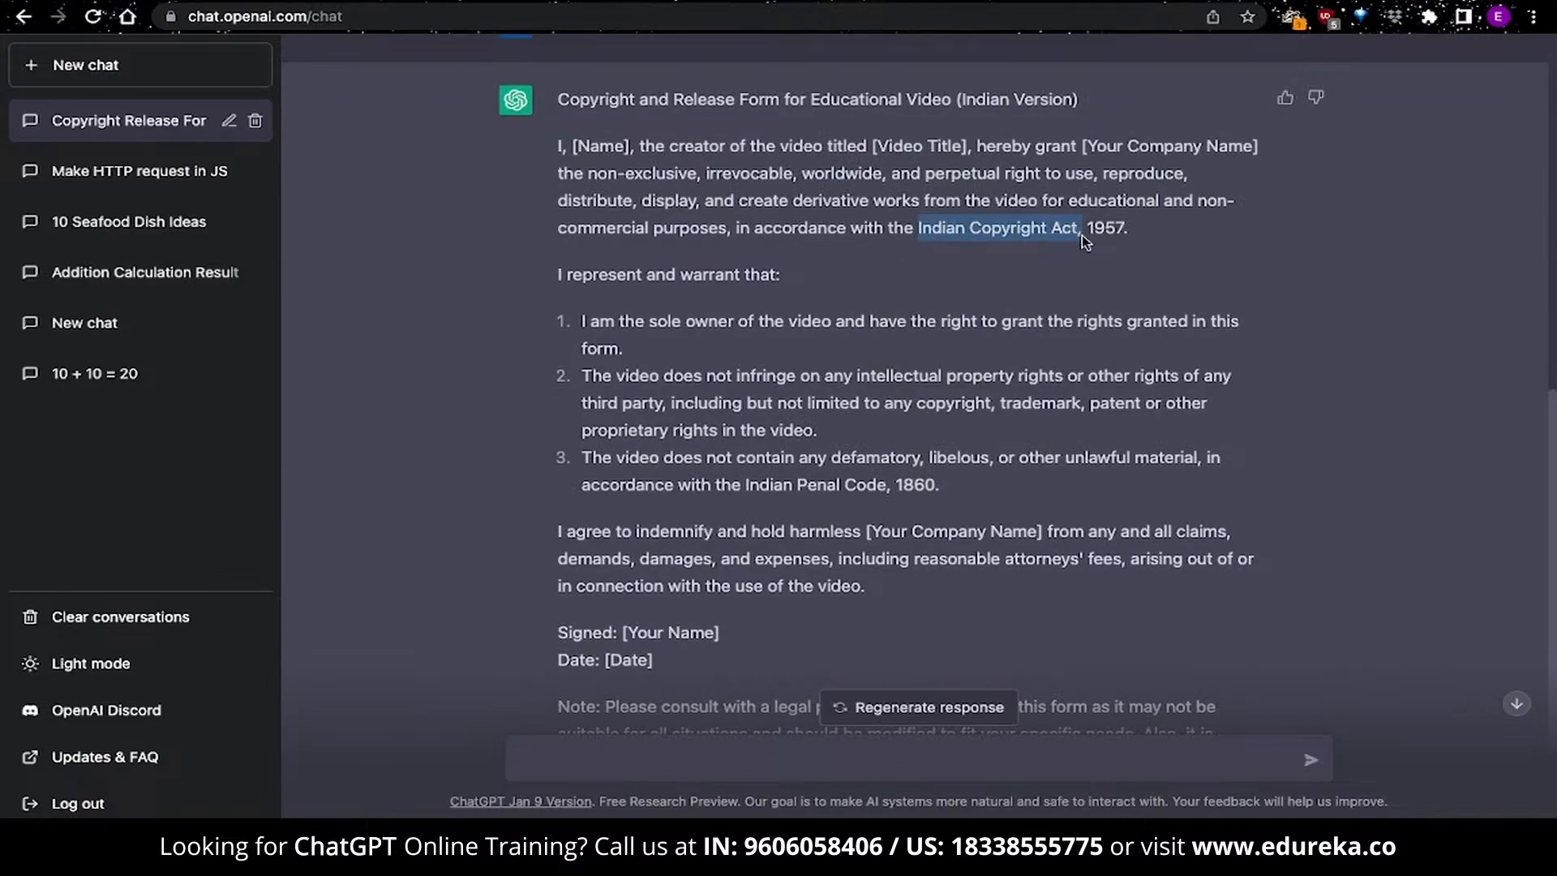
left_click_drag(1079, 227, 1127, 228)
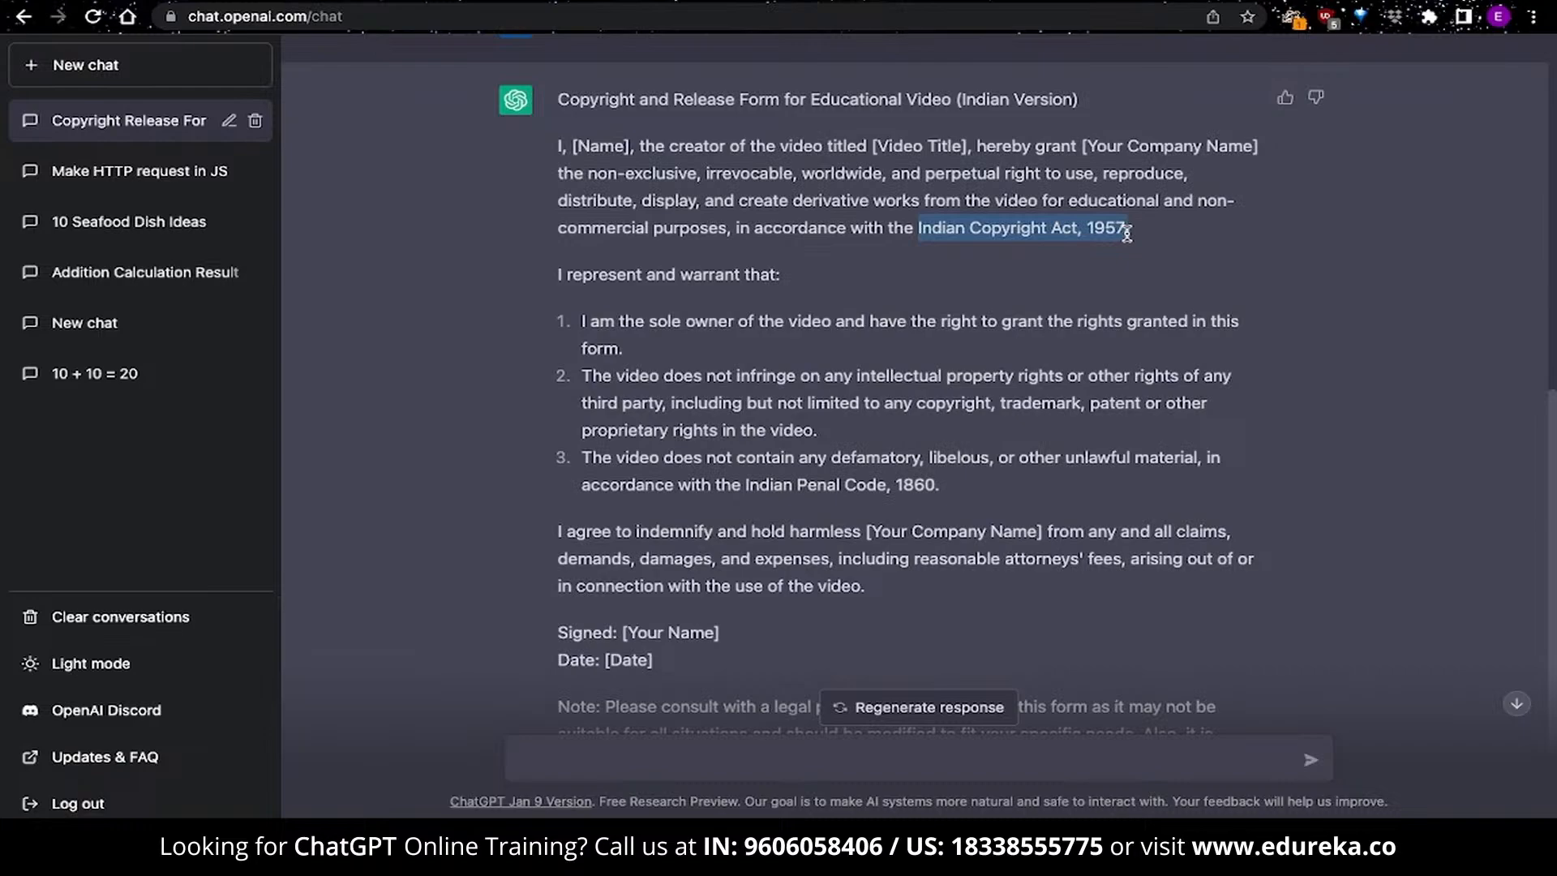